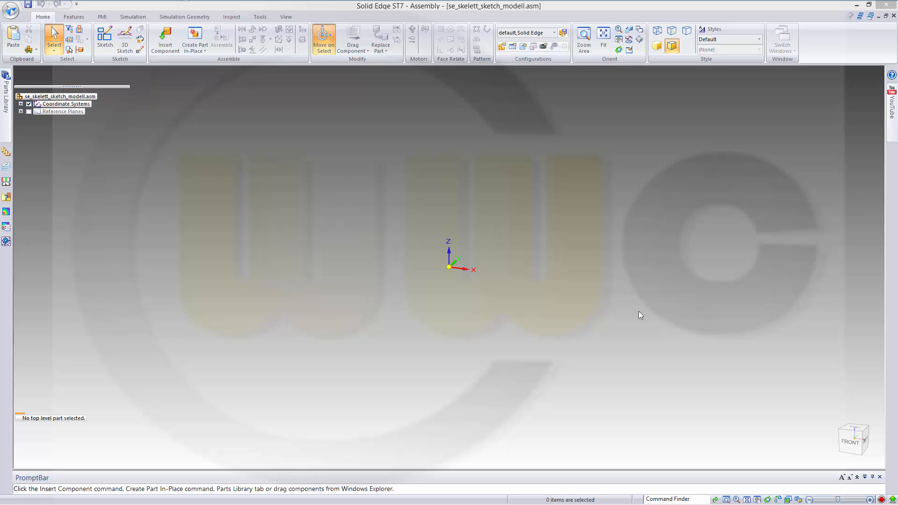
{"action": "mouse_move", "coordinate": [621, 302]}
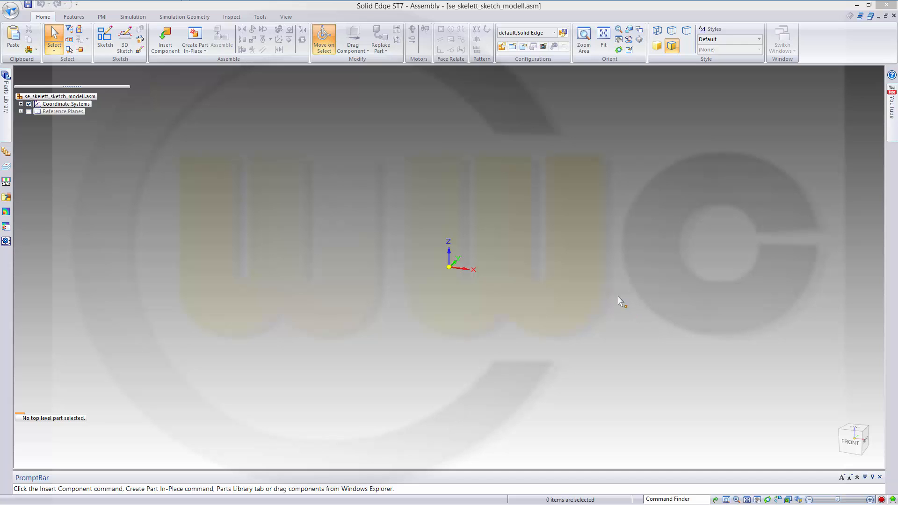
{"action": "mouse_move", "coordinate": [170, 129]}
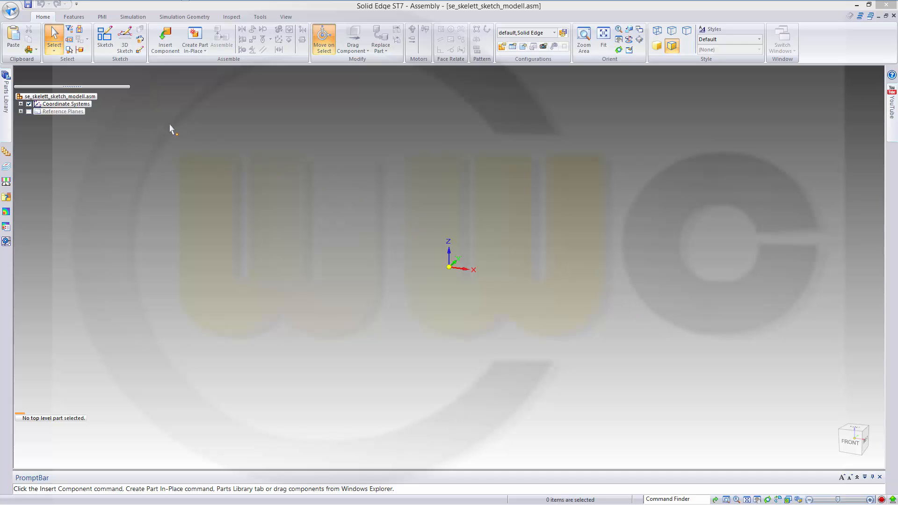
Step: Create an in-place part saved as sketch_part.par, overwriting the existing file of that name
{"action": "left_click", "coordinate": [54, 95]}
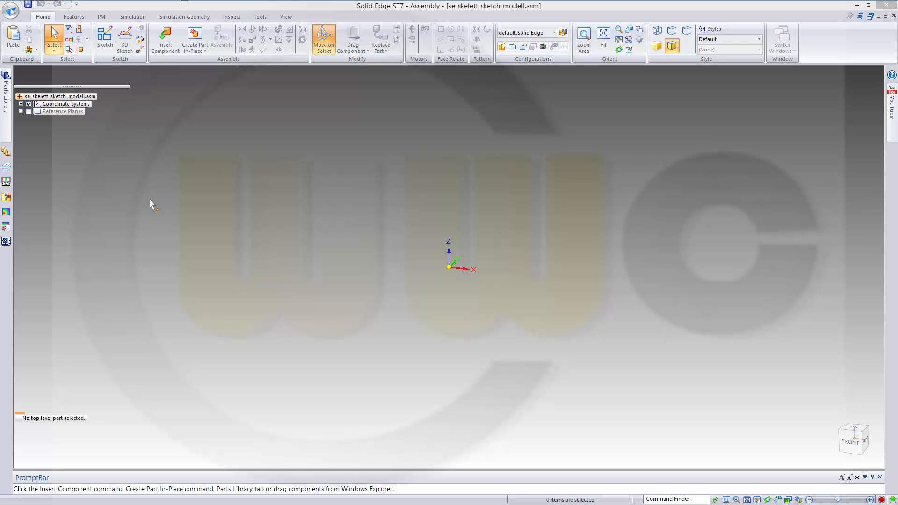
{"action": "mouse_move", "coordinate": [160, 101]}
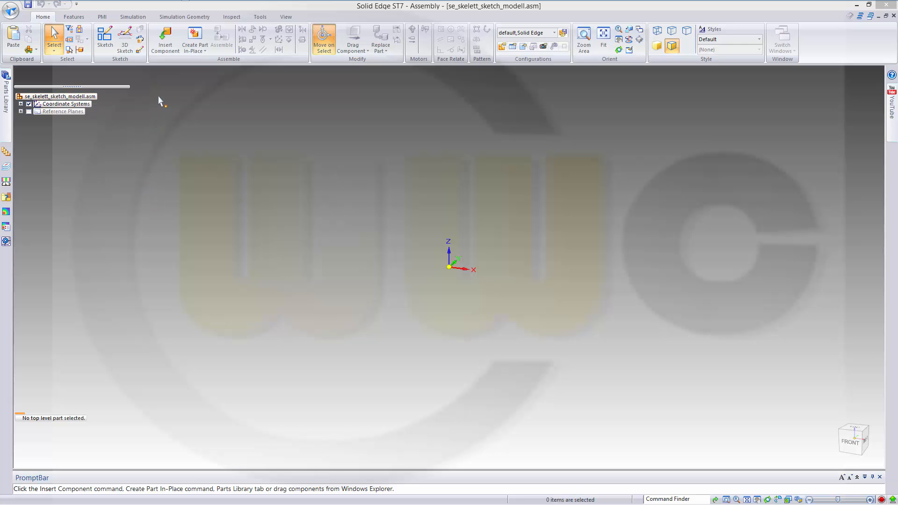
{"action": "left_click", "coordinate": [194, 38]}
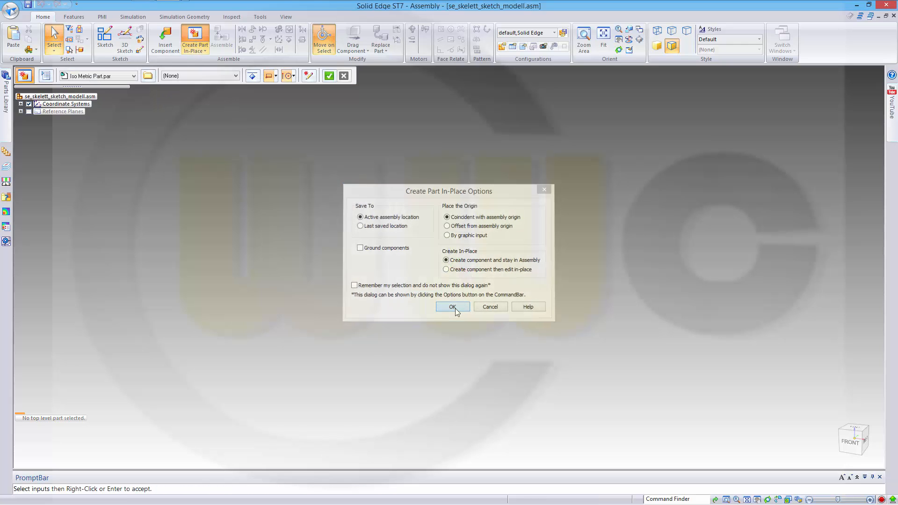
{"action": "left_click", "coordinate": [453, 306]}
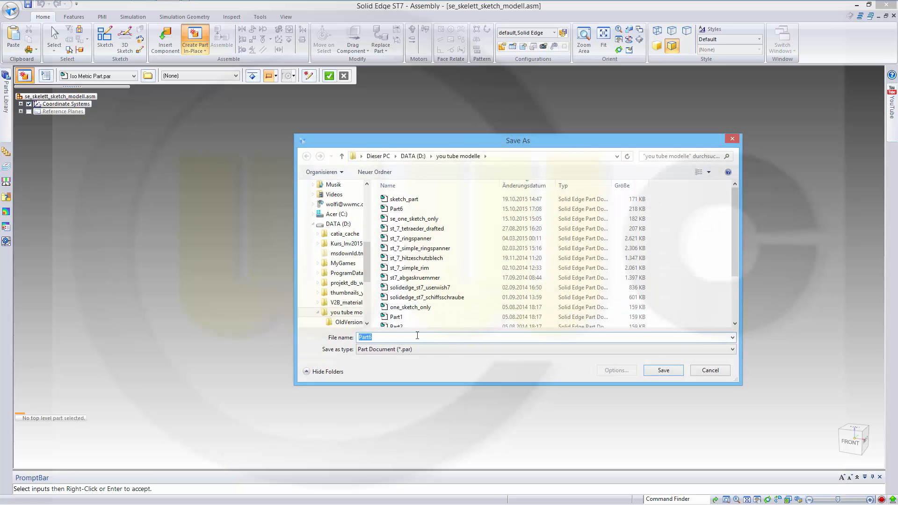
{"action": "type", "text": "sketch_p"}
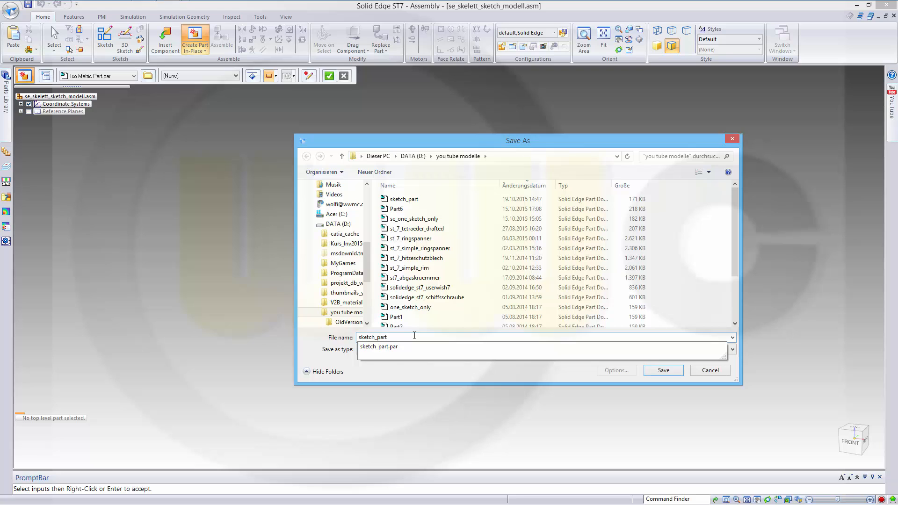
{"action": "left_click", "coordinate": [663, 371]}
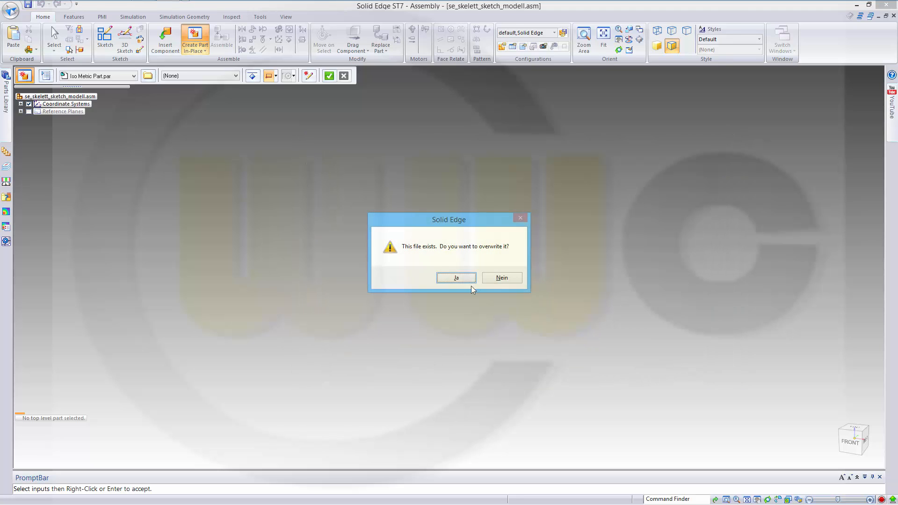
{"action": "left_click", "coordinate": [457, 277]}
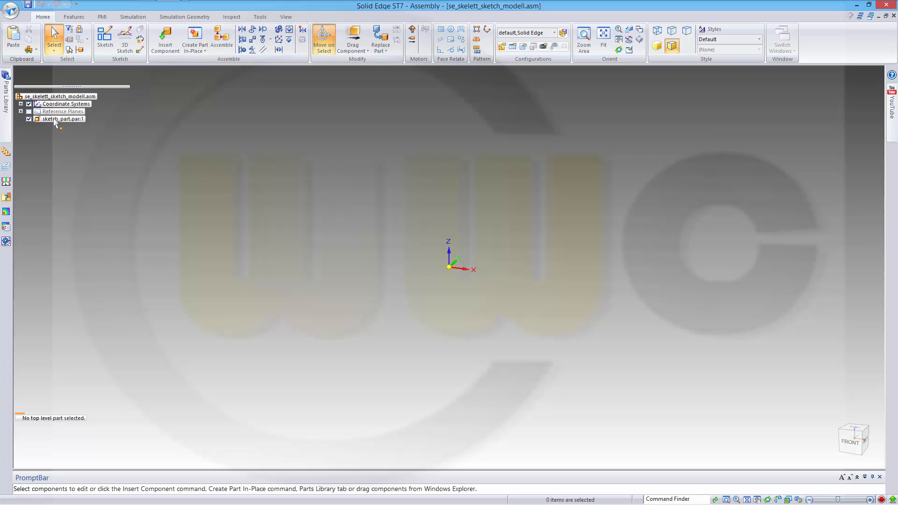
Step: Edit sketch_part in place and start Sketch 1 on its Top (xy) reference plane
{"action": "double_click", "coordinate": [60, 119]}
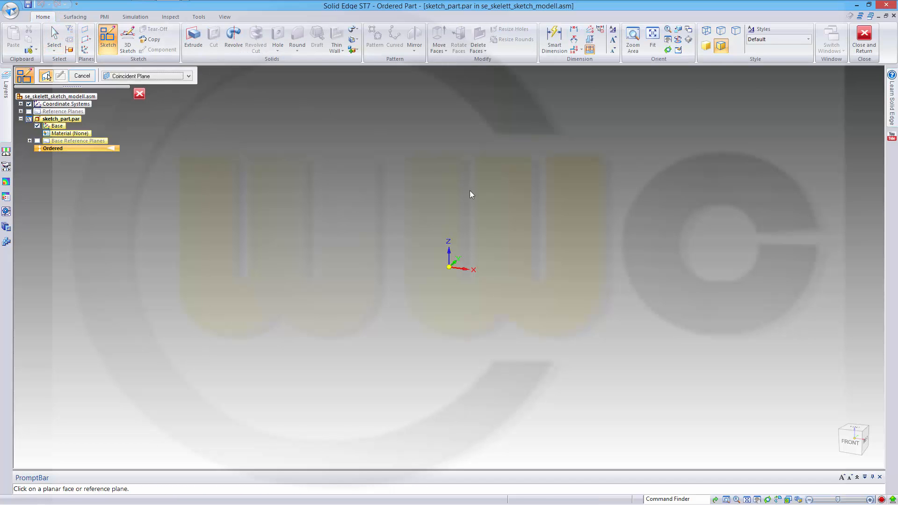
{"action": "mouse_move", "coordinate": [84, 144]}
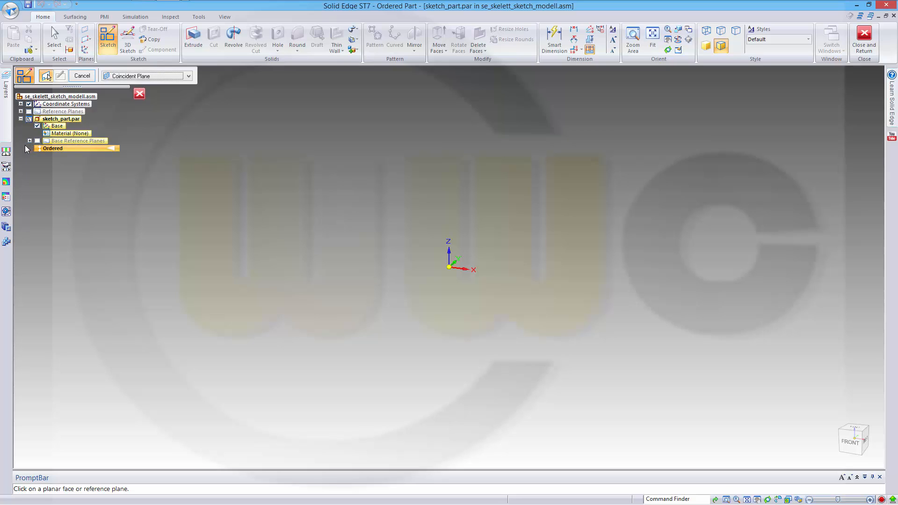
{"action": "left_click", "coordinate": [29, 140]}
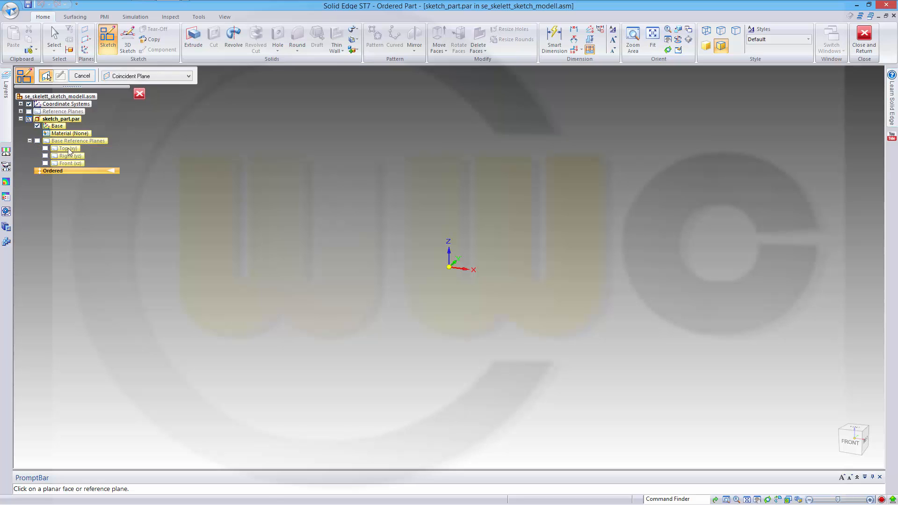
{"action": "left_click", "coordinate": [61, 148]}
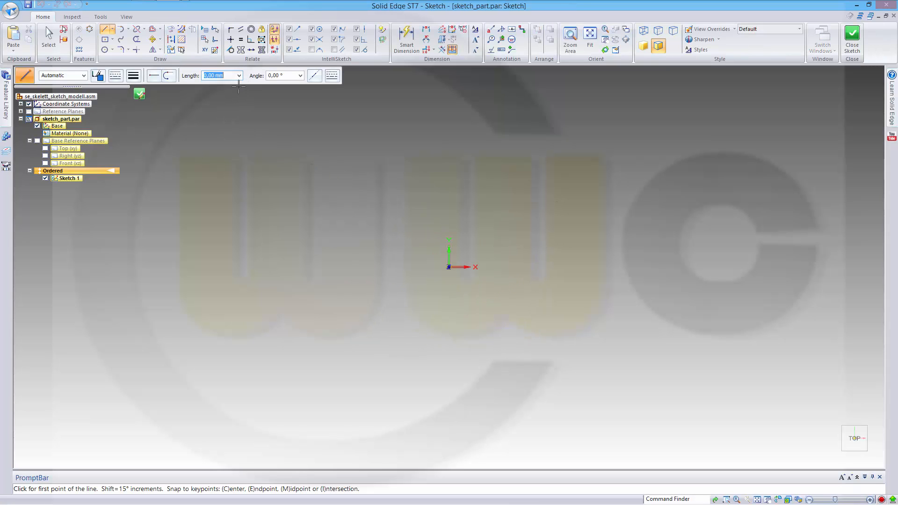
Step: Draw two concentric circles at the origin and an upper concentric pair with the Circle tool
{"action": "left_click", "coordinate": [104, 39]}
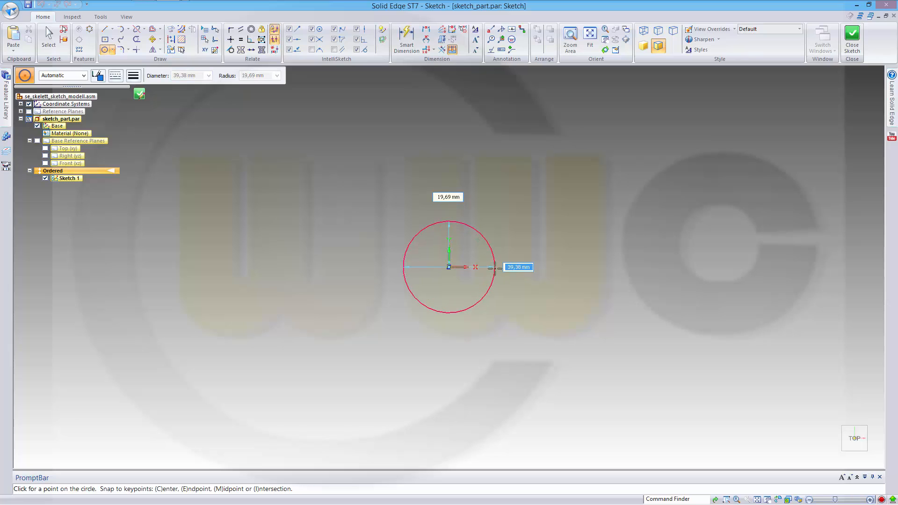
{"action": "left_click", "coordinate": [448, 268]}
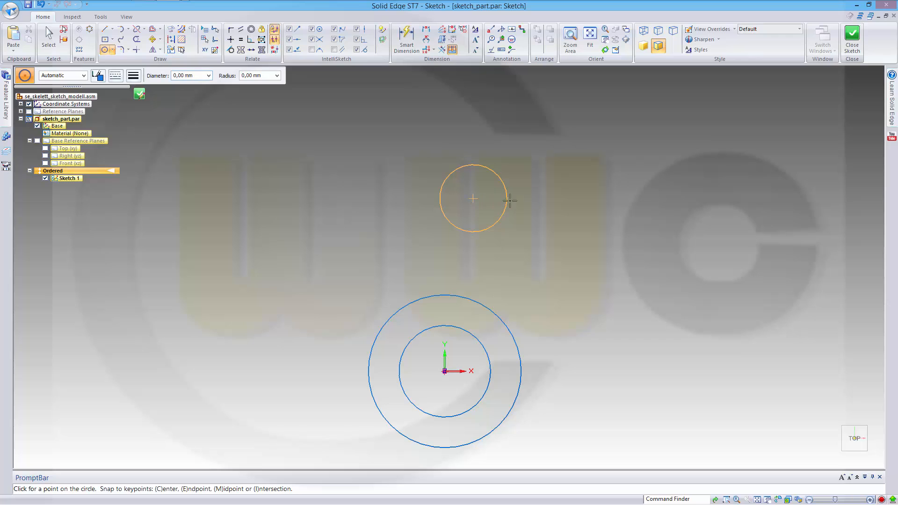
{"action": "left_click", "coordinate": [472, 198]}
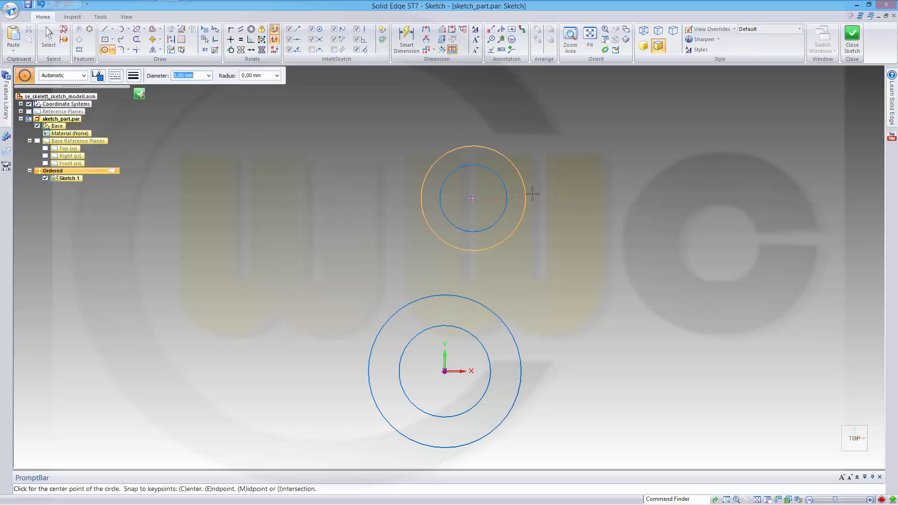
Step: Dimension the circles 50/30 and 40/20 and align the upper centre vertically 100 mm above the origin
{"action": "left_click", "coordinate": [405, 36]}
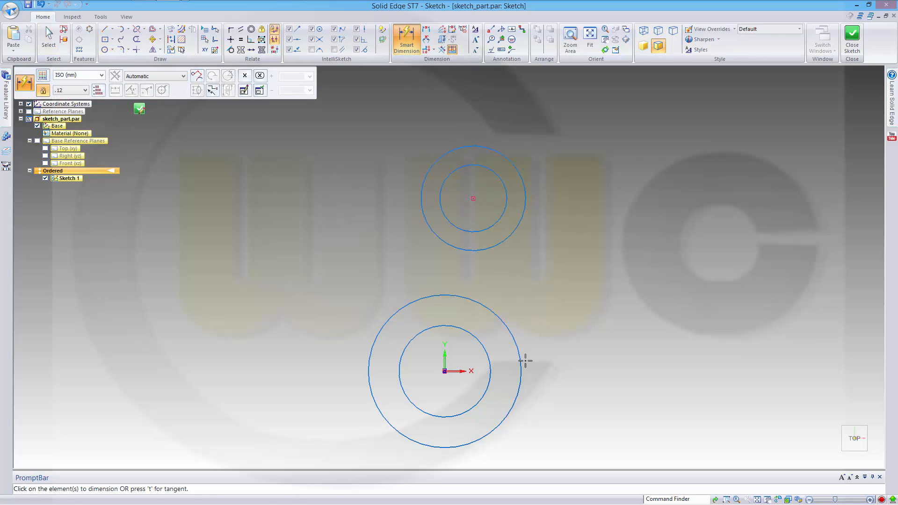
{"action": "left_click", "coordinate": [511, 363]}
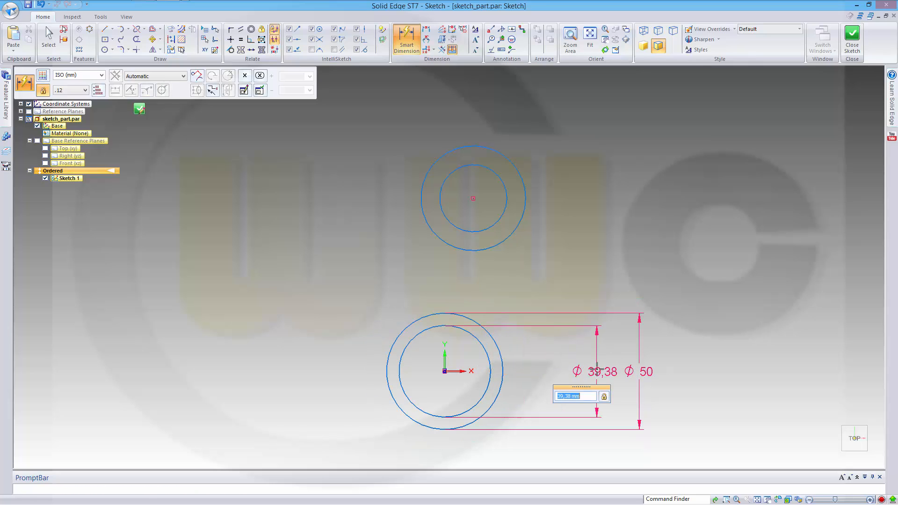
{"action": "type", "text": "30"}
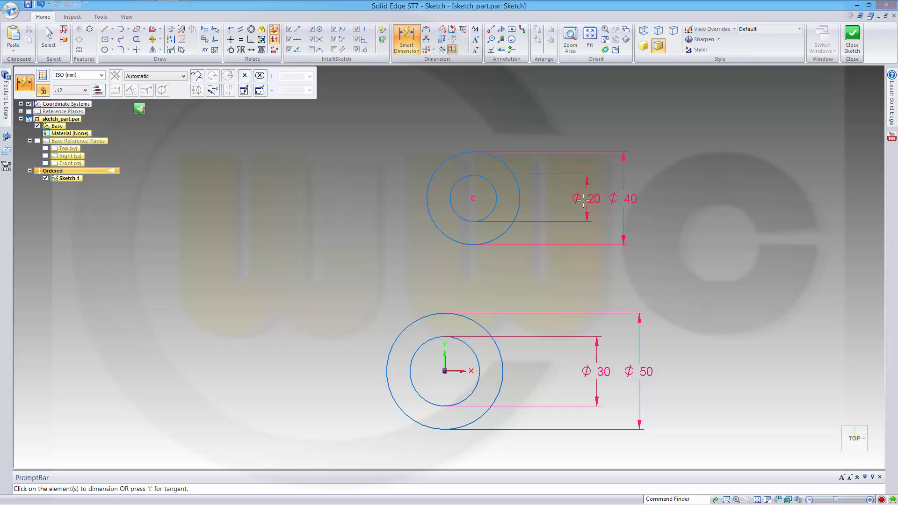
{"action": "mouse_move", "coordinate": [458, 112]}
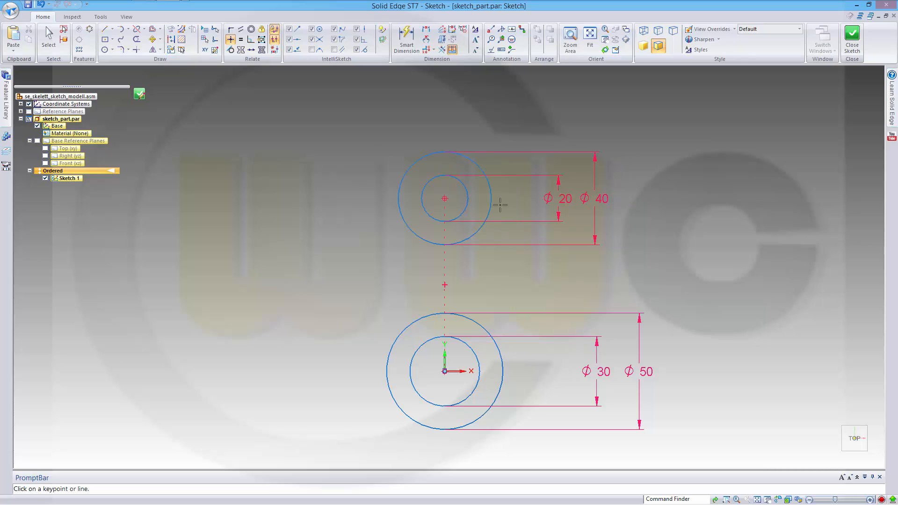
{"action": "left_click", "coordinate": [406, 35]}
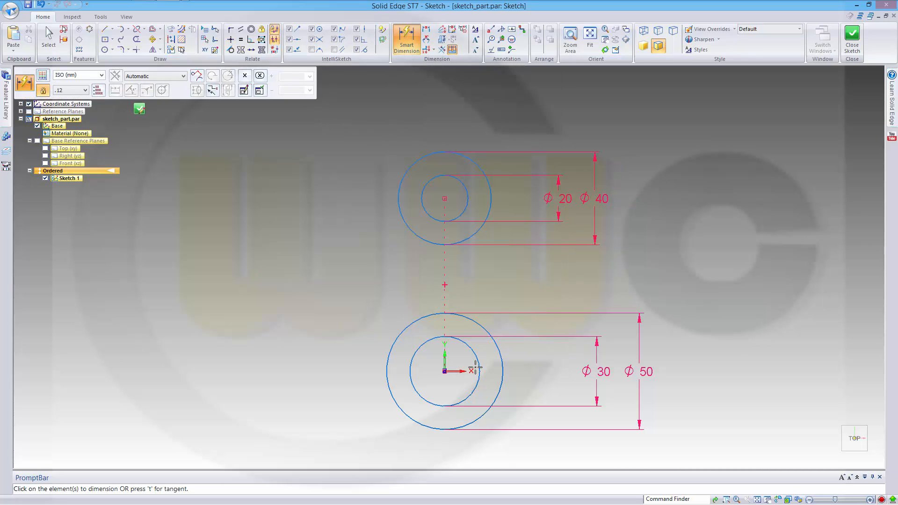
{"action": "mouse_move", "coordinate": [442, 196]}
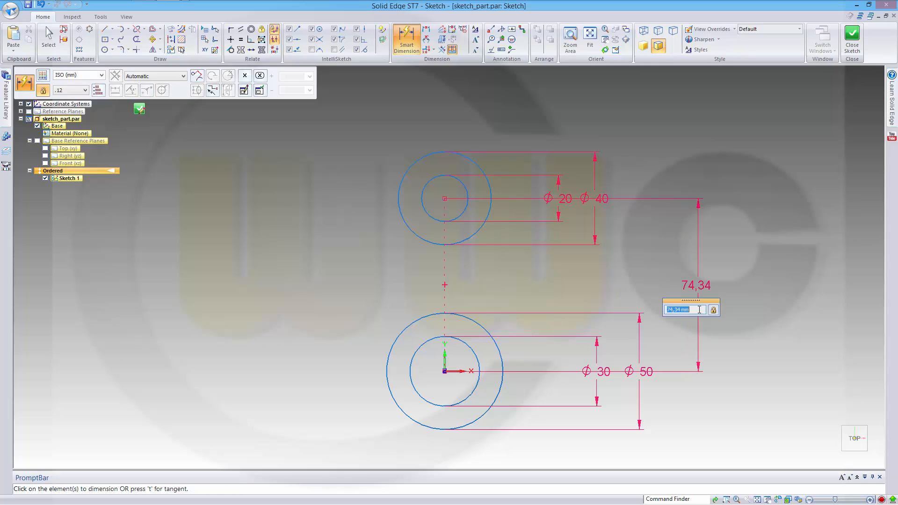
{"action": "type", "text": "100"}
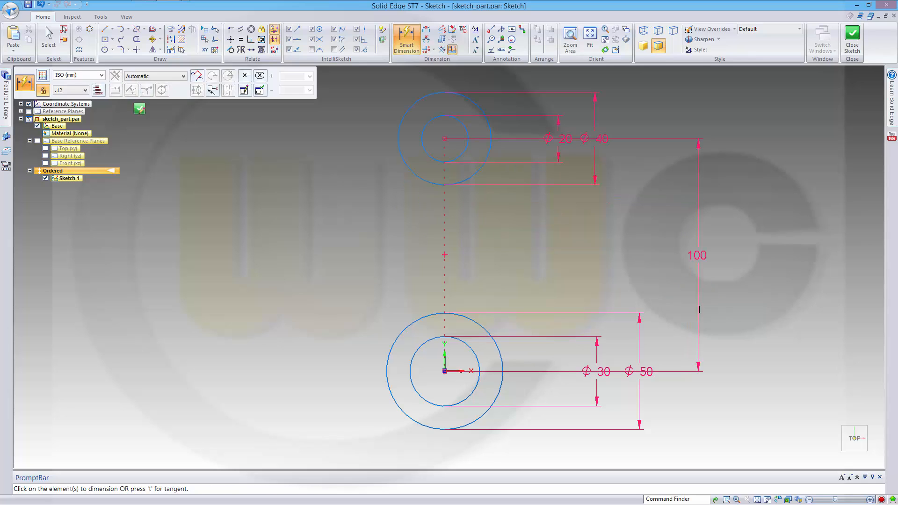
Step: Join the two outer circles with two tangent lines forming a slot outline and close the sketch
{"action": "left_click", "coordinate": [105, 26]}
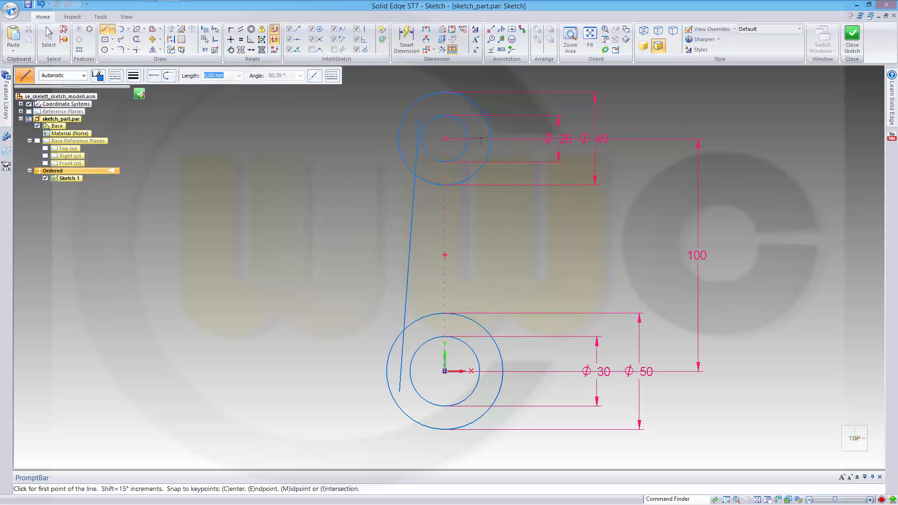
{"action": "left_click", "coordinate": [448, 127]}
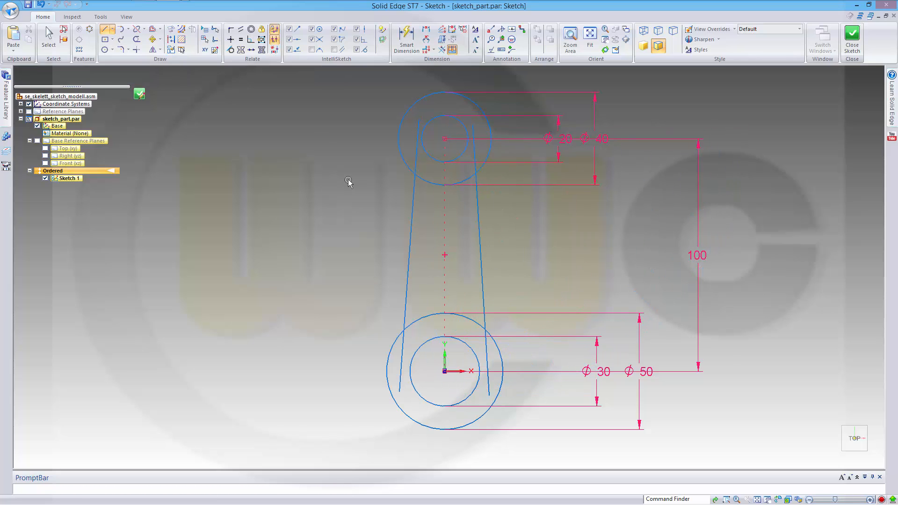
{"action": "left_click", "coordinate": [48, 44]}
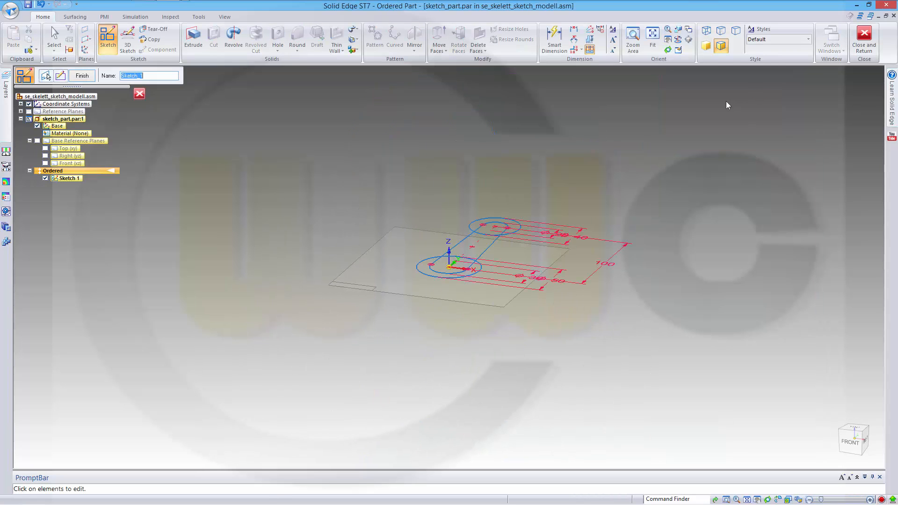
{"action": "mouse_move", "coordinate": [416, 150]}
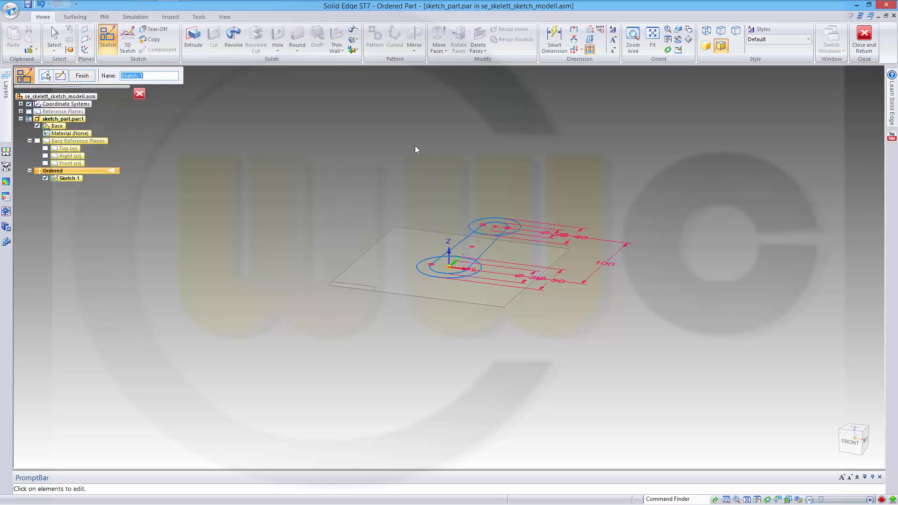
{"action": "mouse_move", "coordinate": [309, 92]}
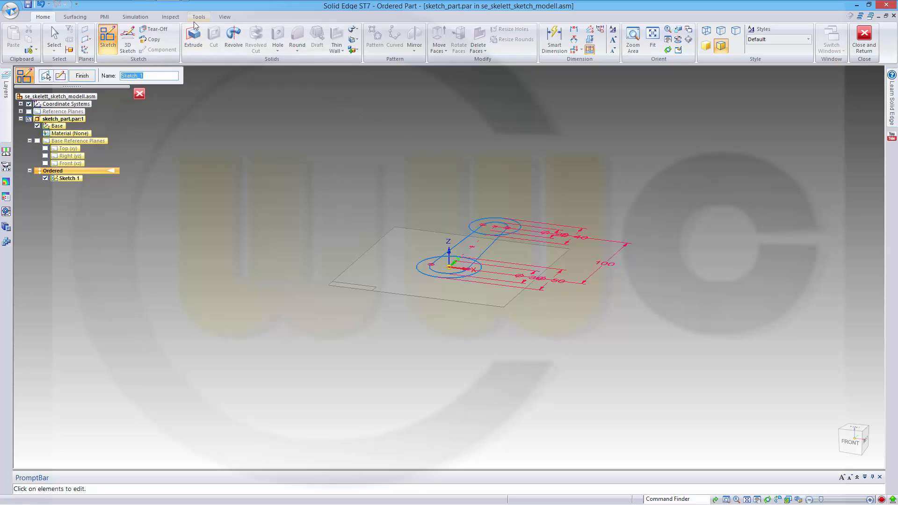
Step: Switch to the Tools commands to reach the part's Variable Table
{"action": "left_click", "coordinate": [170, 29]}
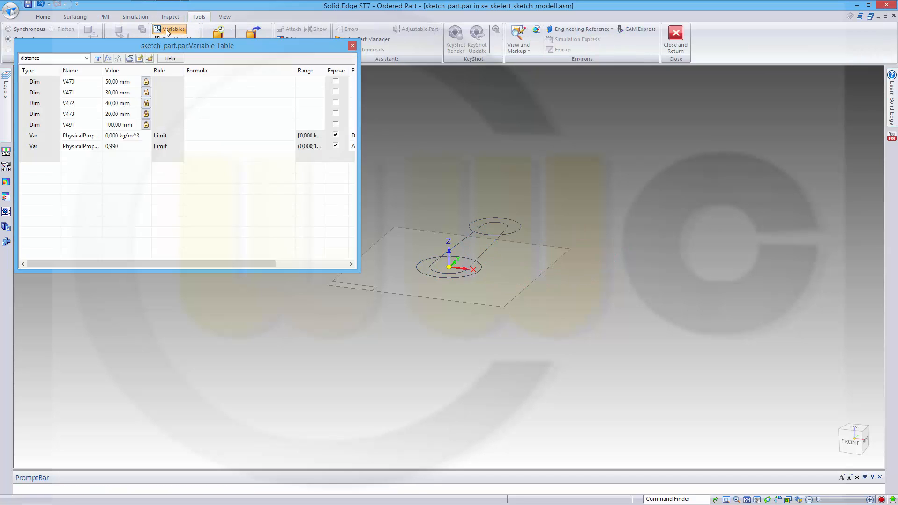
Step: Add variables hold_1 40 mm, hold_2 50 mm, center_1 20 mm and center_2 30 mm to the variable table
{"action": "left_click", "coordinate": [69, 81]}
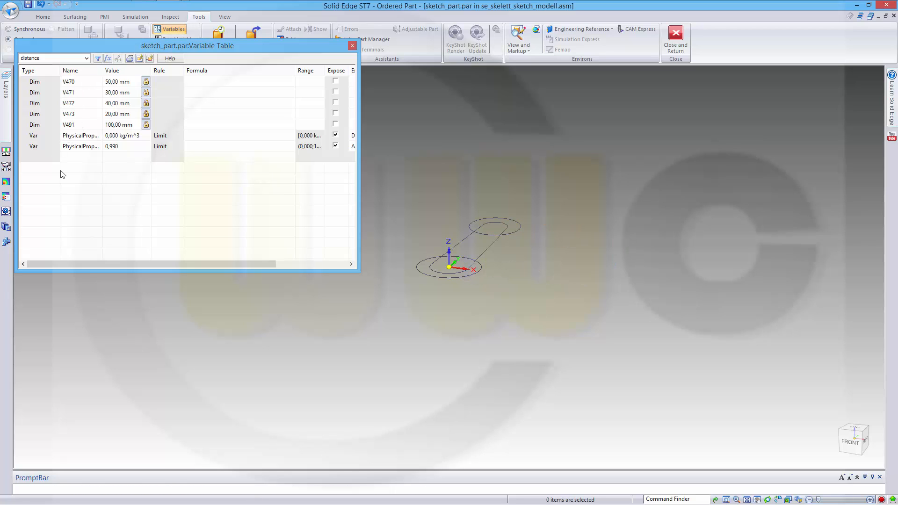
{"action": "mouse_move", "coordinate": [72, 162]}
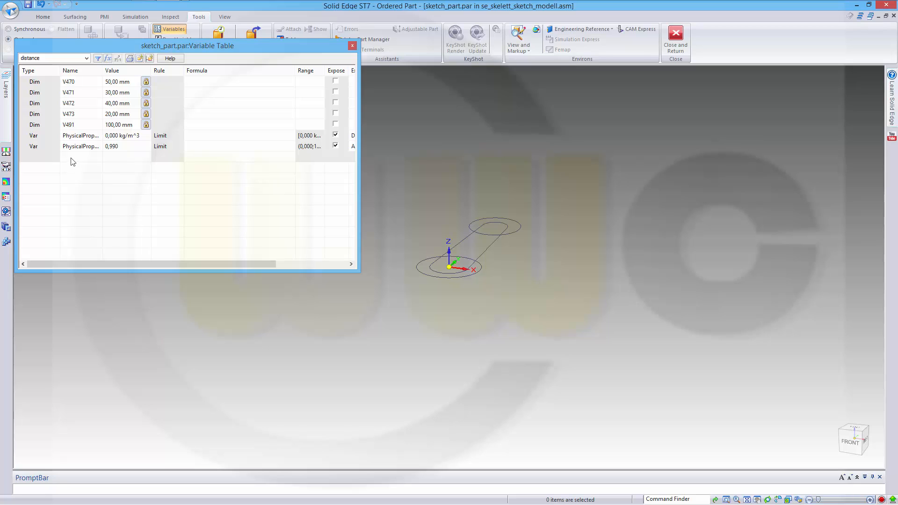
{"action": "left_click", "coordinate": [80, 157]}
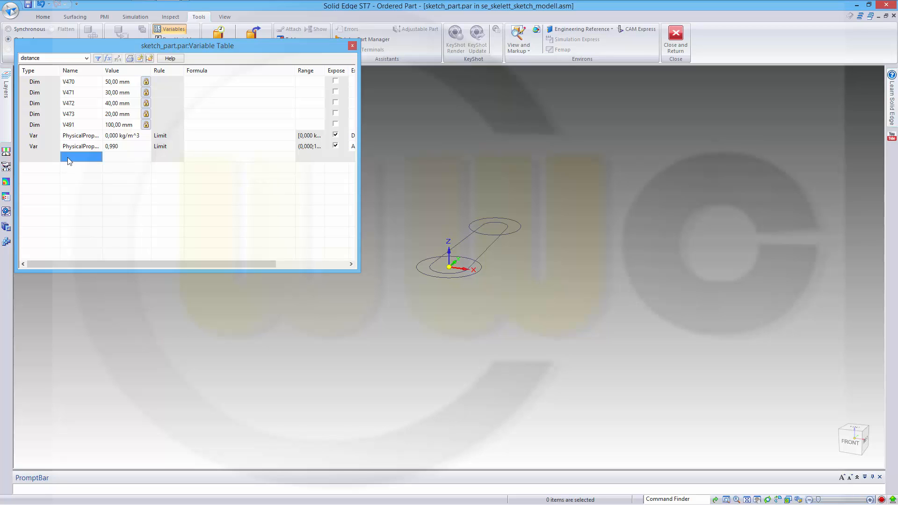
{"action": "type", "text": "hold_1"}
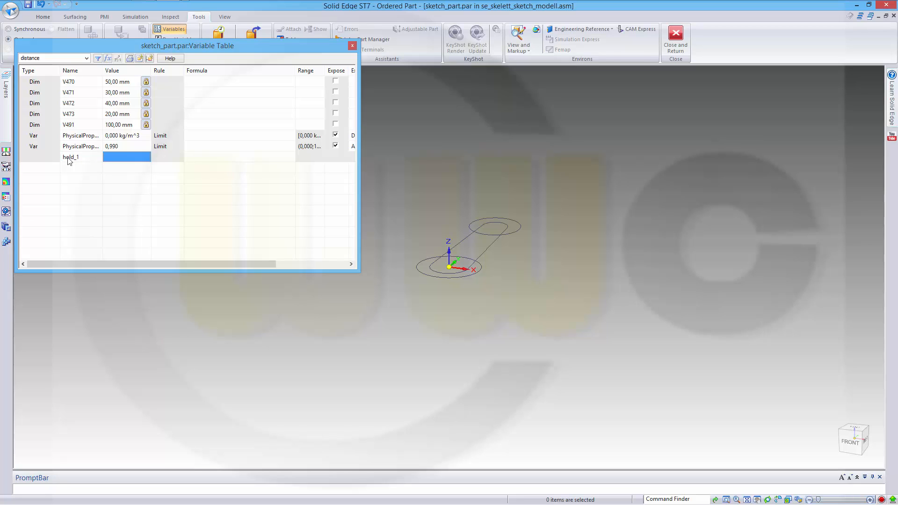
{"action": "type", "text": "40mm"}
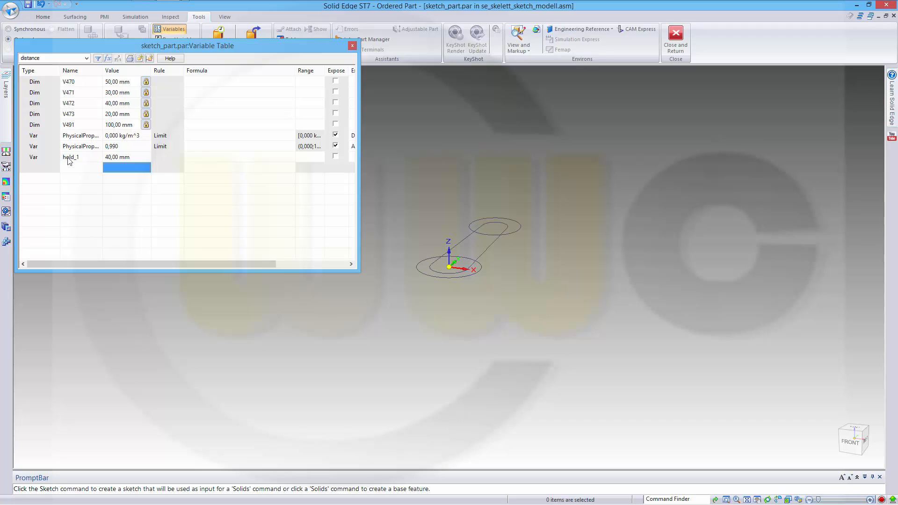
{"action": "type", "text": "hold_2"}
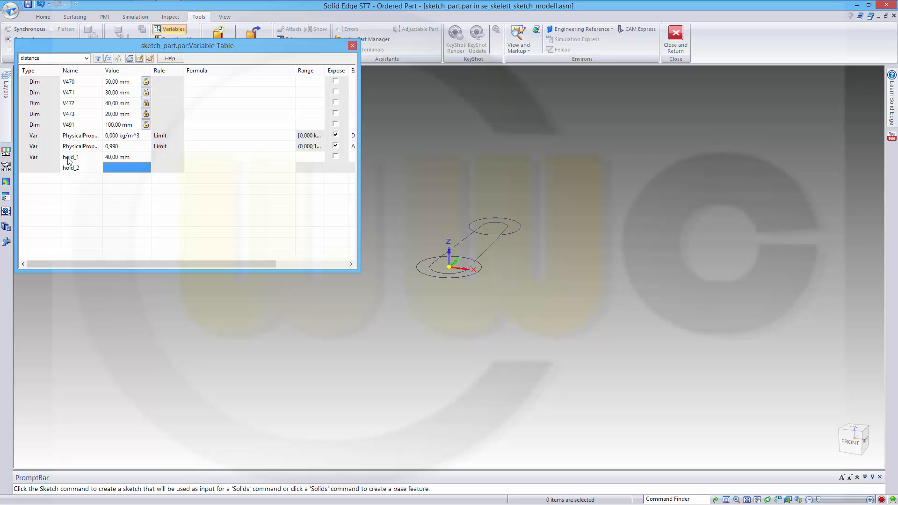
{"action": "type", "text": "50mm"}
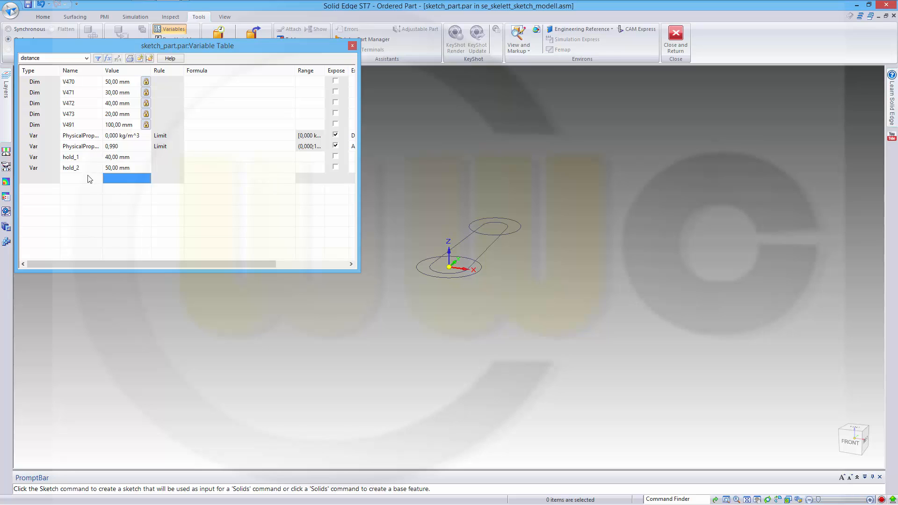
{"action": "type", "text": "center_1"}
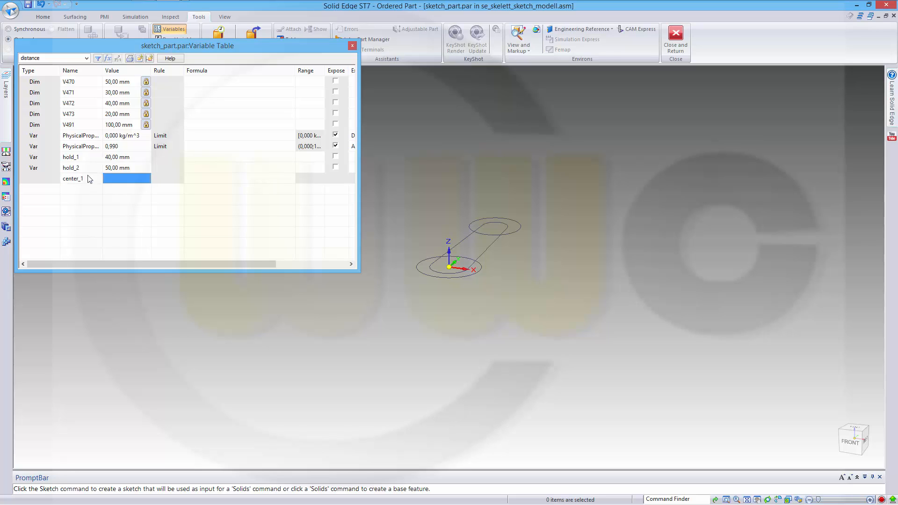
{"action": "type", "text": "20,00 mm"}
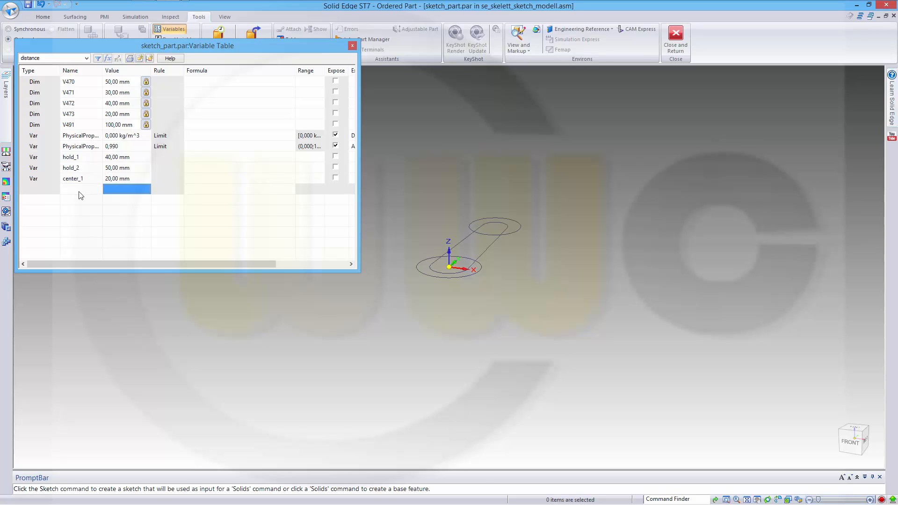
{"action": "type", "text": "center_2"}
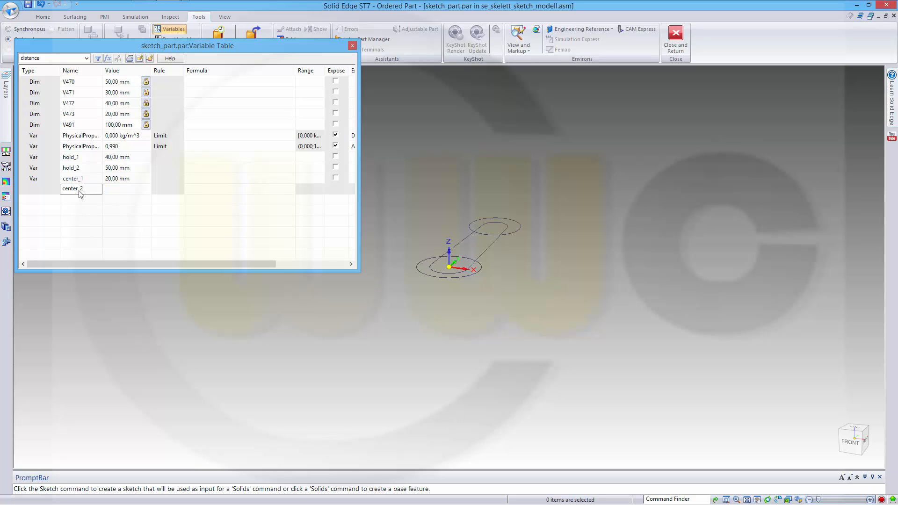
{"action": "left_click", "coordinate": [127, 189]}
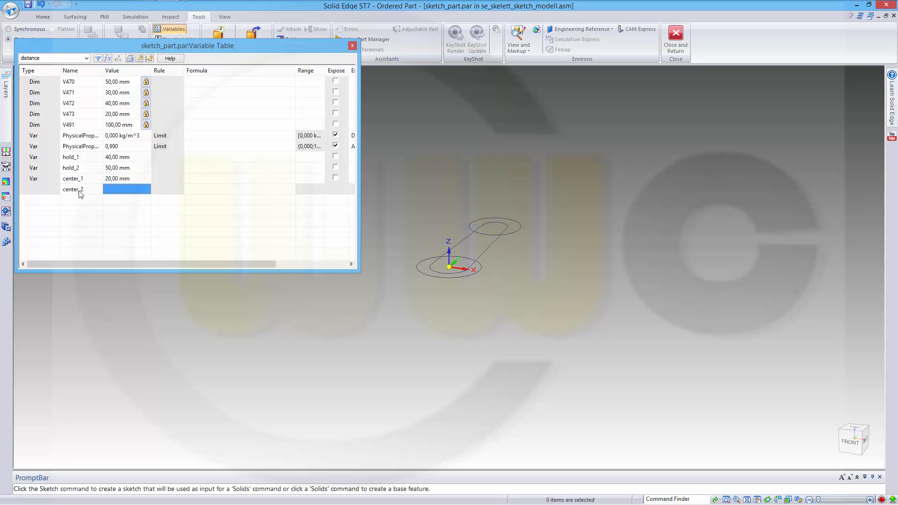
{"action": "type", "text": "30,00 mm"}
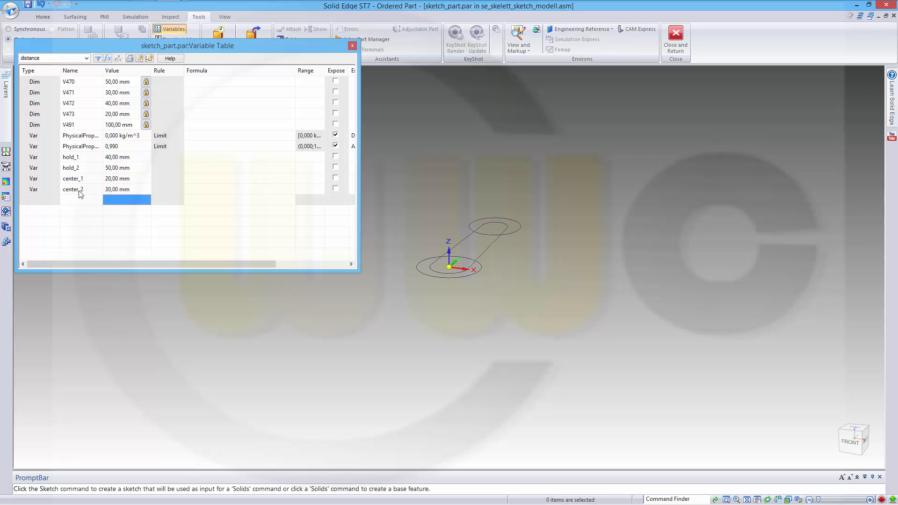
Step: Add variables connector_length 100, depth 10 mm, plane_1 10 mm and plane_2 20
{"action": "left_click", "coordinate": [80, 200]}
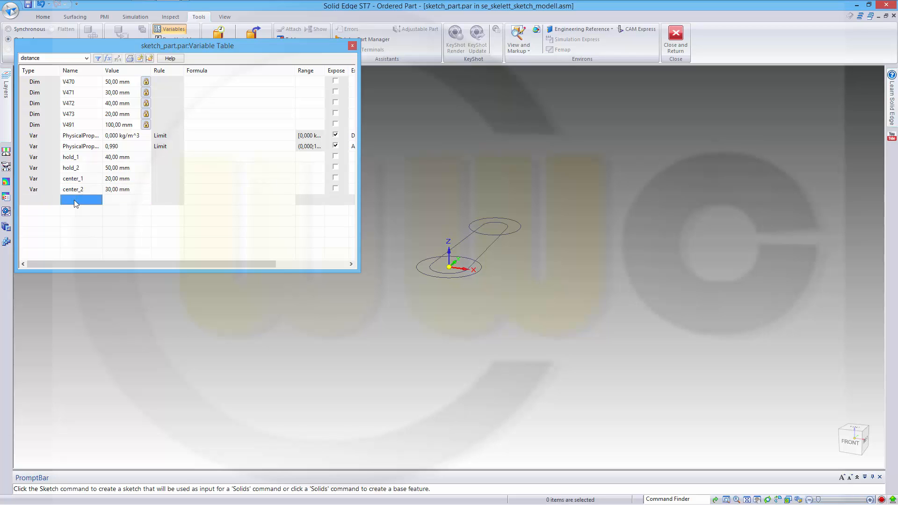
{"action": "type", "text": "connector"}
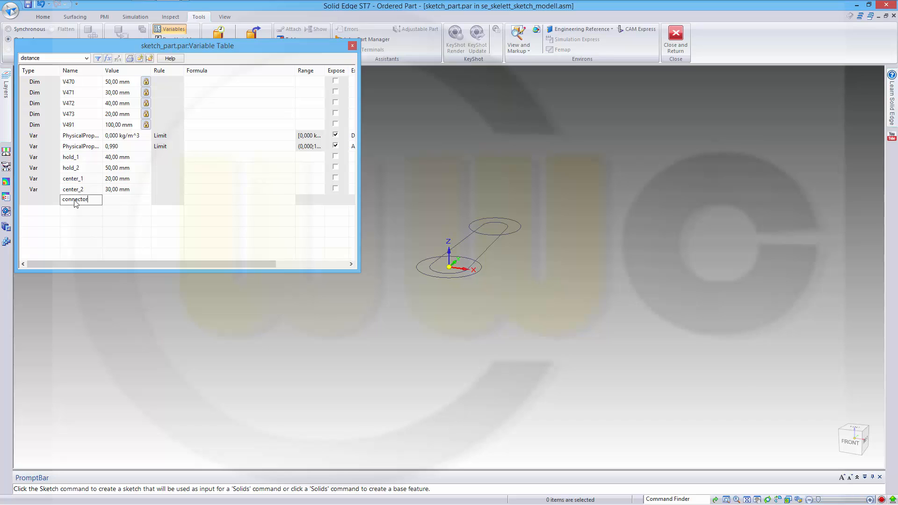
{"action": "type", "text": "_length"}
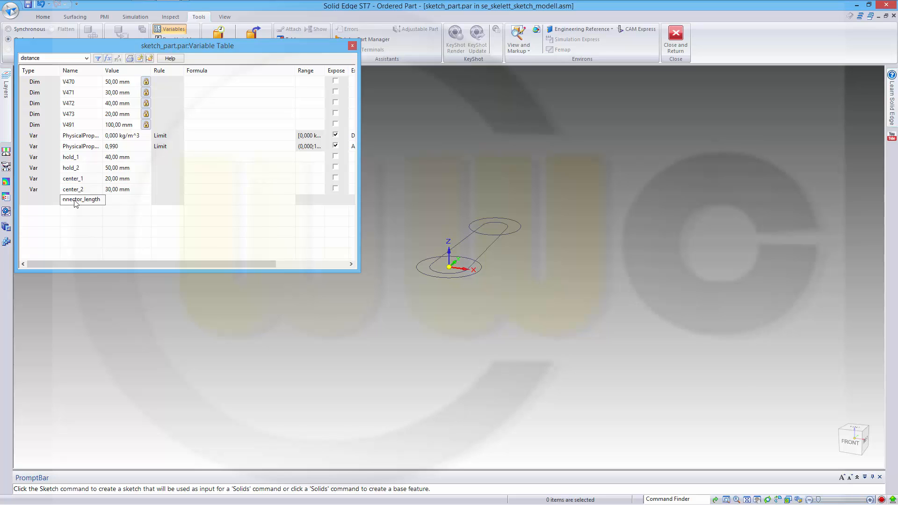
{"action": "type", "text": "100,00 mm"}
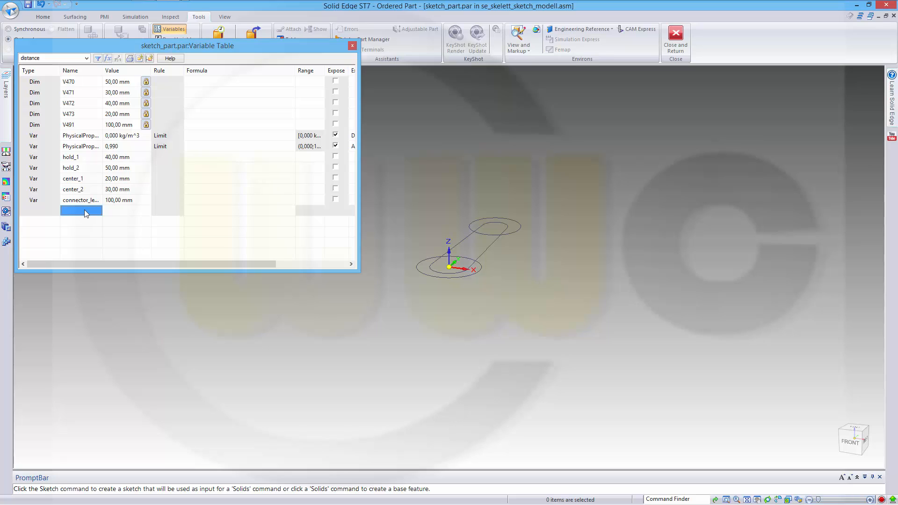
{"action": "type", "text": "depth"}
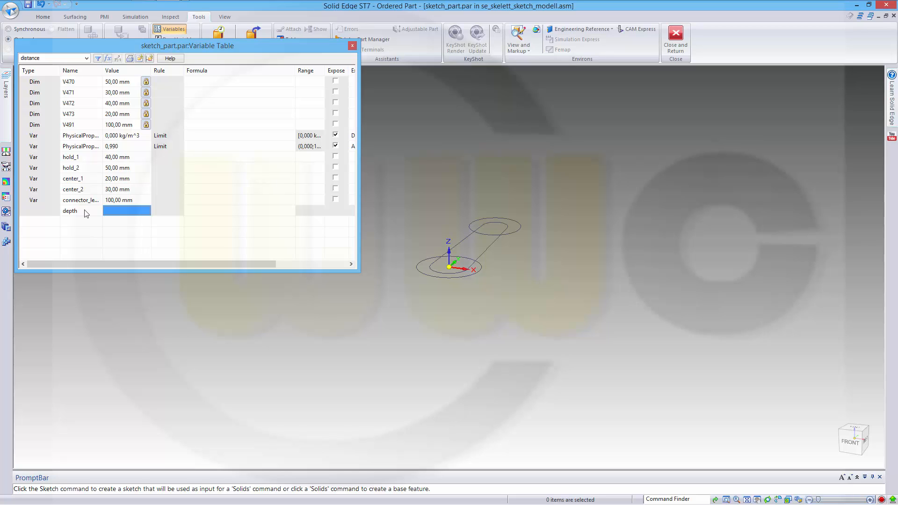
{"action": "type", "text": "10,00 mm"}
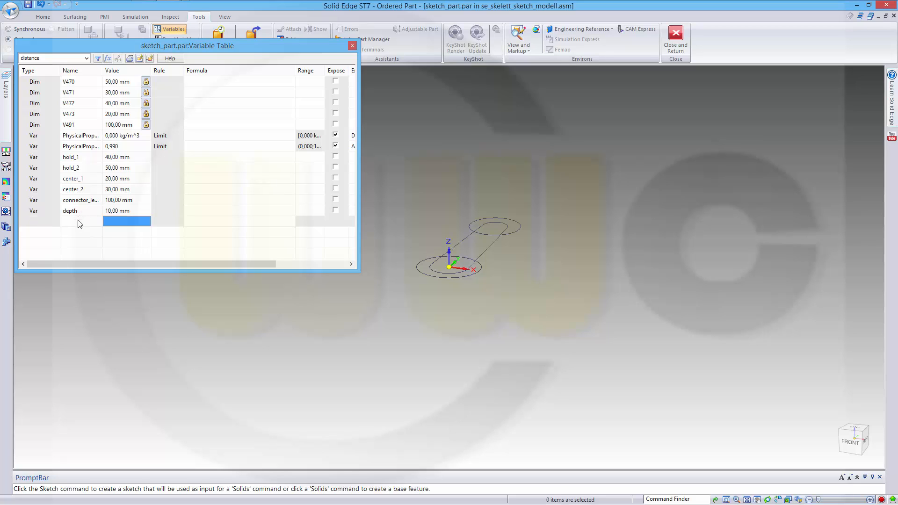
{"action": "type", "text": "plane_"}
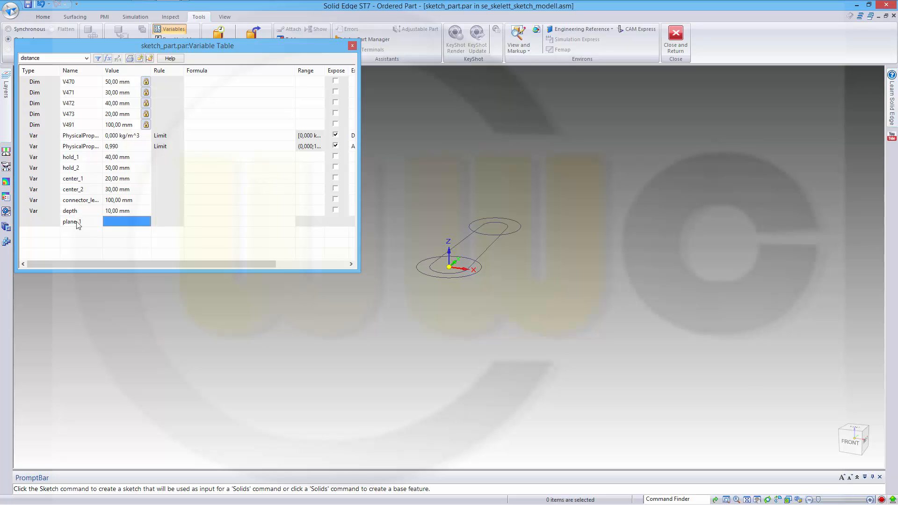
{"action": "type", "text": "10mm"}
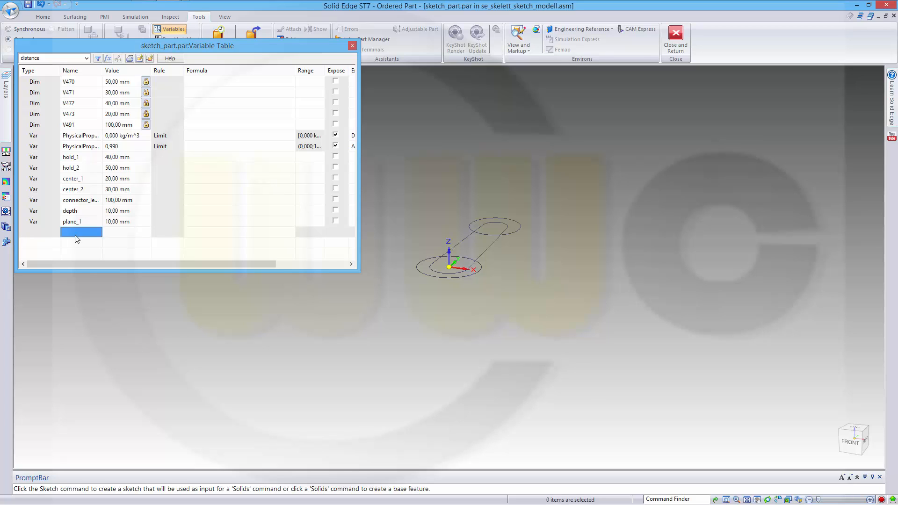
{"action": "type", "text": "plane_2"}
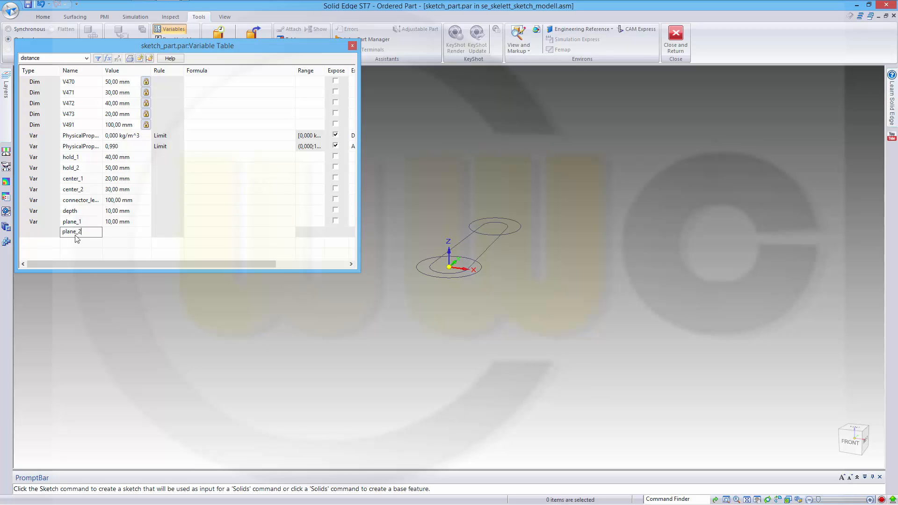
{"action": "type", "text": "20,00 mm"}
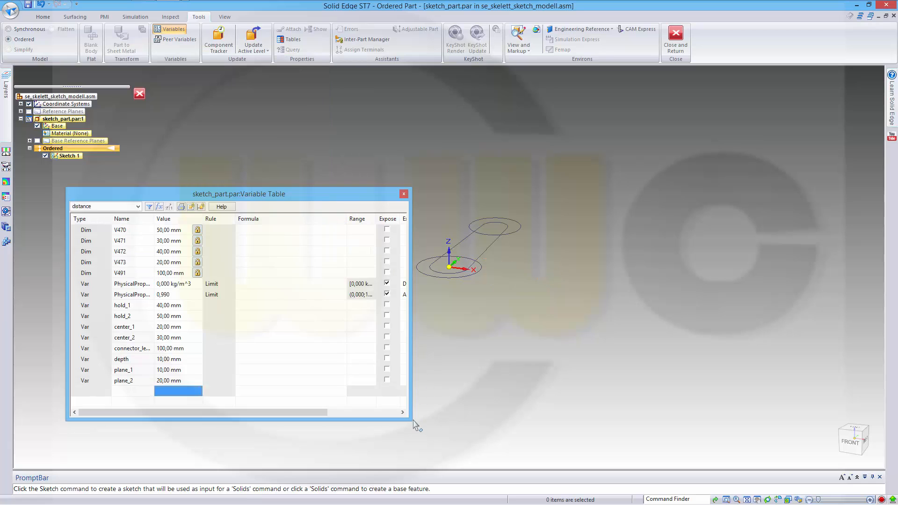
Step: Set the sketch dimension formulas to =hold_2, =center_2, =hold_1, =center_1 and =connector_length
{"action": "left_click_drag", "start_coordinate": [407, 193], "coordinate": [555, 194]}
{"action": "type", "text": "="}
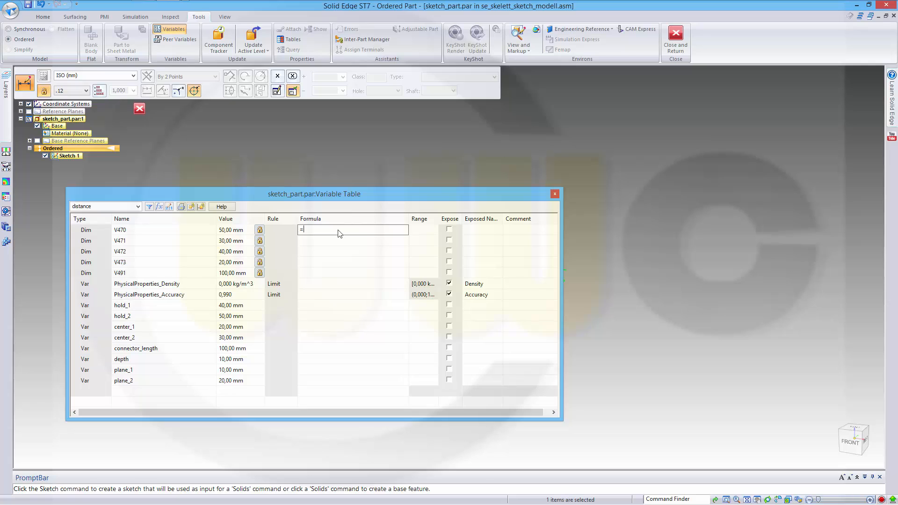
{"action": "type", "text": "hold_2"}
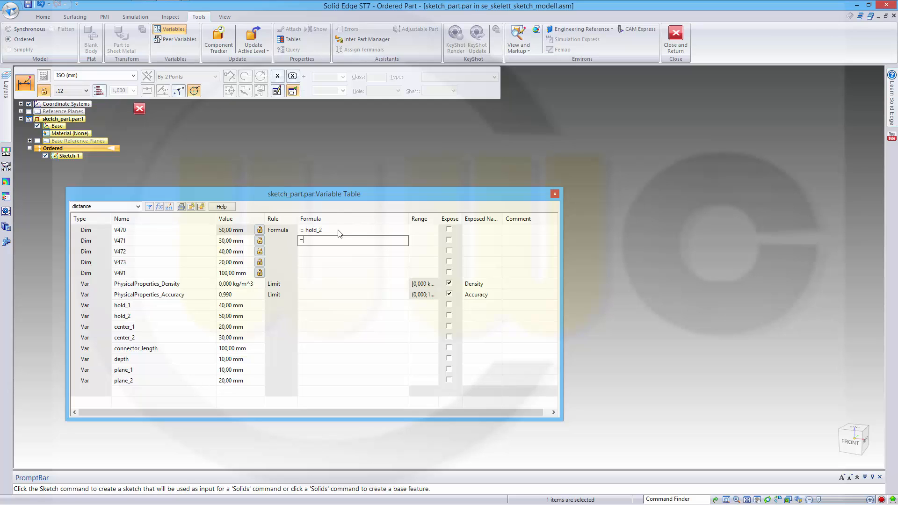
{"action": "type", "text": "center_2"}
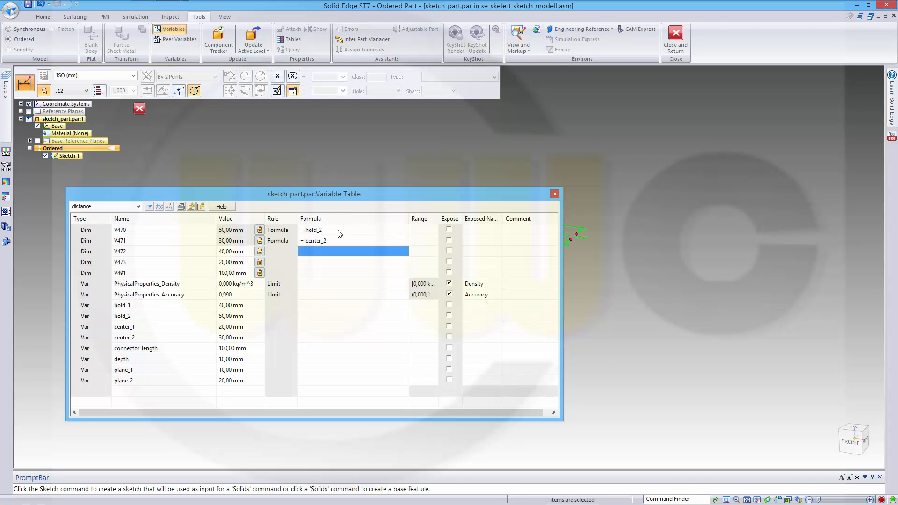
{"action": "type", "text": "=hold_1"}
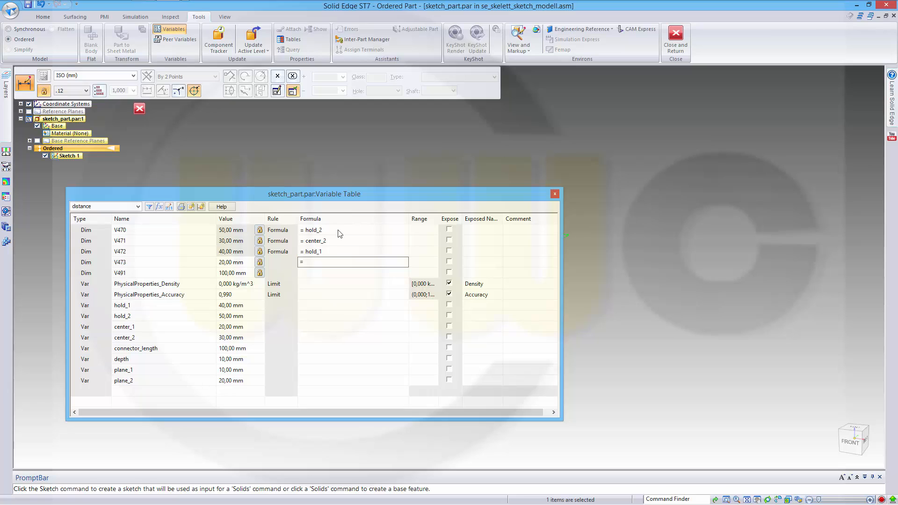
{"action": "type", "text": "center_1"}
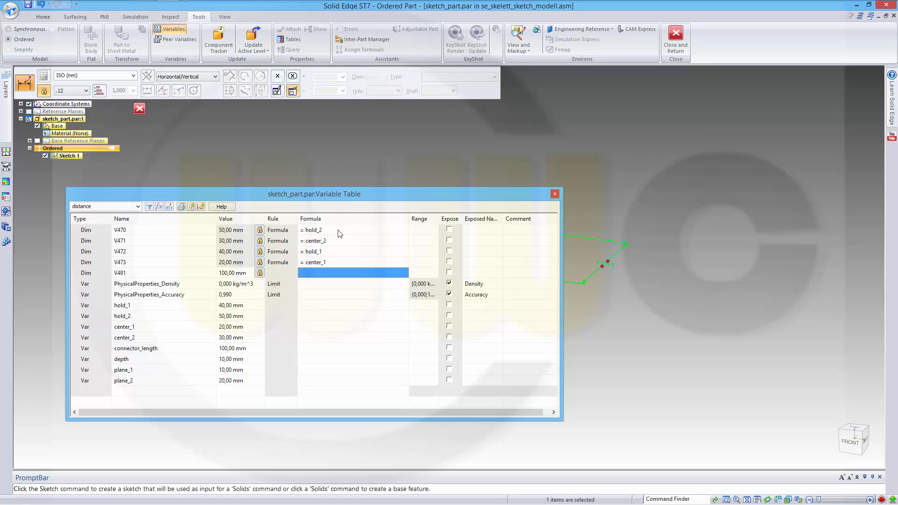
{"action": "type", "text": "=connector_"}
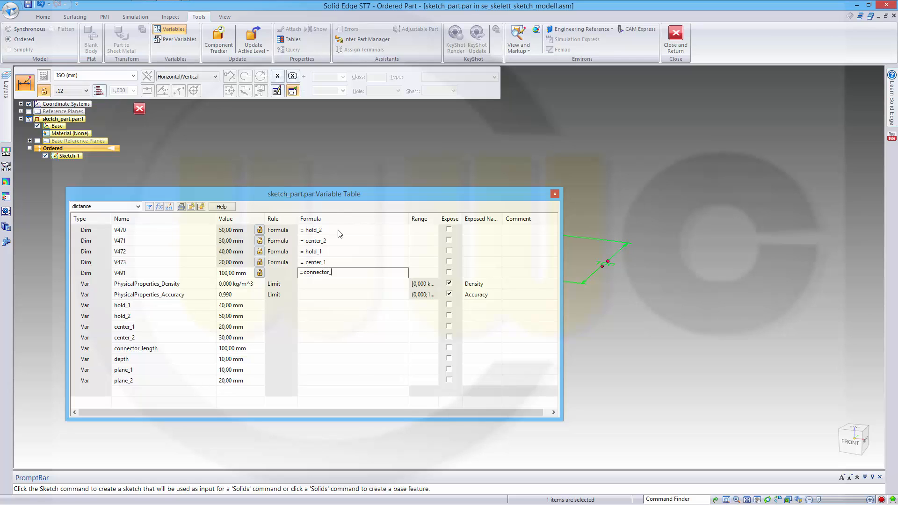
{"action": "type", "text": "len"}
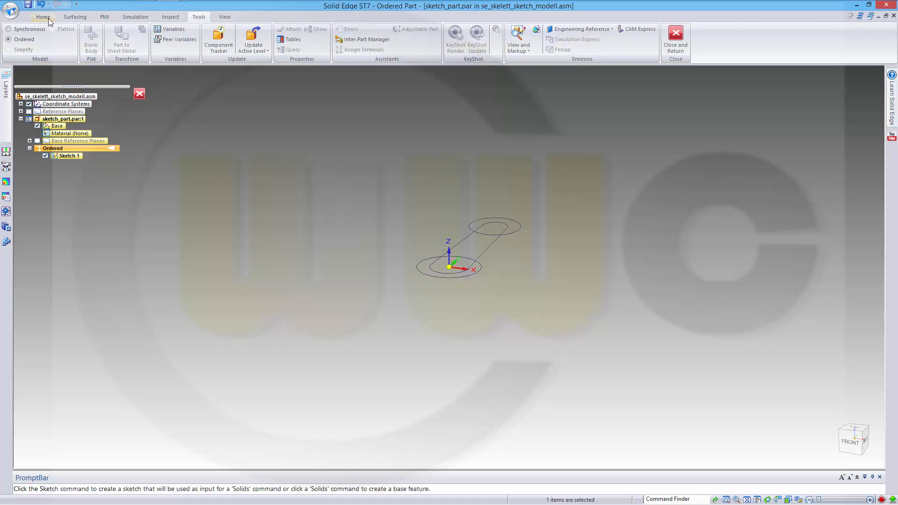
Step: Copy the hold outlines into new Sketch 3 and Sketch 4 placed on the Top (xy) plane
{"action": "left_click", "coordinate": [45, 17]}
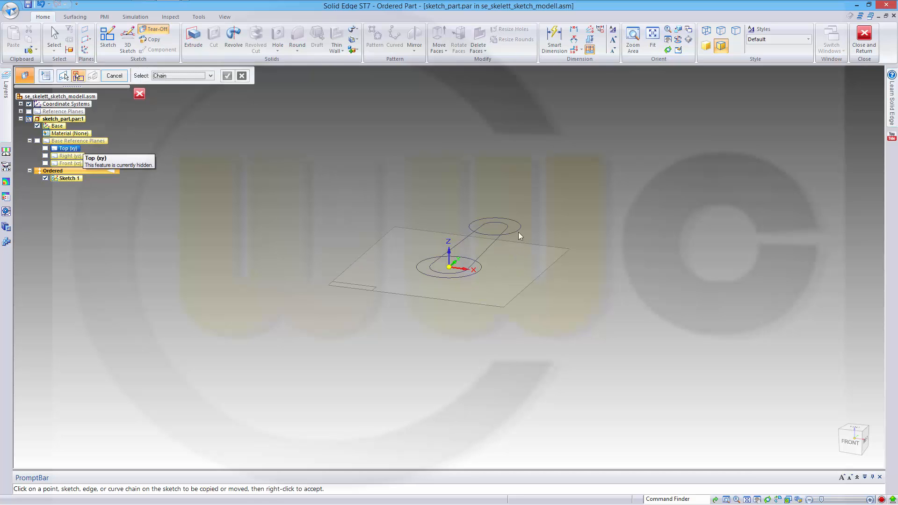
{"action": "left_click", "coordinate": [494, 225]}
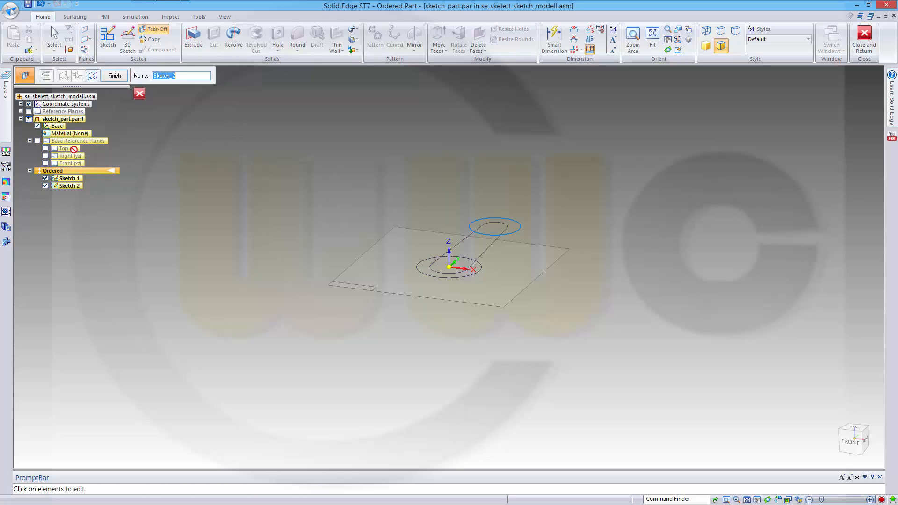
{"action": "mouse_move", "coordinate": [62, 148]}
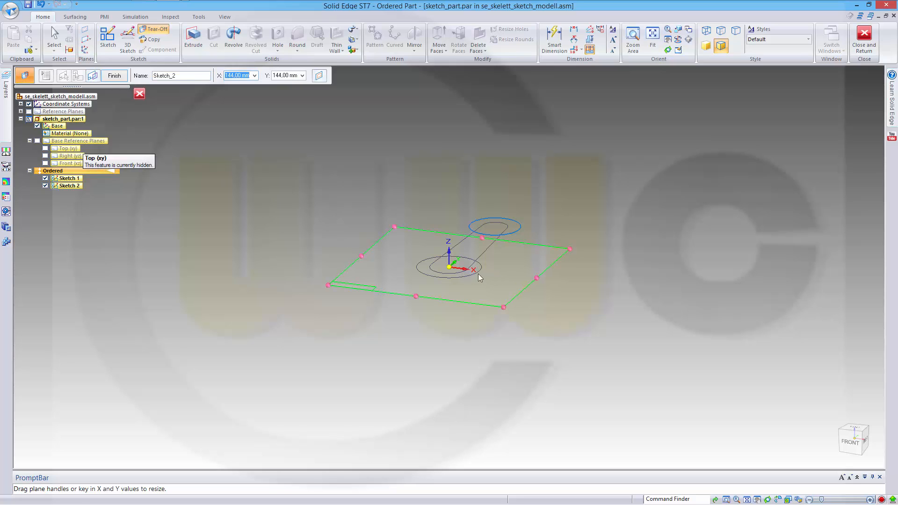
{"action": "mouse_move", "coordinate": [291, 174]}
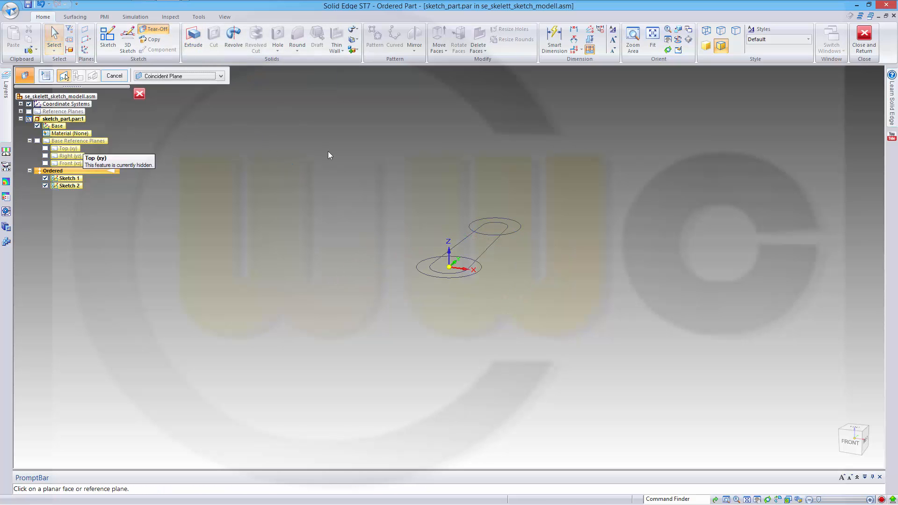
{"action": "mouse_move", "coordinate": [62, 148]}
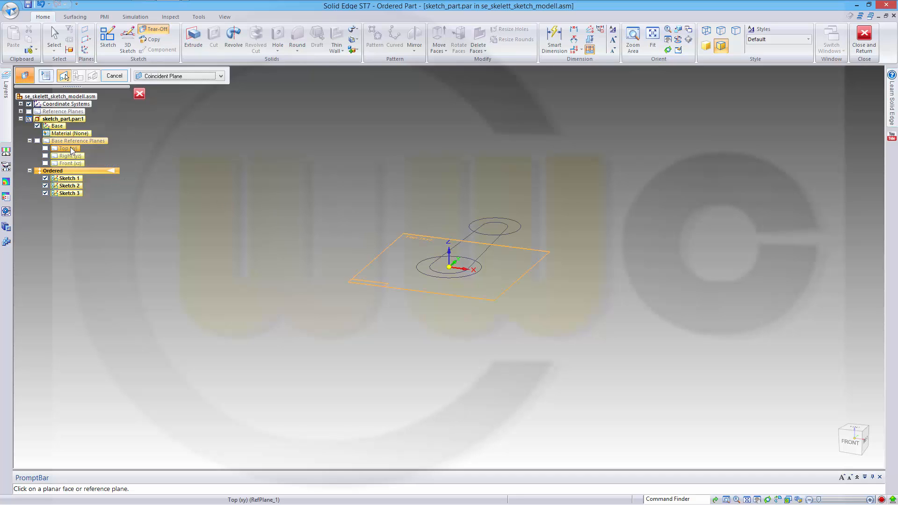
{"action": "left_click", "coordinate": [63, 148]}
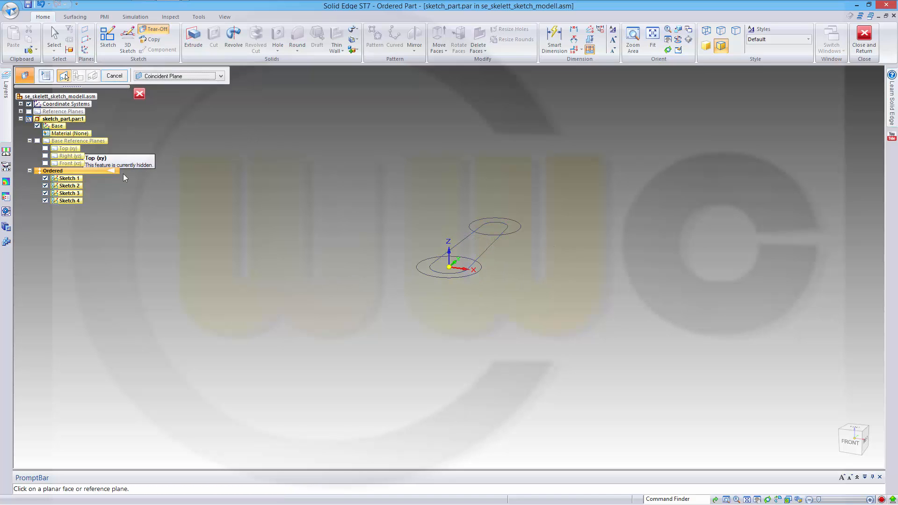
{"action": "mouse_move", "coordinate": [211, 226]}
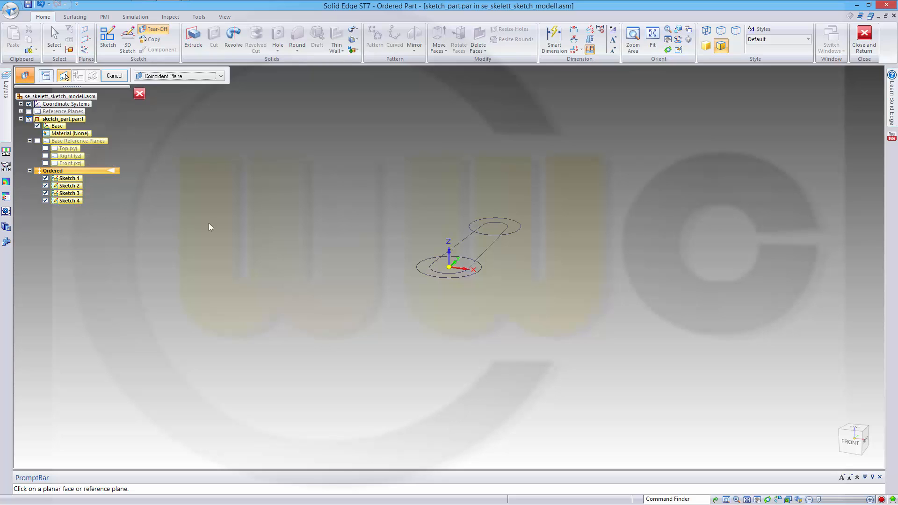
{"action": "mouse_move", "coordinate": [270, 237]}
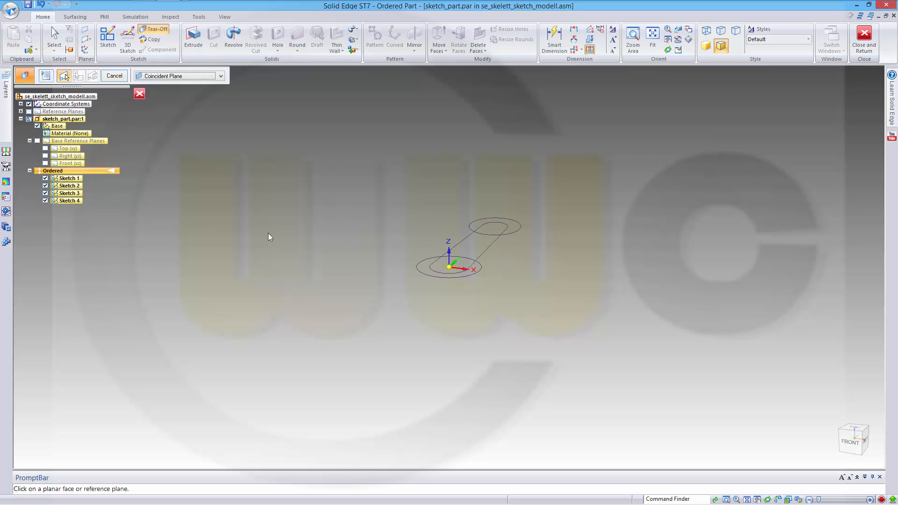
{"action": "mouse_move", "coordinate": [145, 202]}
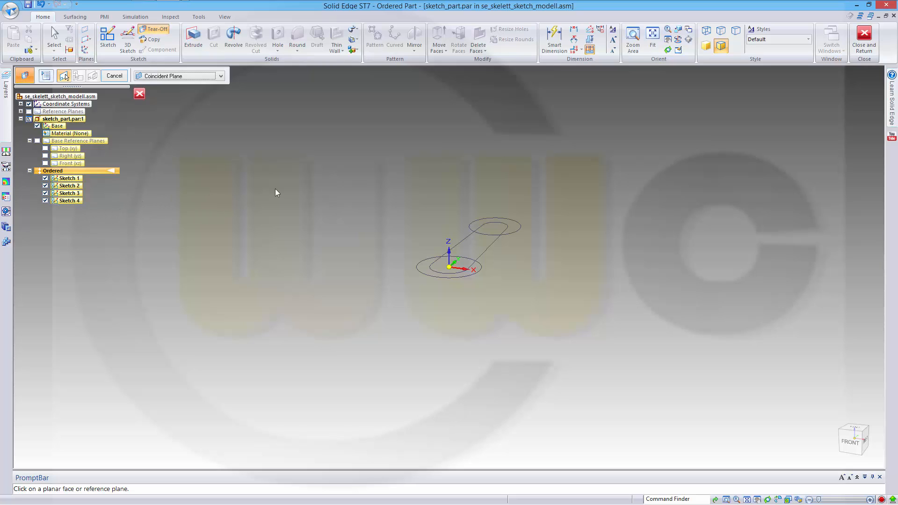
{"action": "mouse_move", "coordinate": [863, 35]}
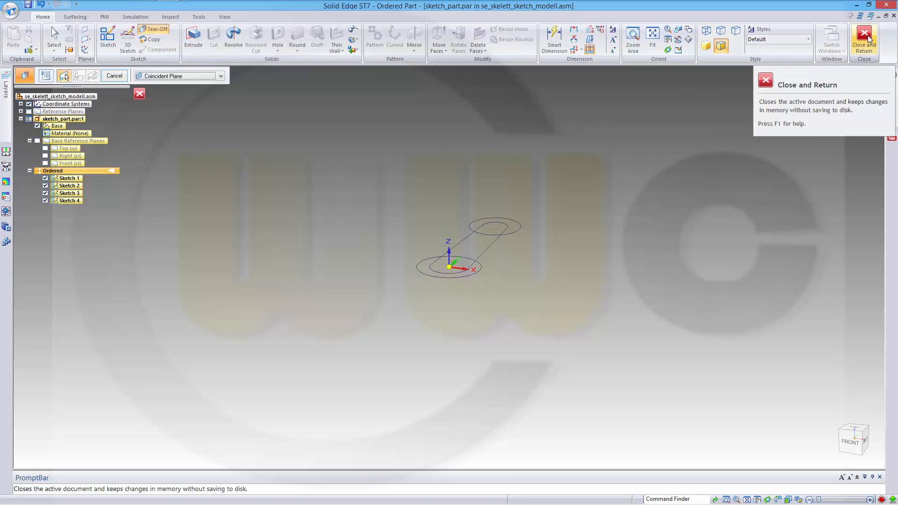
Step: Close sketch_part and create a second in-place part saved as hold_1.par in the assembly
{"action": "left_click", "coordinate": [863, 33]}
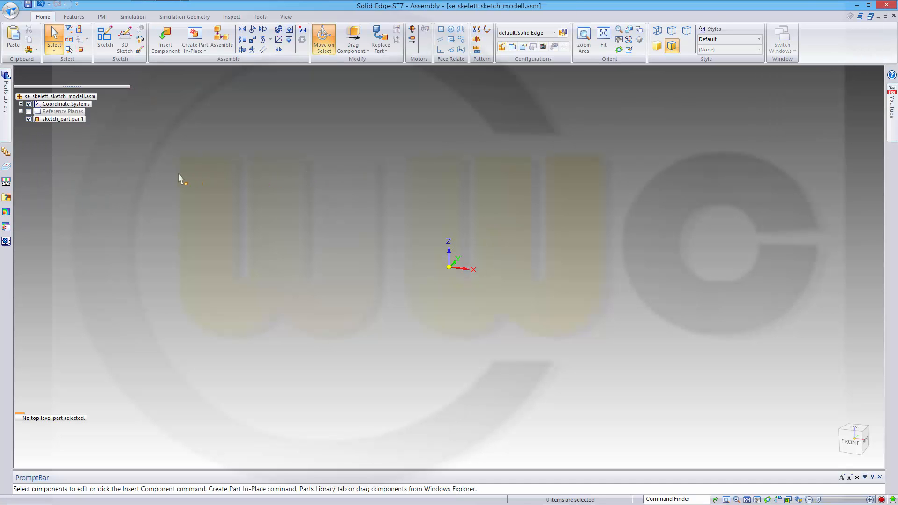
{"action": "mouse_move", "coordinate": [167, 116]}
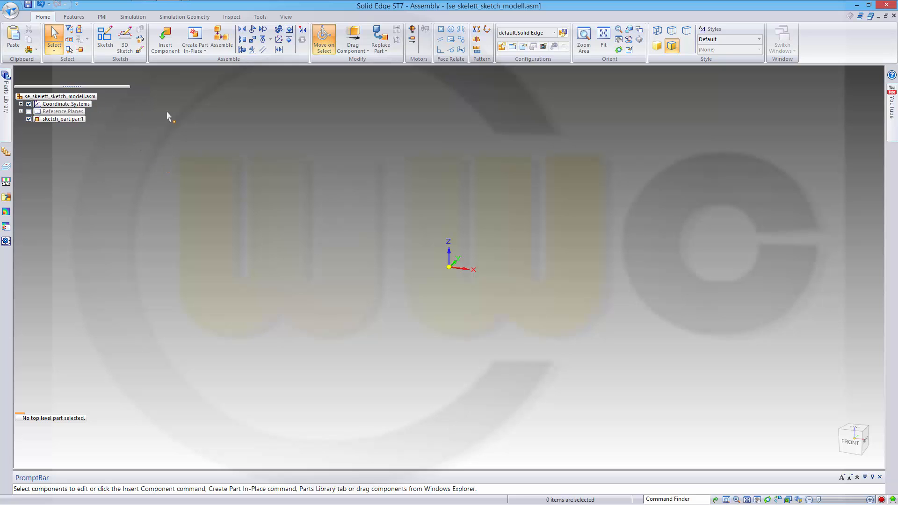
{"action": "left_click", "coordinate": [194, 36]}
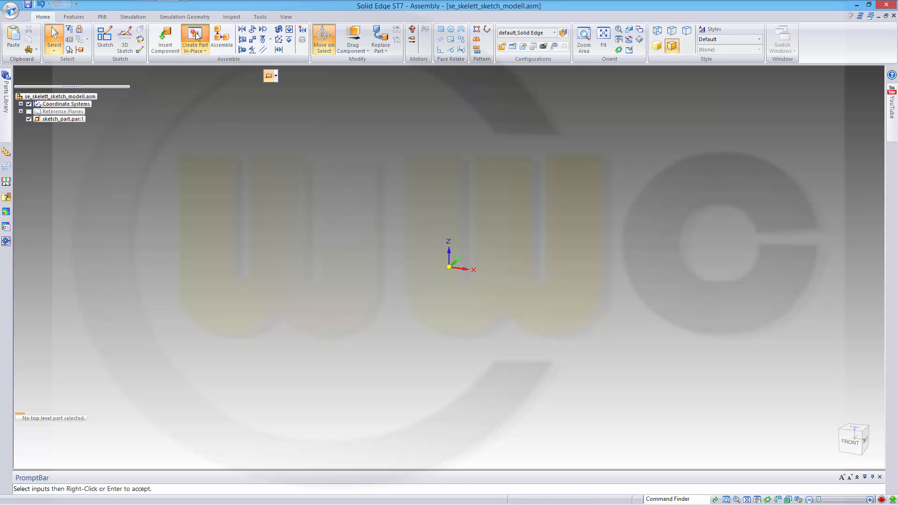
{"action": "left_click", "coordinate": [194, 36]}
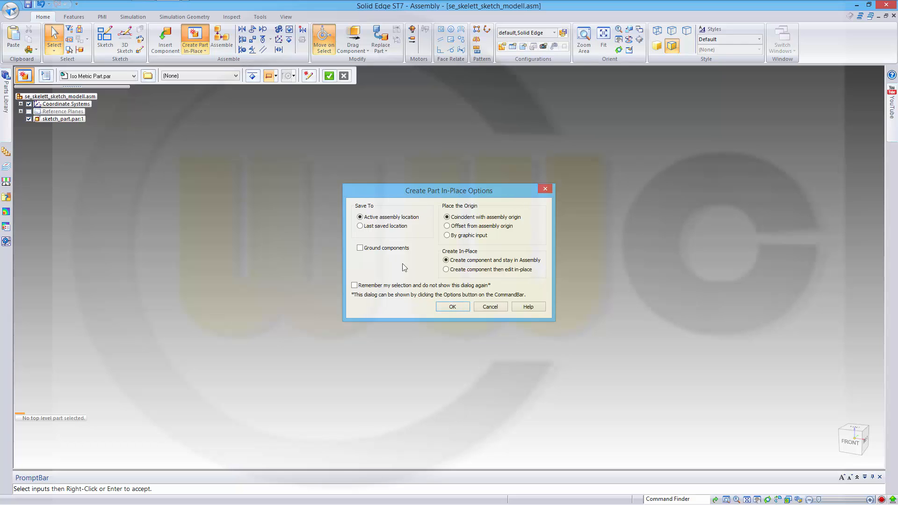
{"action": "left_click", "coordinate": [453, 307]}
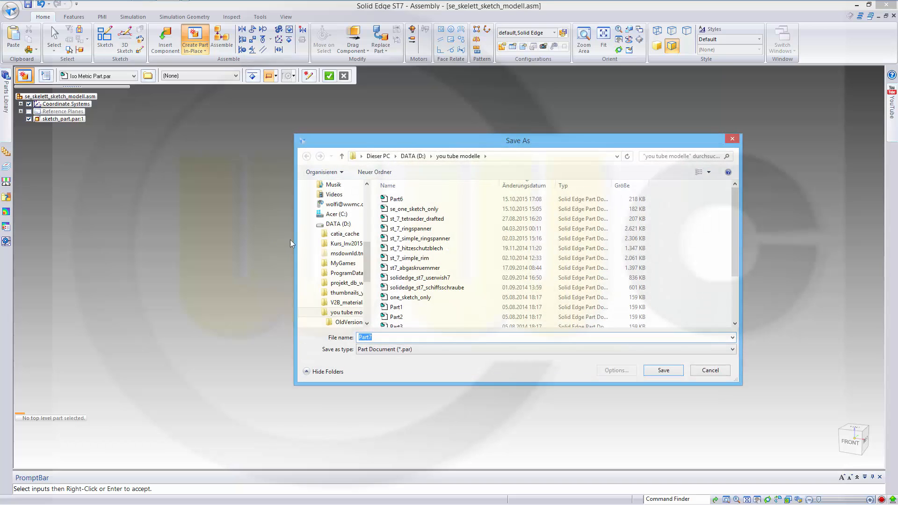
{"action": "mouse_move", "coordinate": [428, 288]}
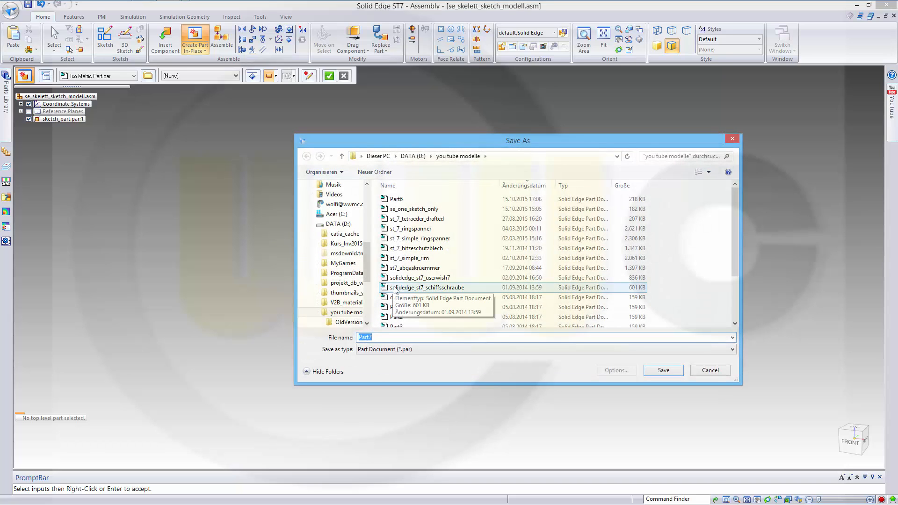
{"action": "type", "text": "hold"}
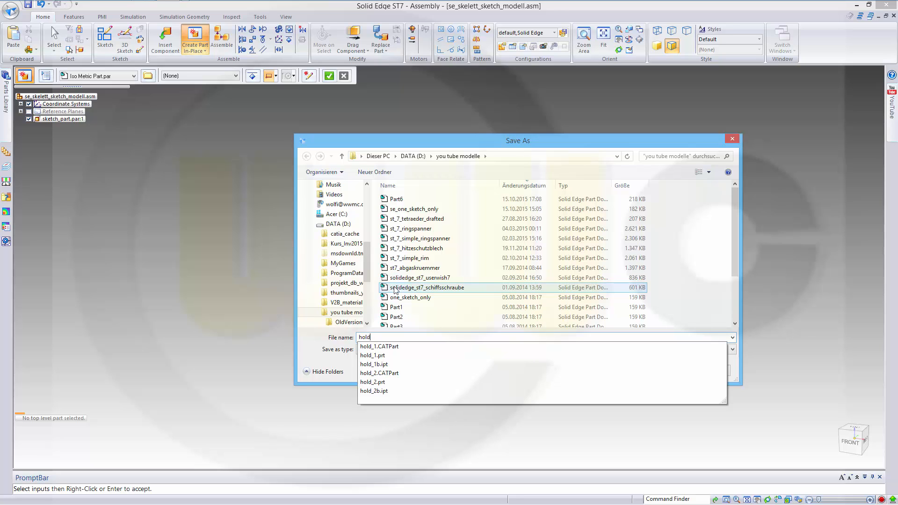
{"action": "left_click", "coordinate": [372, 356]}
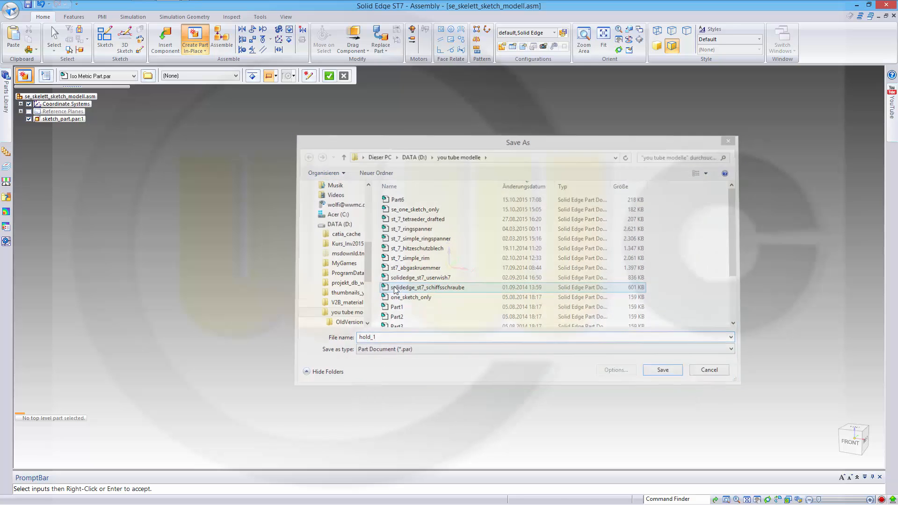
{"action": "left_click", "coordinate": [662, 371]}
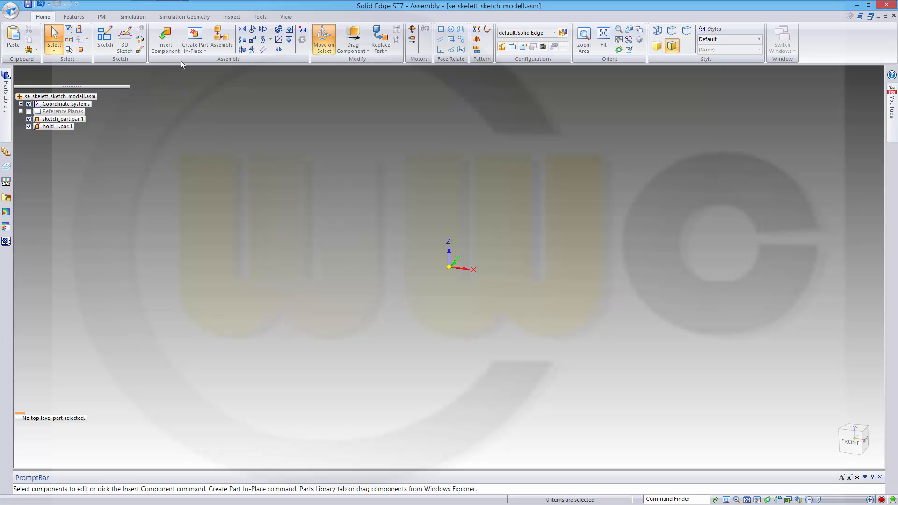
Step: Create an in-place part with default placement options and save it as hold_2
{"action": "left_click", "coordinate": [194, 37]}
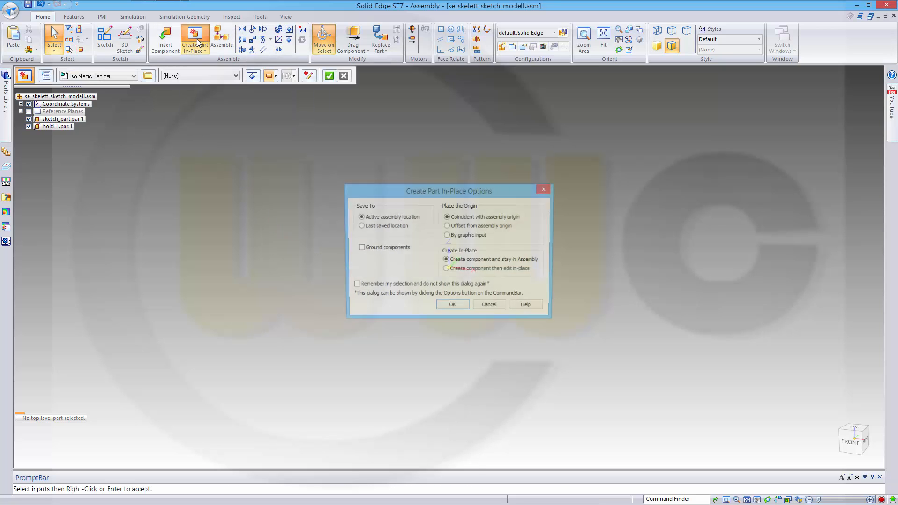
{"action": "left_click", "coordinate": [453, 304]}
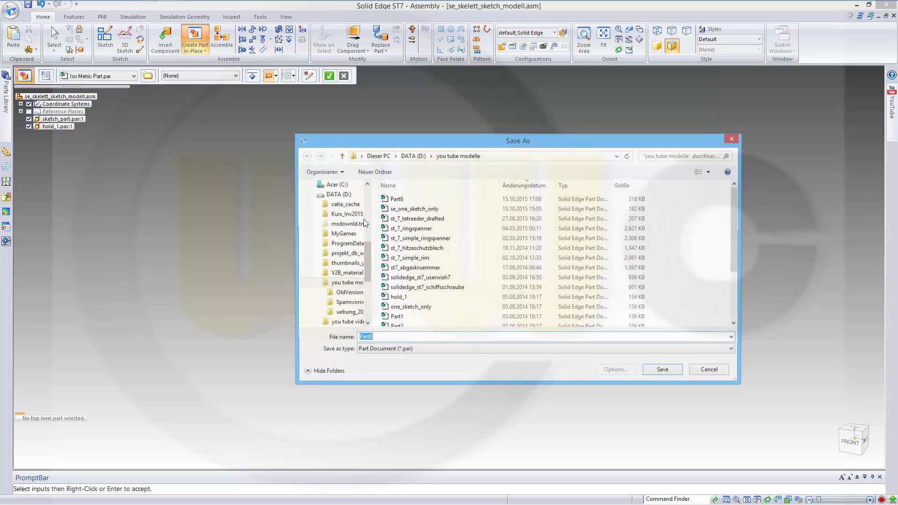
{"action": "type", "text": "hold_"}
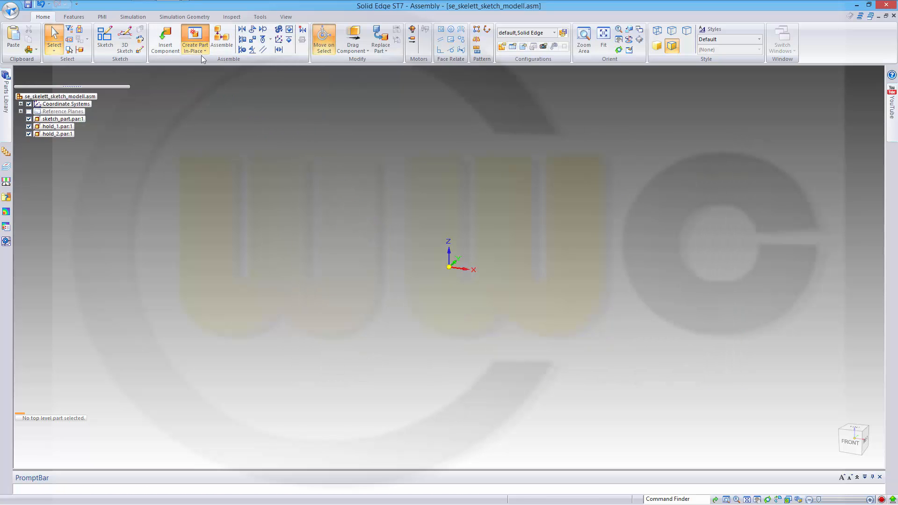
Step: Create another in-place part and save it as connector
{"action": "left_click", "coordinate": [195, 36]}
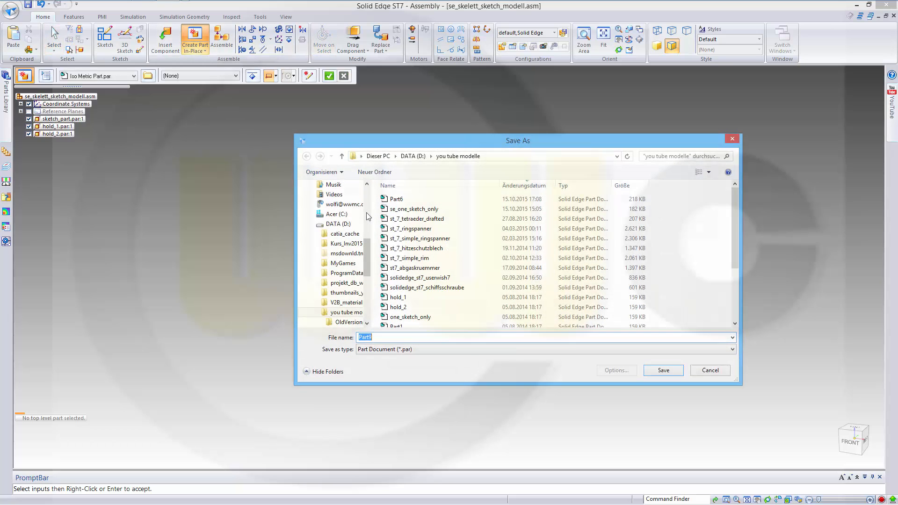
{"action": "type", "text": "connector"}
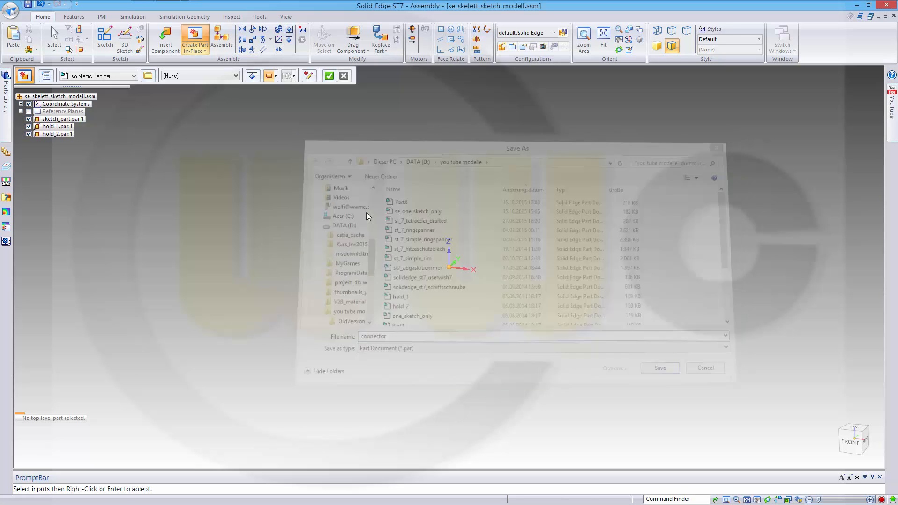
{"action": "left_click", "coordinate": [660, 368]}
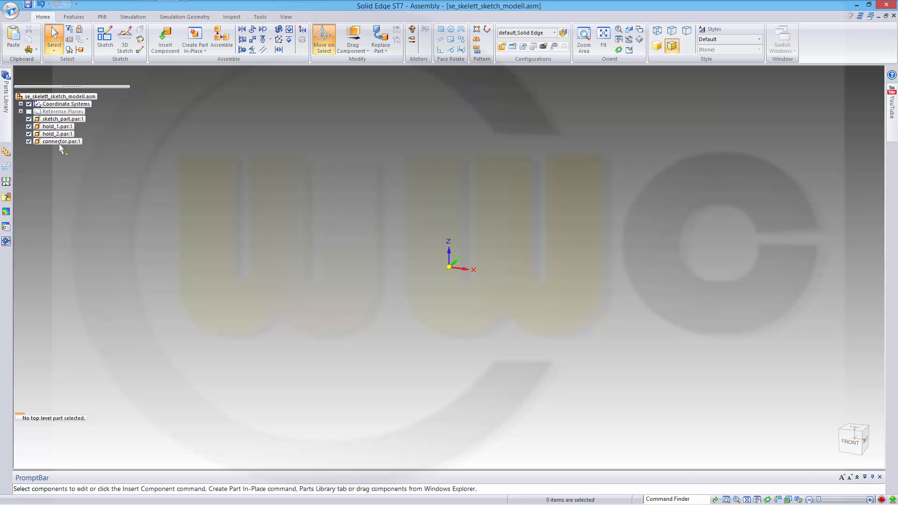
{"action": "mouse_move", "coordinate": [164, 190]}
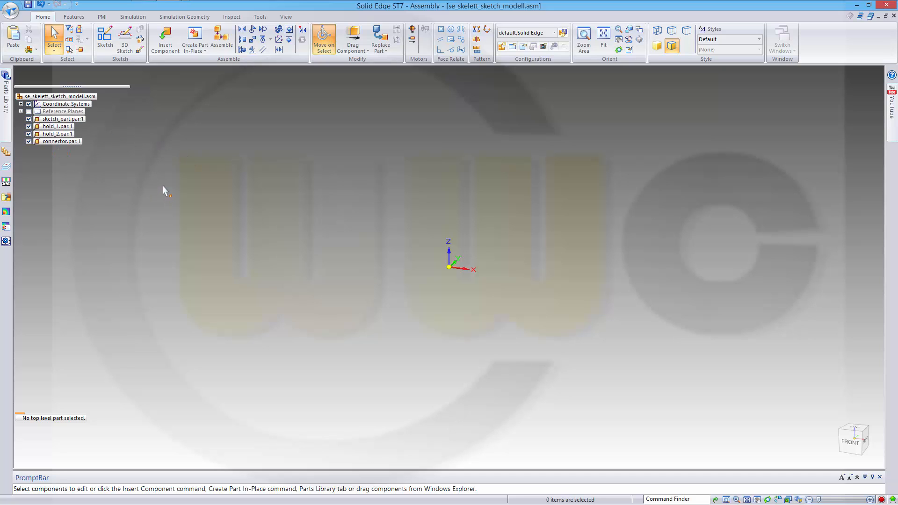
{"action": "mouse_move", "coordinate": [214, 194]}
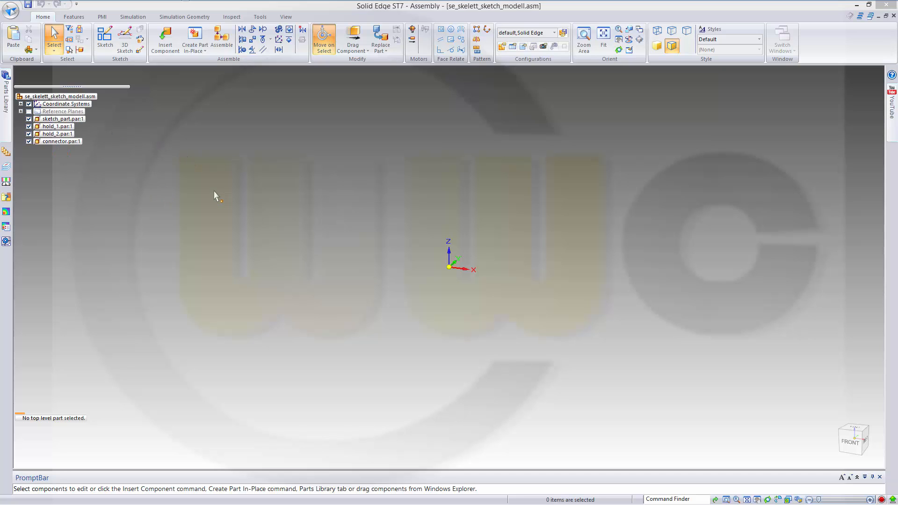
{"action": "mouse_move", "coordinate": [213, 193]}
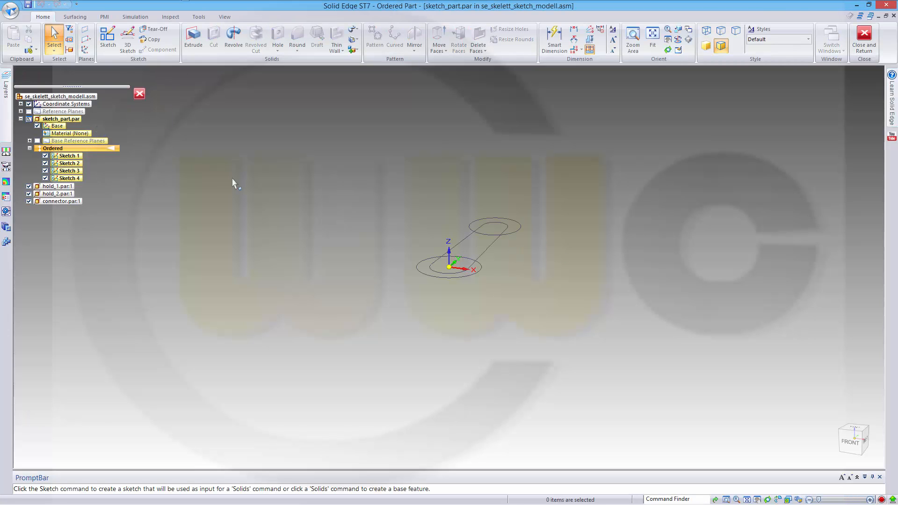
Step: Inter-Part Copy Sketch 1 into hold_1.par as a linked sketch
{"action": "left_click", "coordinate": [155, 39]}
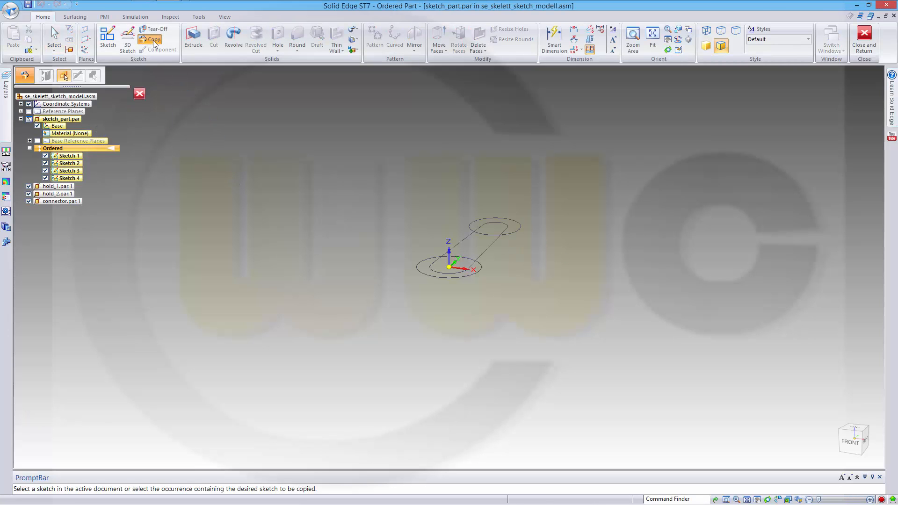
{"action": "mouse_move", "coordinate": [522, 243]}
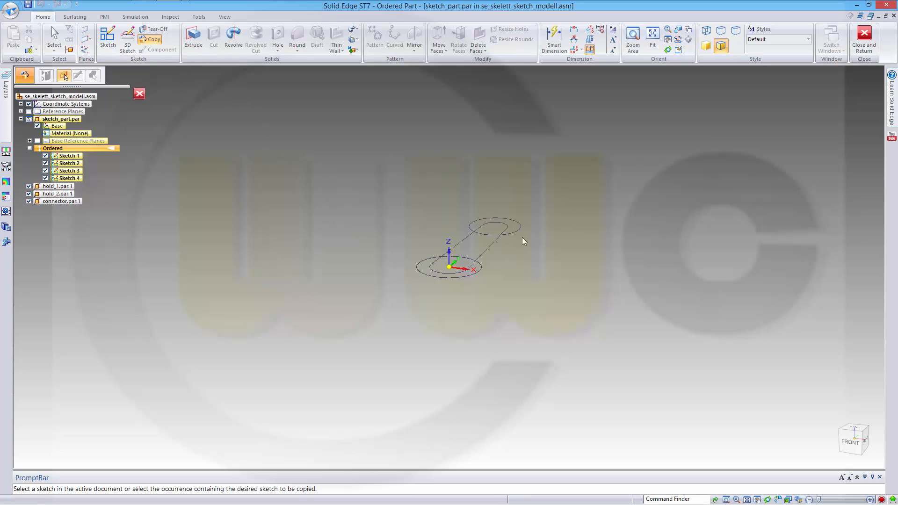
{"action": "mouse_move", "coordinate": [514, 235]}
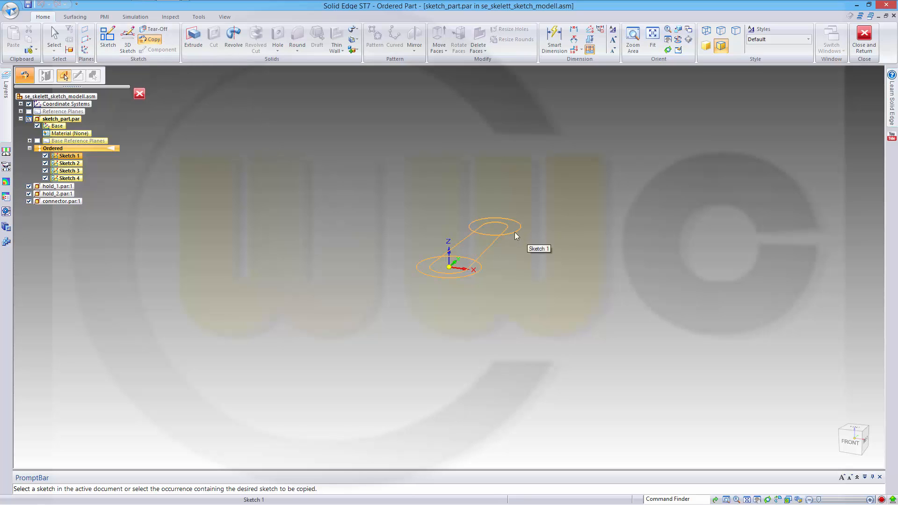
{"action": "left_click", "coordinate": [516, 236]}
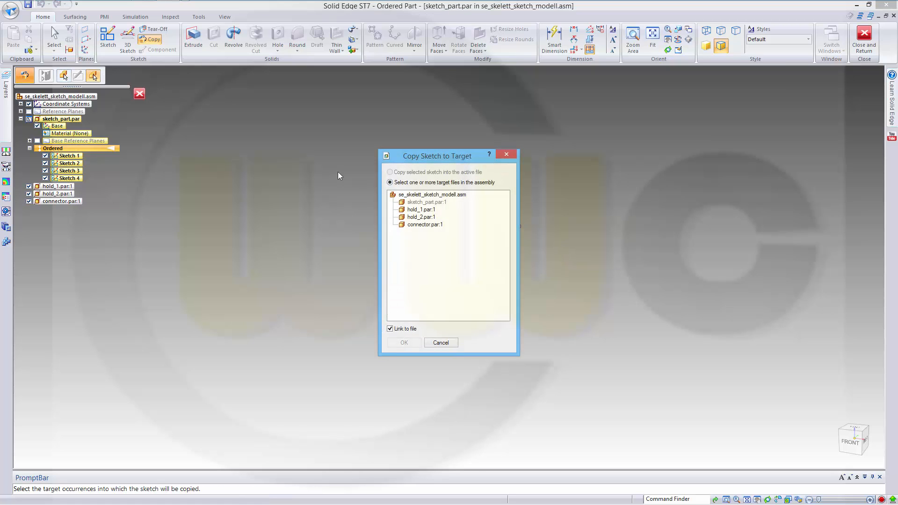
{"action": "mouse_move", "coordinate": [483, 187]}
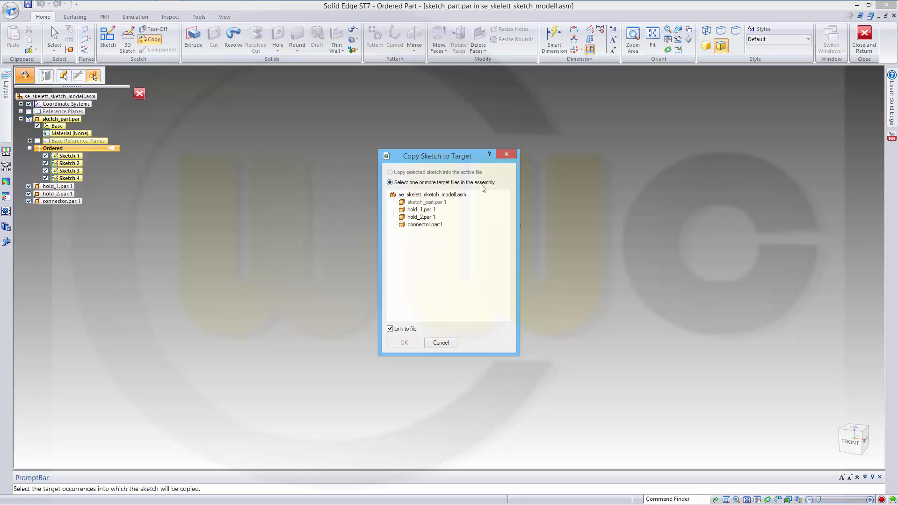
{"action": "left_click", "coordinate": [420, 209]}
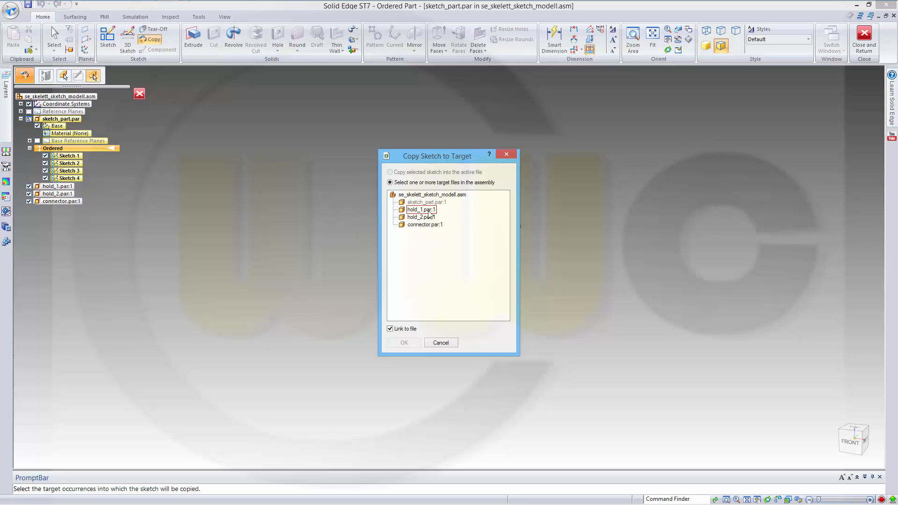
{"action": "left_click", "coordinate": [421, 210]}
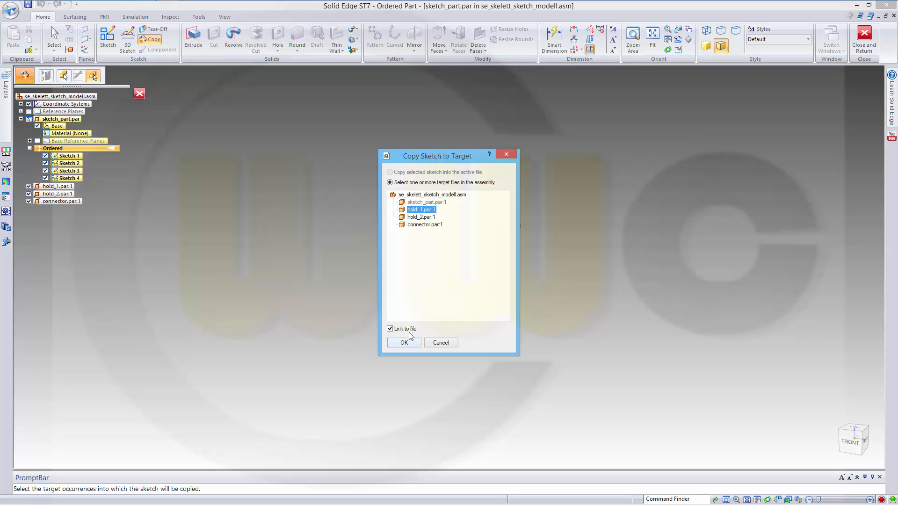
{"action": "left_click", "coordinate": [404, 342]}
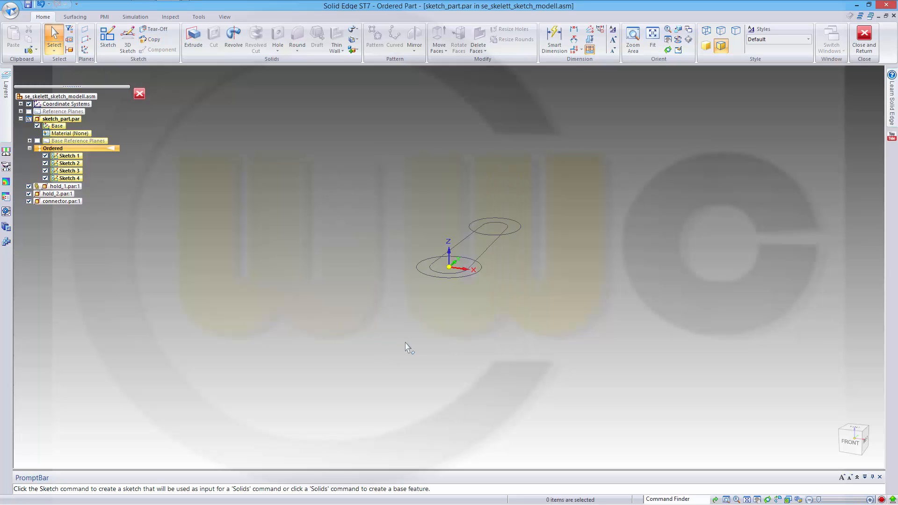
{"action": "mouse_move", "coordinate": [166, 191]}
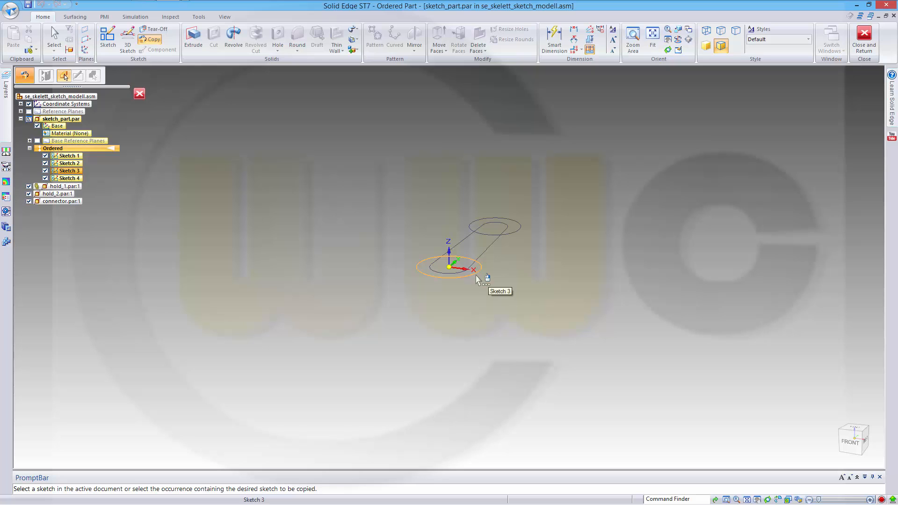
Step: Inter-Part Copy the lower Sketch 3 into hold_2.par as a linked sketch
{"action": "left_click", "coordinate": [478, 278]}
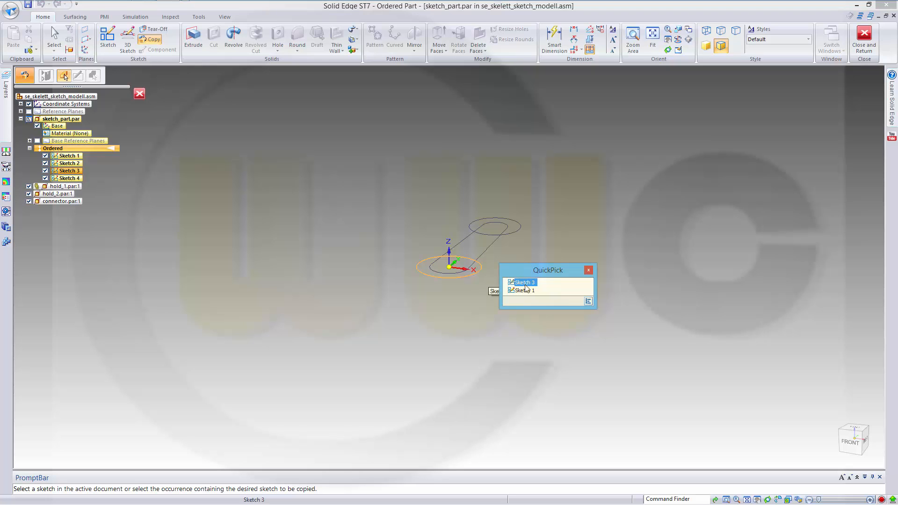
{"action": "left_click", "coordinate": [522, 283]}
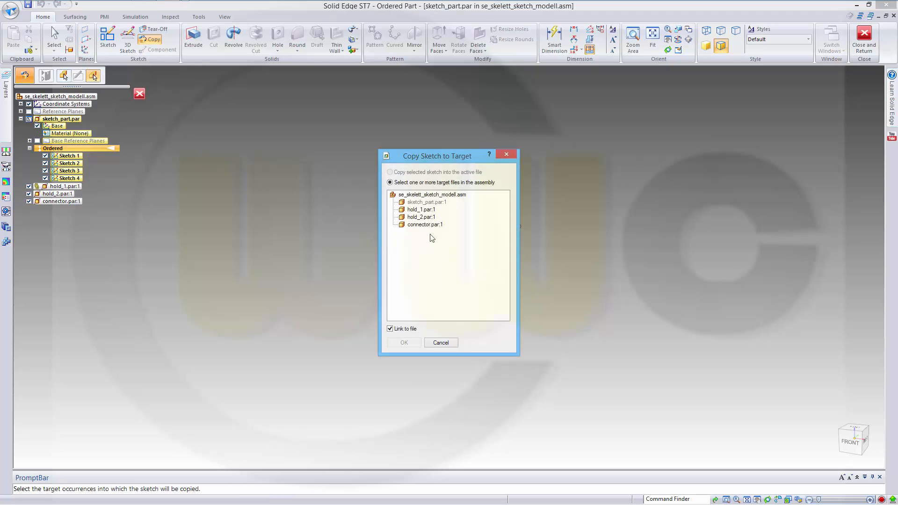
{"action": "left_click", "coordinate": [421, 217]}
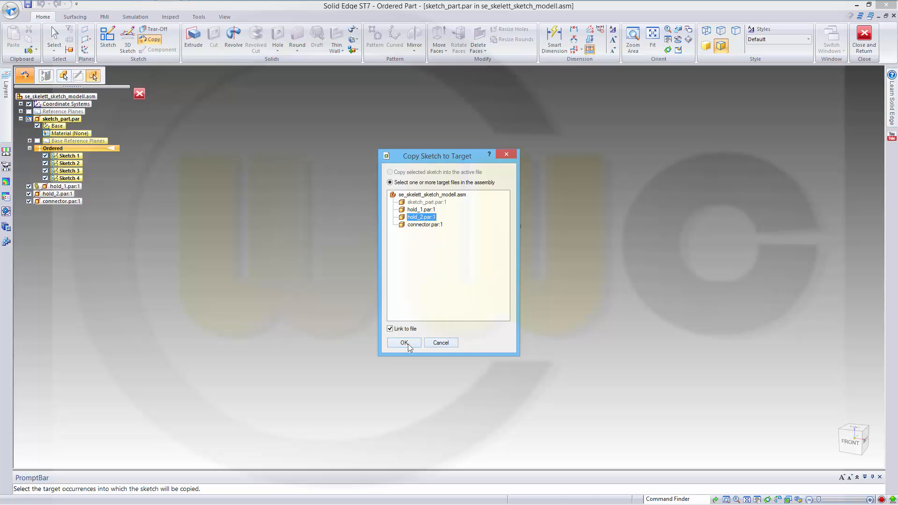
{"action": "left_click", "coordinate": [404, 343]}
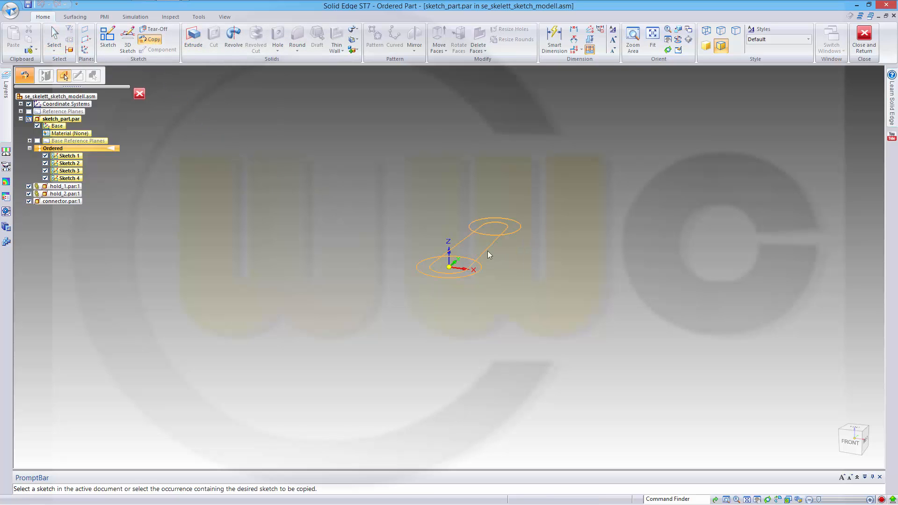
Step: Inter-Part Copy the remaining sketch into connector.par as a linked sketch
{"action": "left_click", "coordinate": [489, 255]}
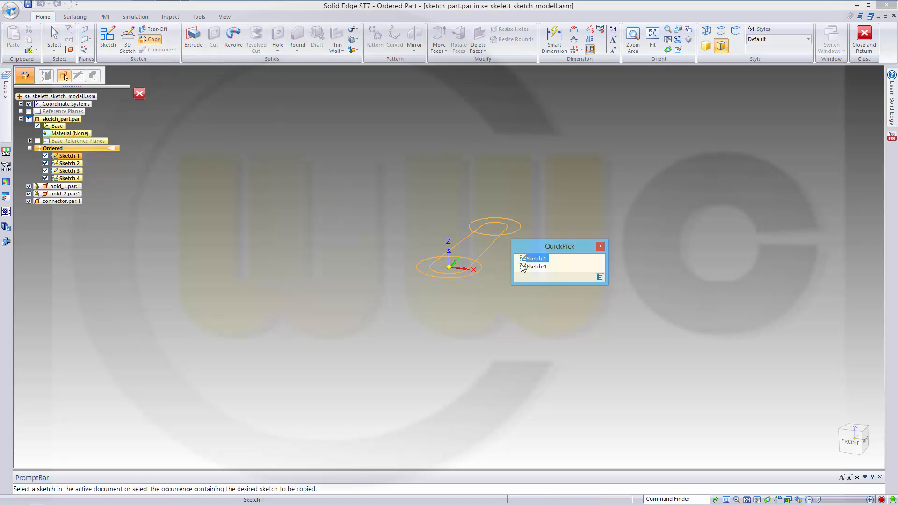
{"action": "left_click", "coordinate": [537, 259]}
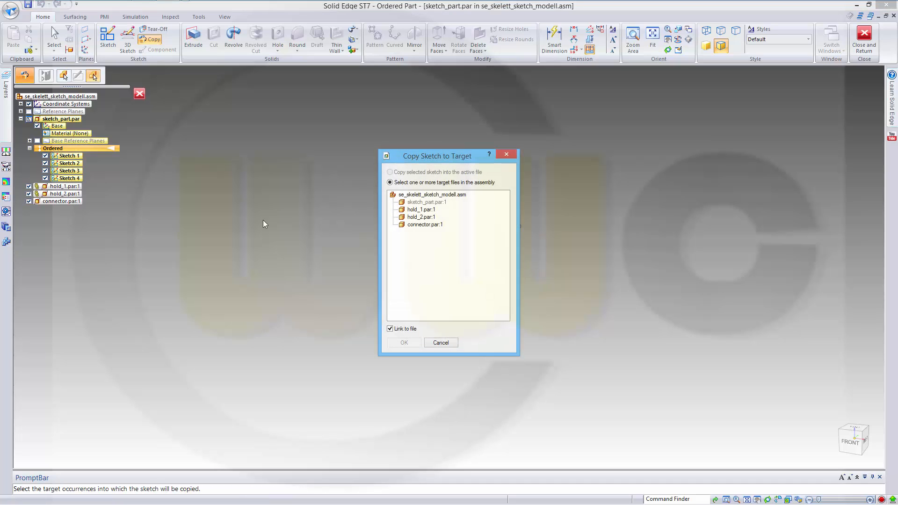
{"action": "left_click", "coordinate": [424, 225]}
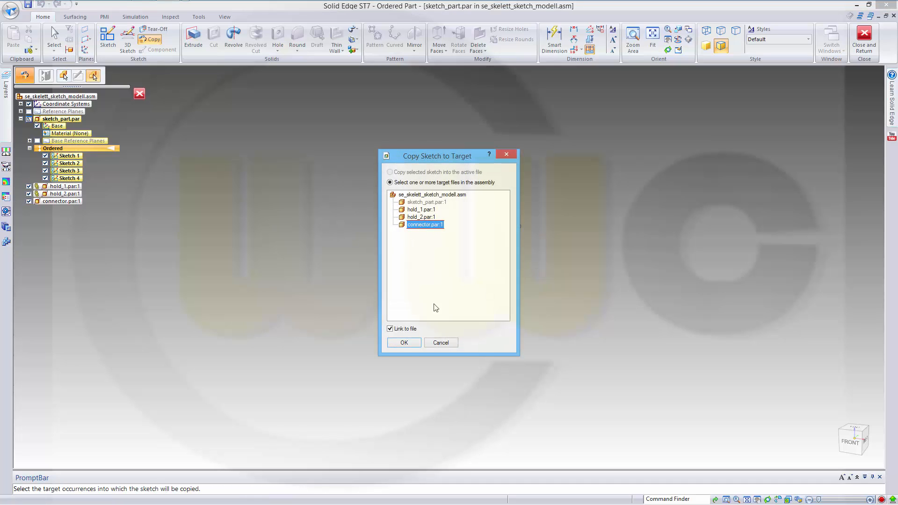
{"action": "left_click", "coordinate": [404, 342]}
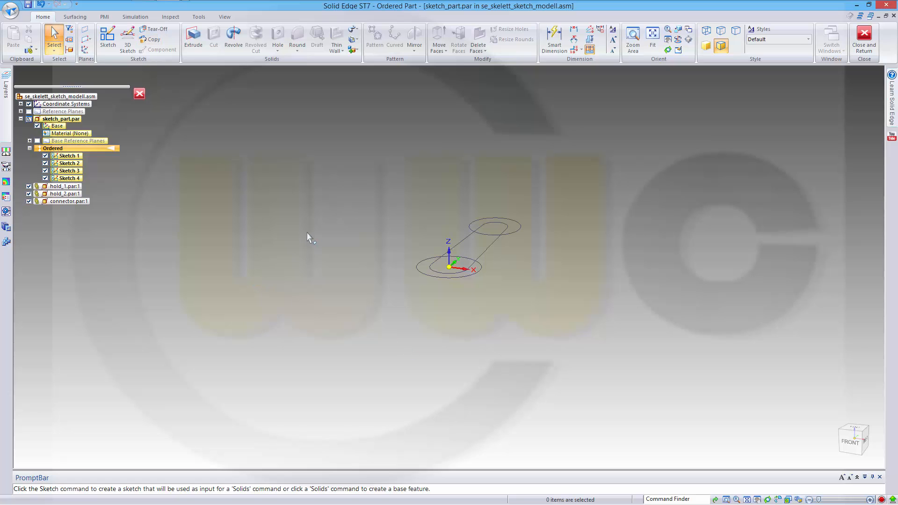
{"action": "mouse_move", "coordinate": [864, 36]}
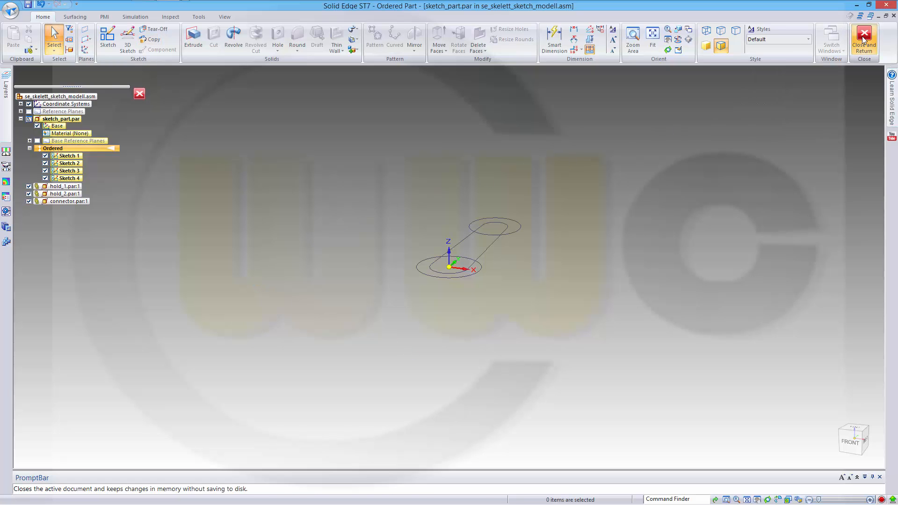
Step: Close and return from sketch_part, then show the assembly's reference planes in PathFinder
{"action": "left_click", "coordinate": [862, 37]}
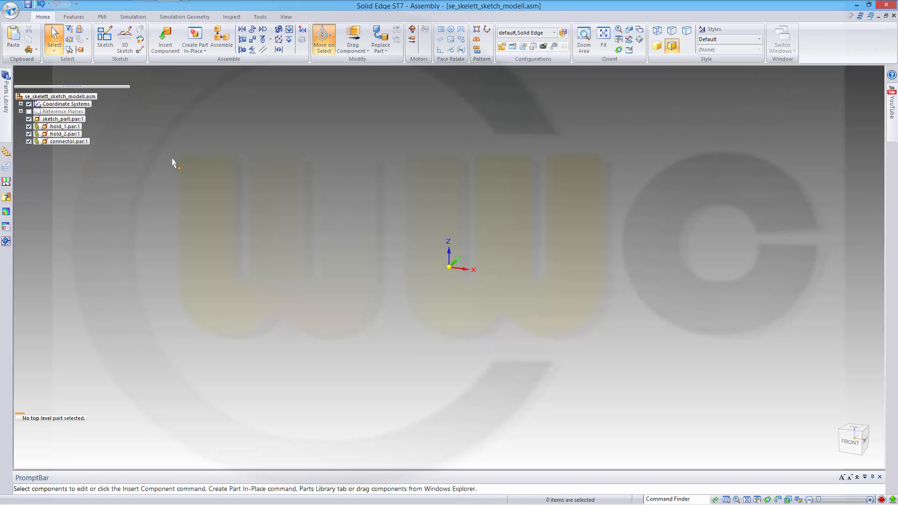
{"action": "mouse_move", "coordinate": [90, 189]}
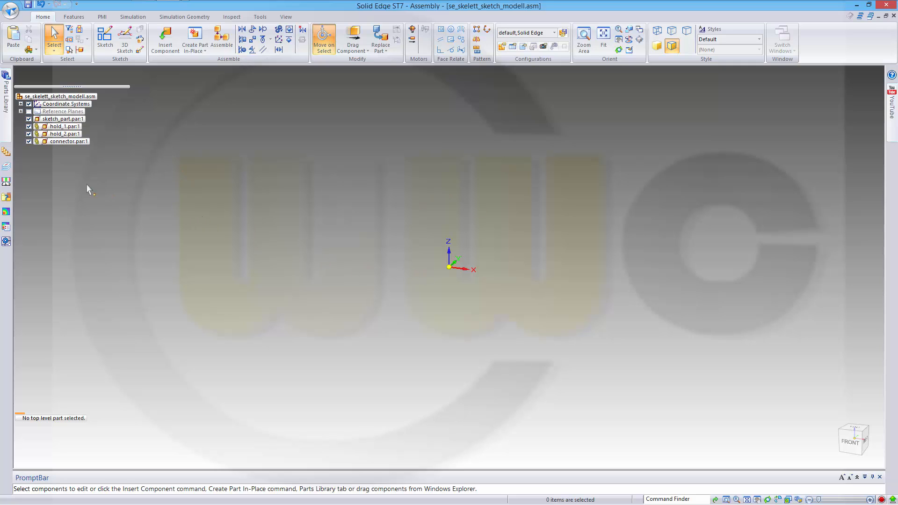
{"action": "mouse_move", "coordinate": [60, 126]}
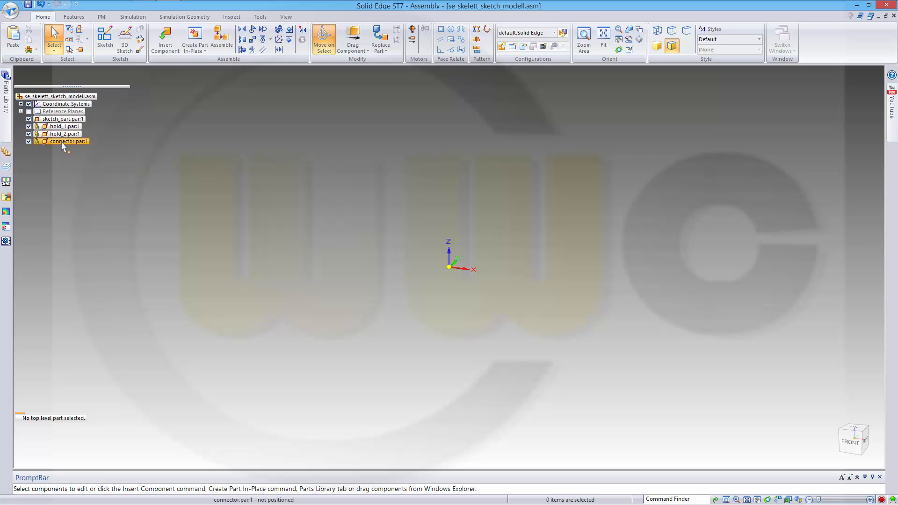
{"action": "mouse_move", "coordinate": [65, 145]}
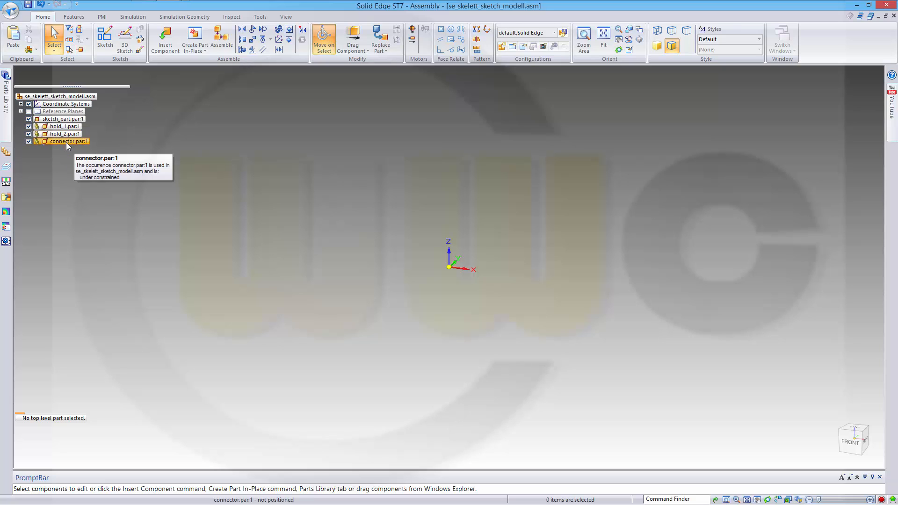
{"action": "mouse_move", "coordinate": [188, 172]}
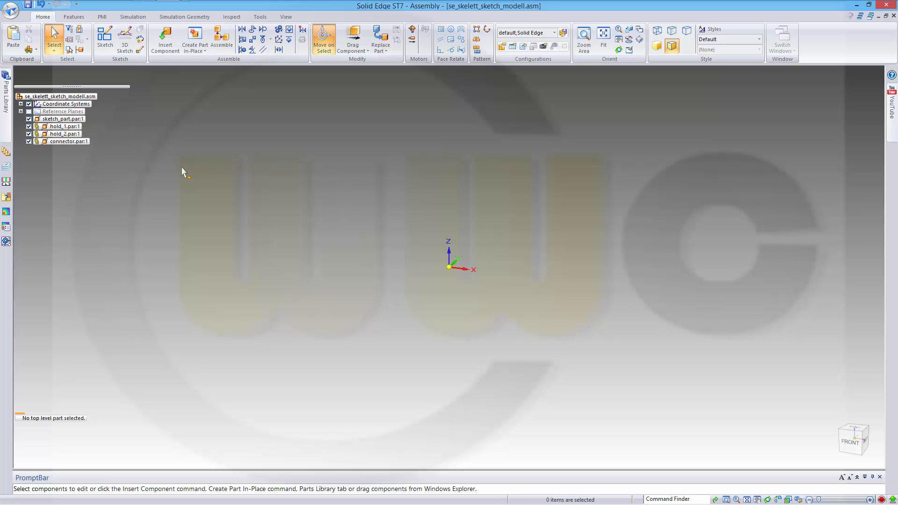
{"action": "left_click", "coordinate": [73, 17]}
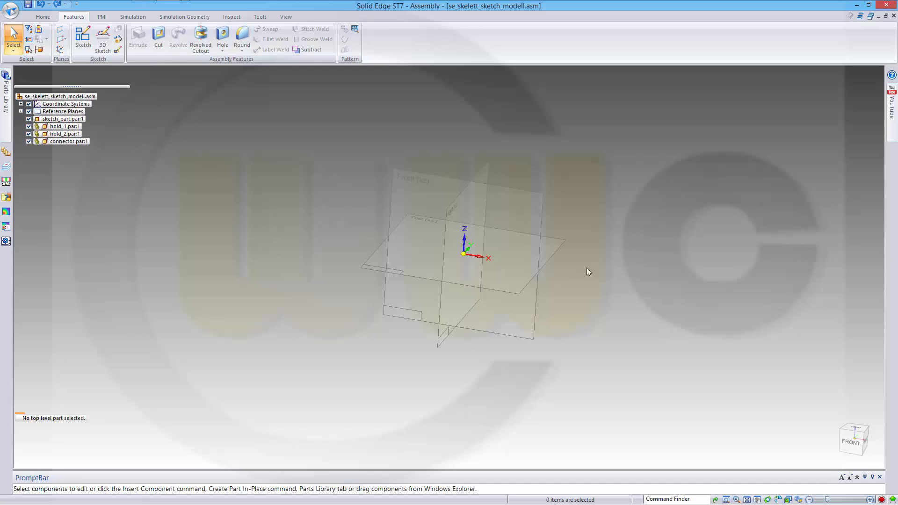
{"action": "mouse_move", "coordinate": [586, 273]}
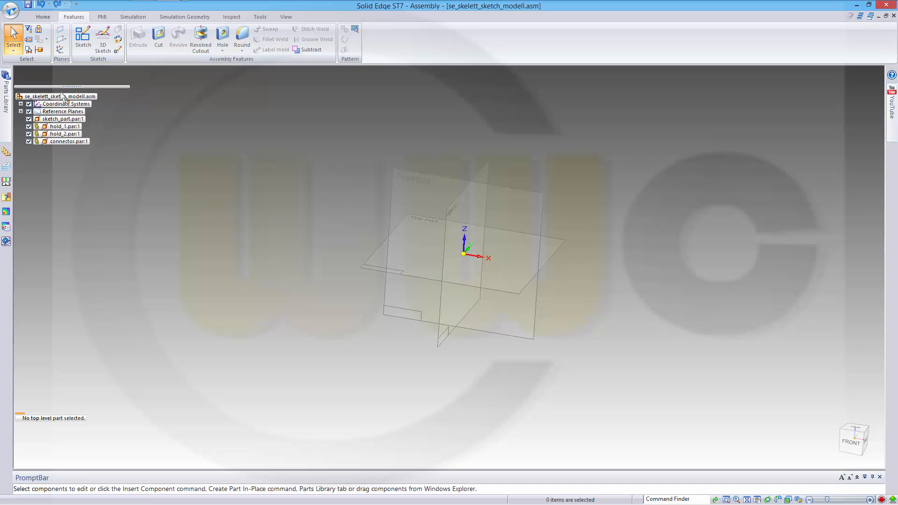
{"action": "left_click", "coordinate": [10, 6]}
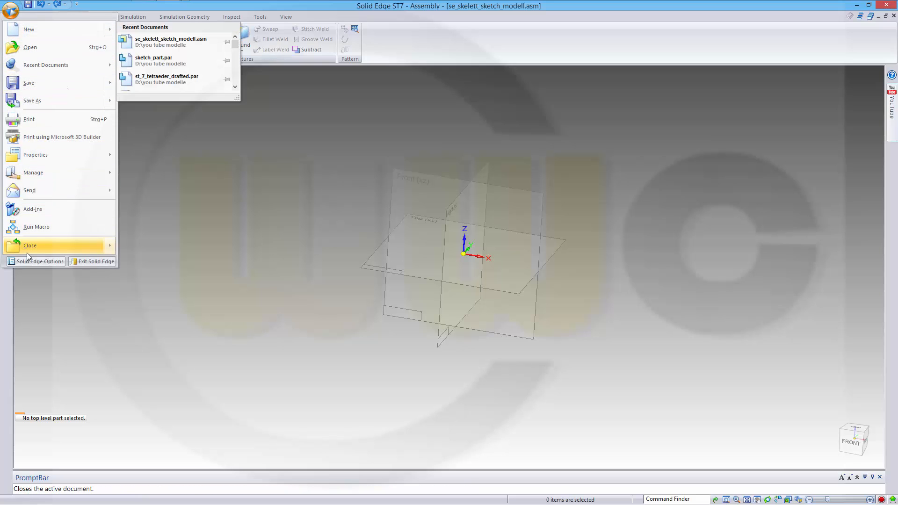
{"action": "left_click", "coordinate": [40, 262]}
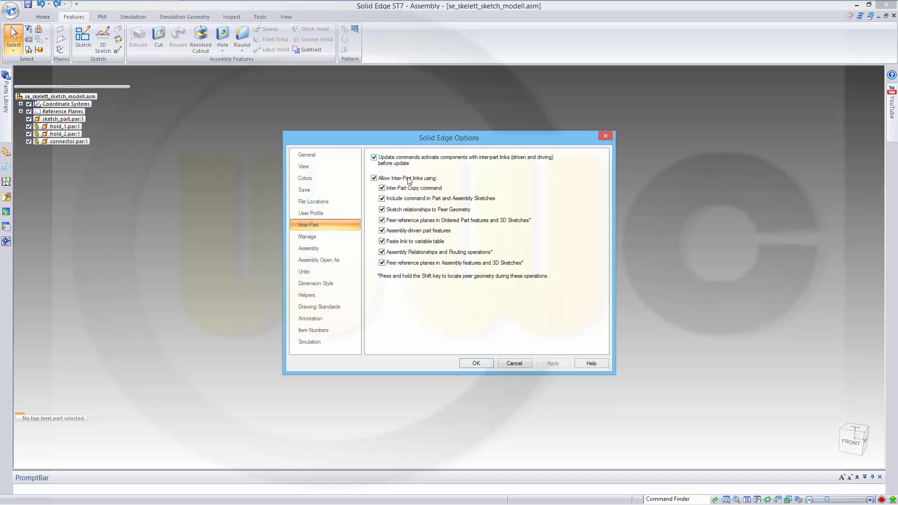
{"action": "mouse_move", "coordinate": [404, 172]}
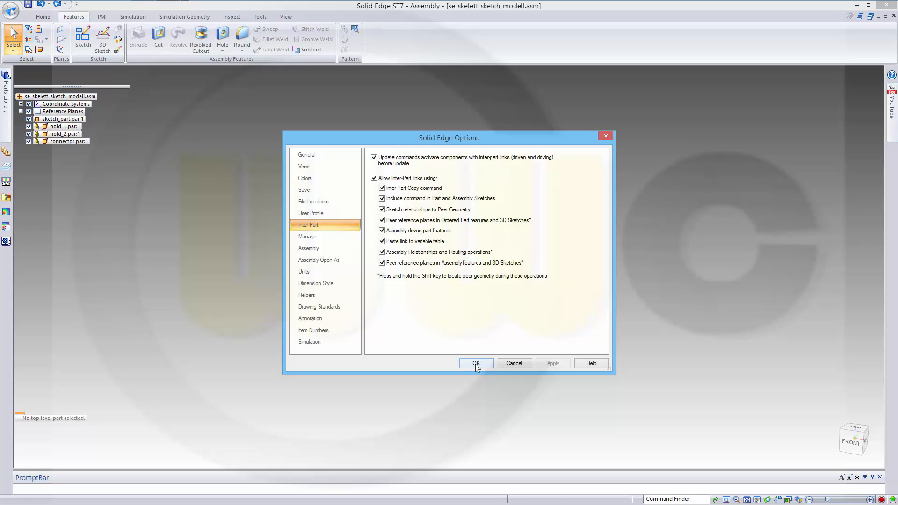
{"action": "left_click", "coordinate": [475, 363]}
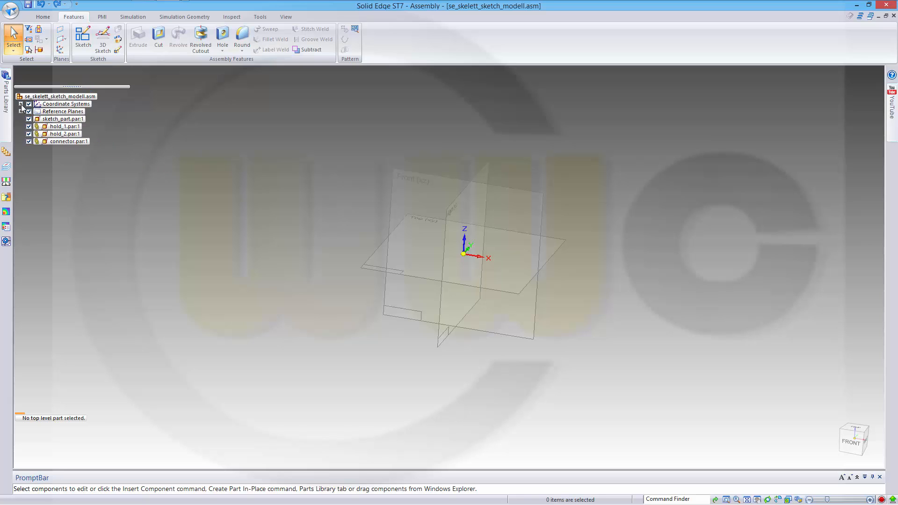
Step: Add parallel planes Parallel 1 and Parallel 2 above Top, keying in offsets 10 and 2
{"action": "left_click", "coordinate": [21, 111]}
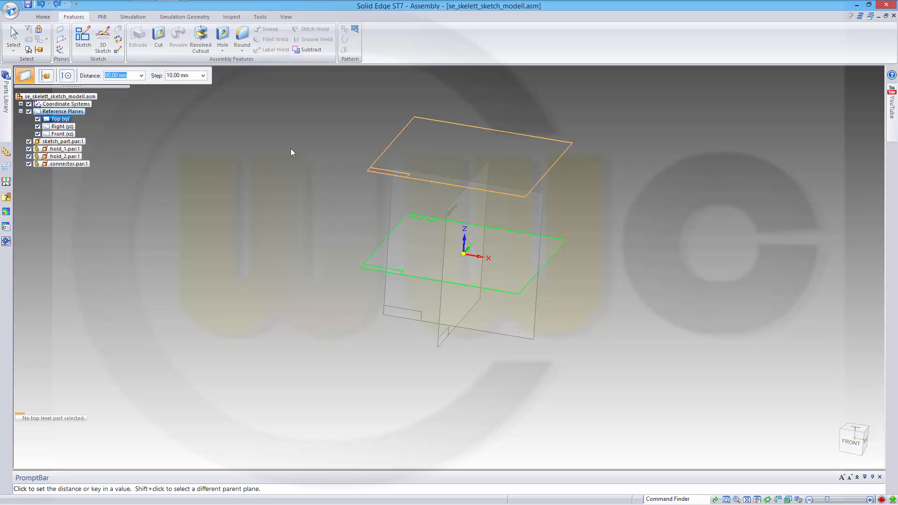
{"action": "type", "text": "10"}
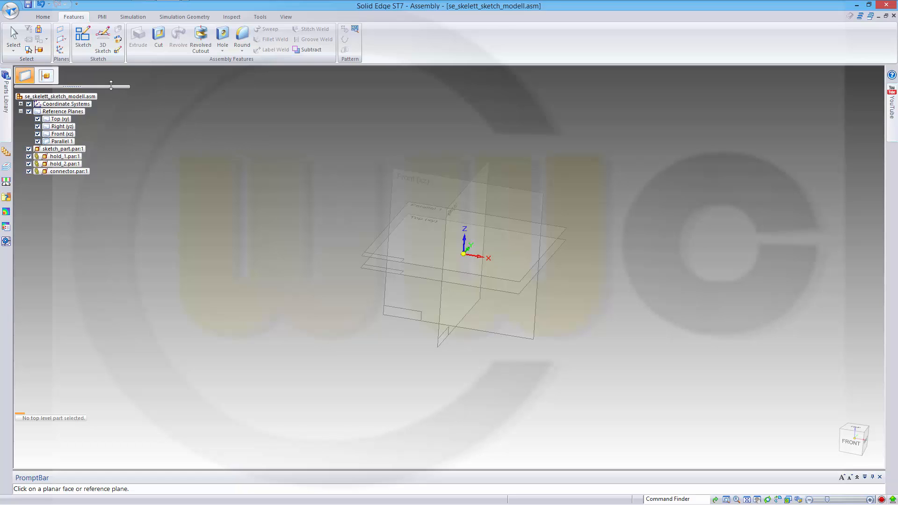
{"action": "mouse_move", "coordinate": [374, 273]}
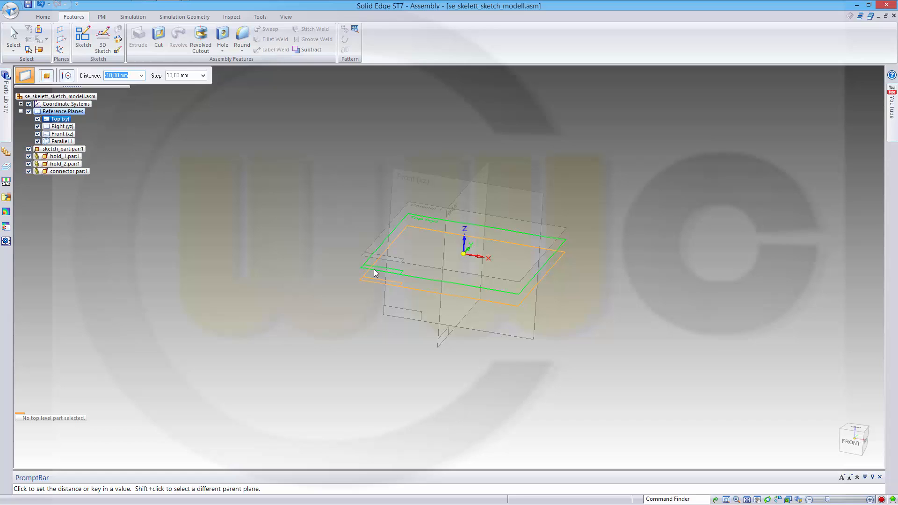
{"action": "type", "text": "2"}
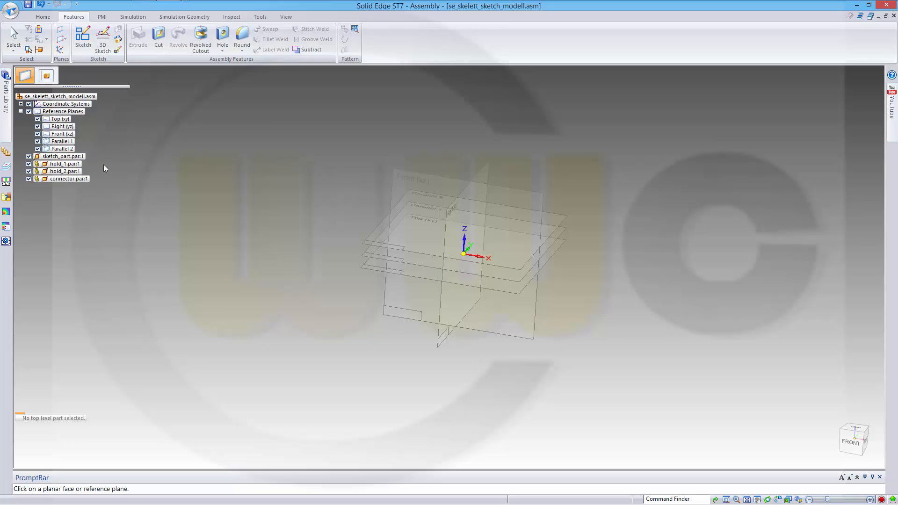
{"action": "left_click", "coordinate": [61, 164]}
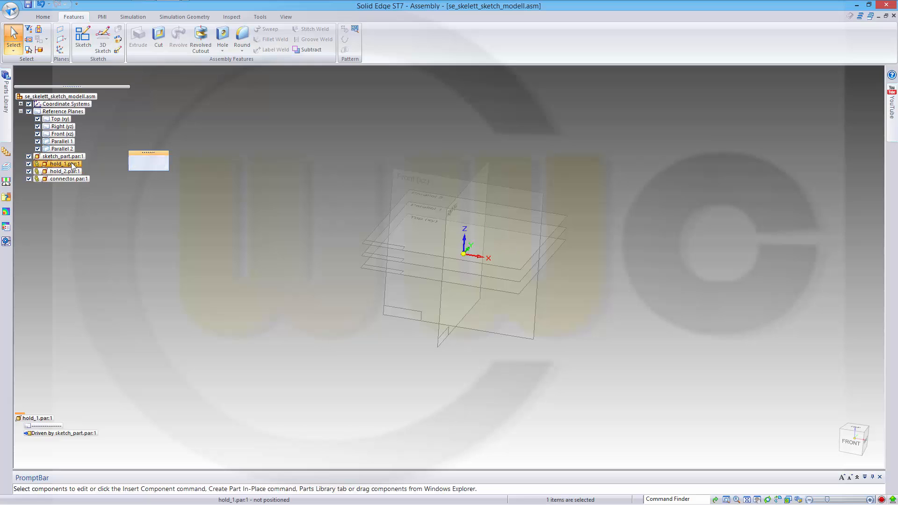
Step: Edit hold_1 in place and extrude its linked Sketch 1 into Protrusion 4
{"action": "double_click", "coordinate": [56, 164]}
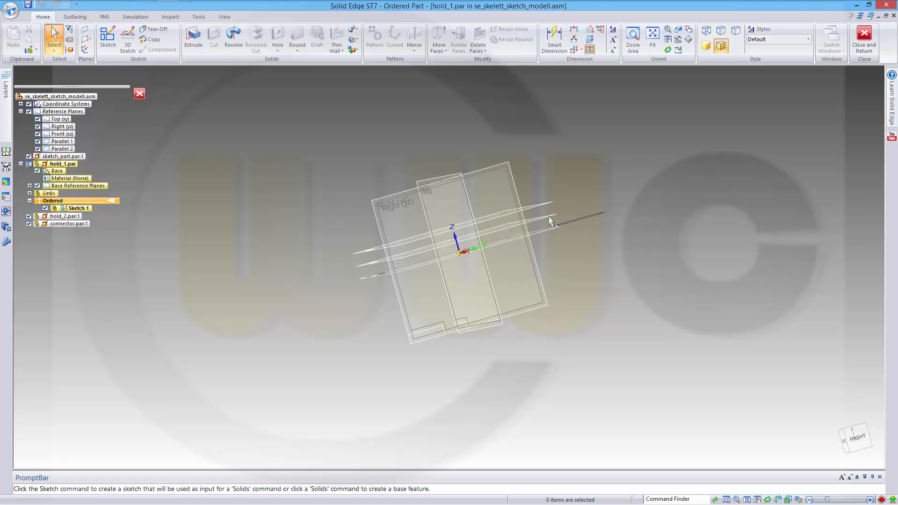
{"action": "mouse_move", "coordinate": [193, 37]}
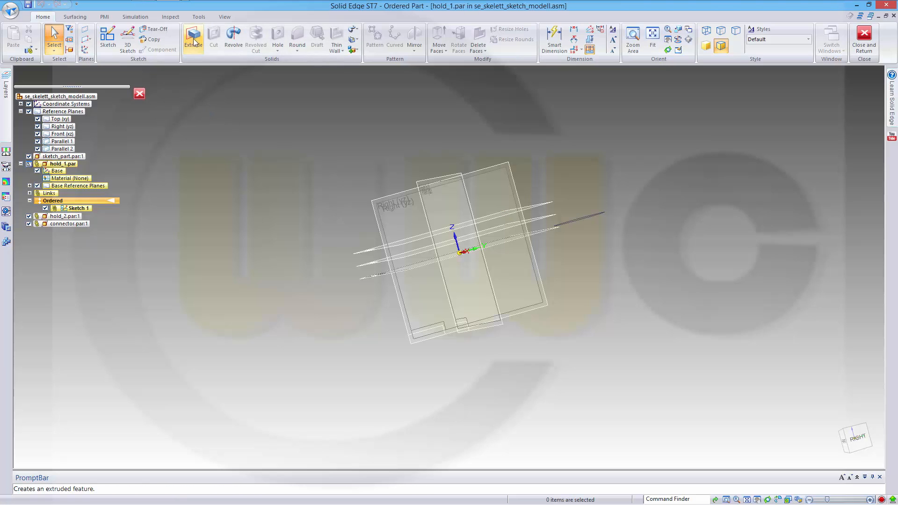
{"action": "left_click", "coordinate": [193, 37]}
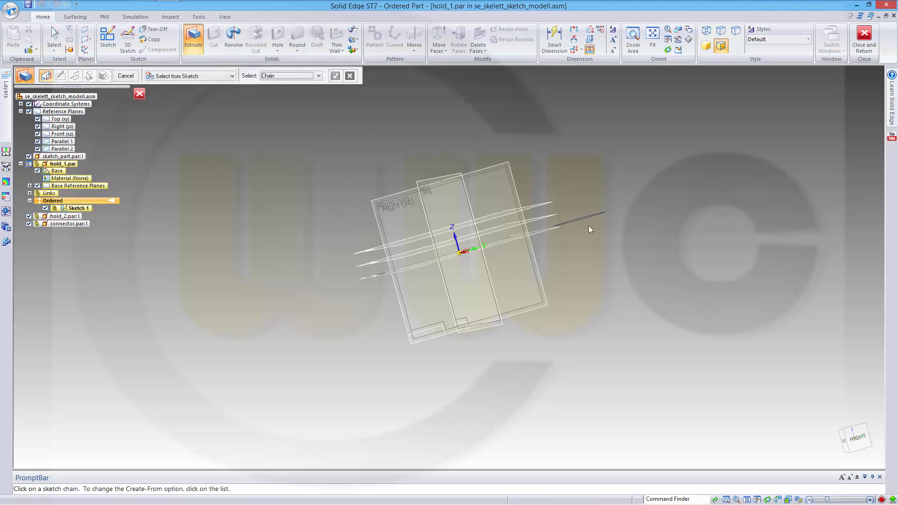
{"action": "left_click", "coordinate": [580, 220]}
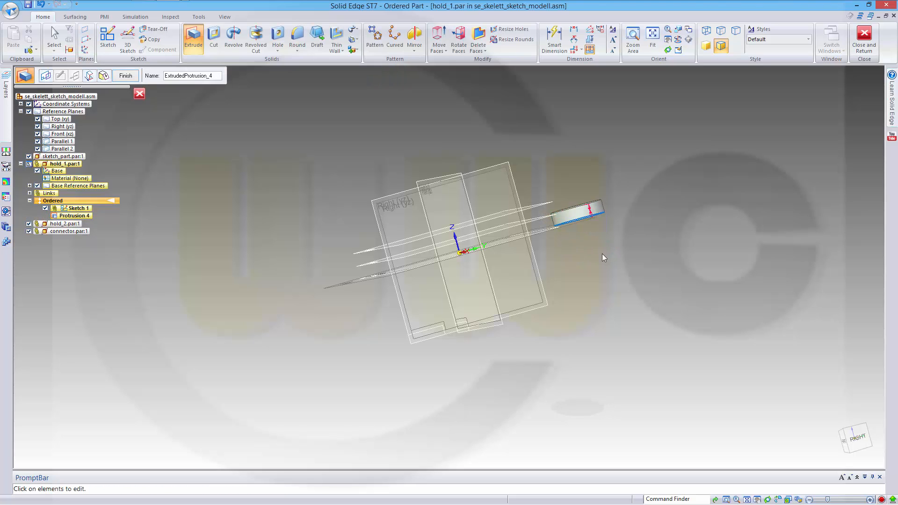
{"action": "mouse_move", "coordinate": [554, 219]}
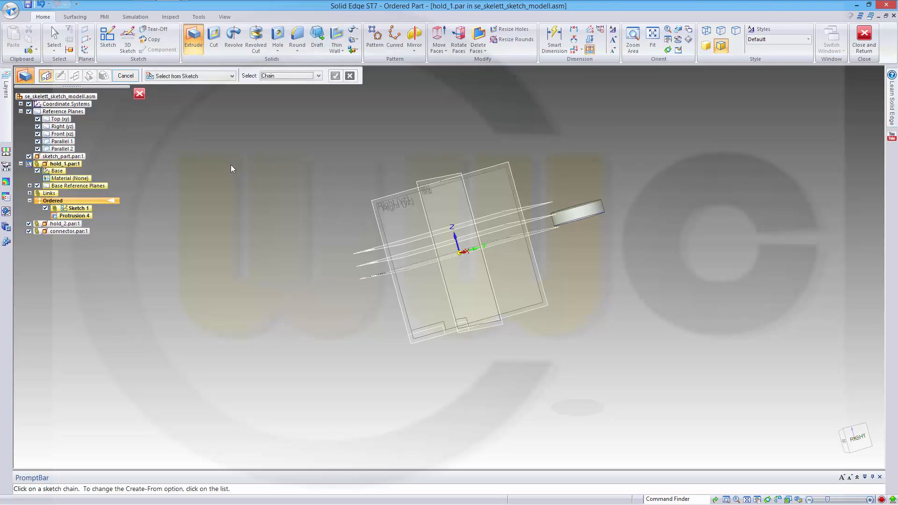
{"action": "mouse_move", "coordinate": [347, 103]}
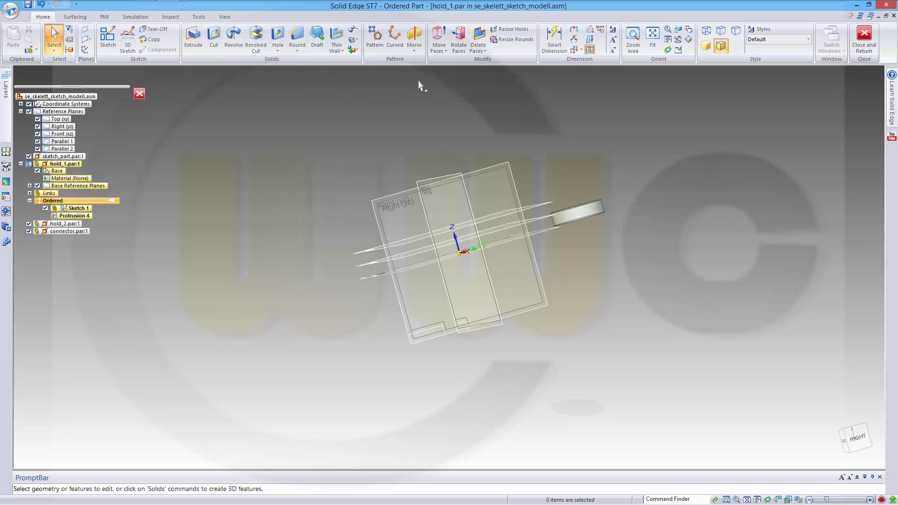
Step: Mirror Protrusion 4 across a base reference plane as Mirror 2, then return to the assembly
{"action": "left_click", "coordinate": [413, 36]}
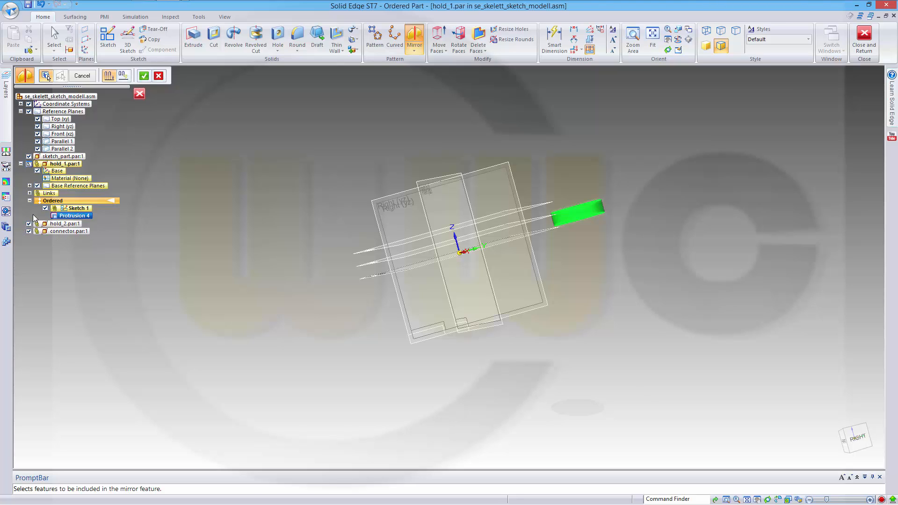
{"action": "left_click", "coordinate": [28, 186]}
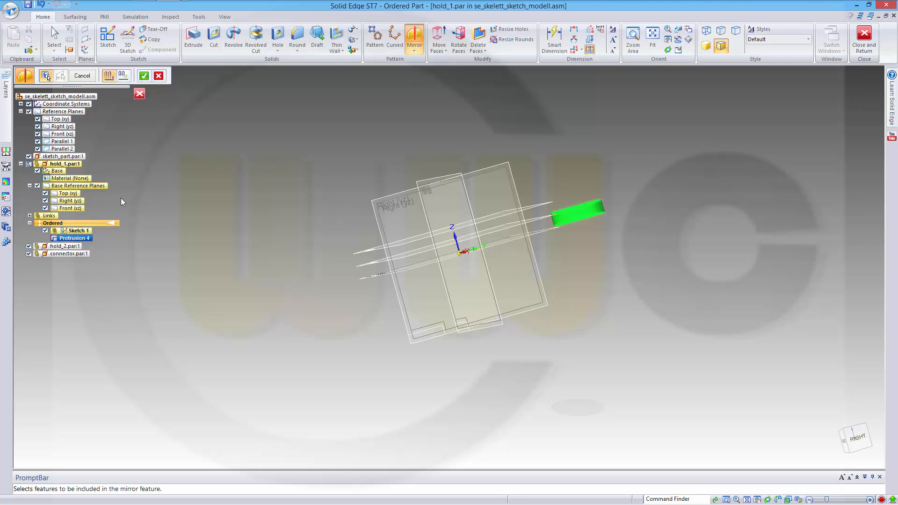
{"action": "mouse_move", "coordinate": [66, 193]}
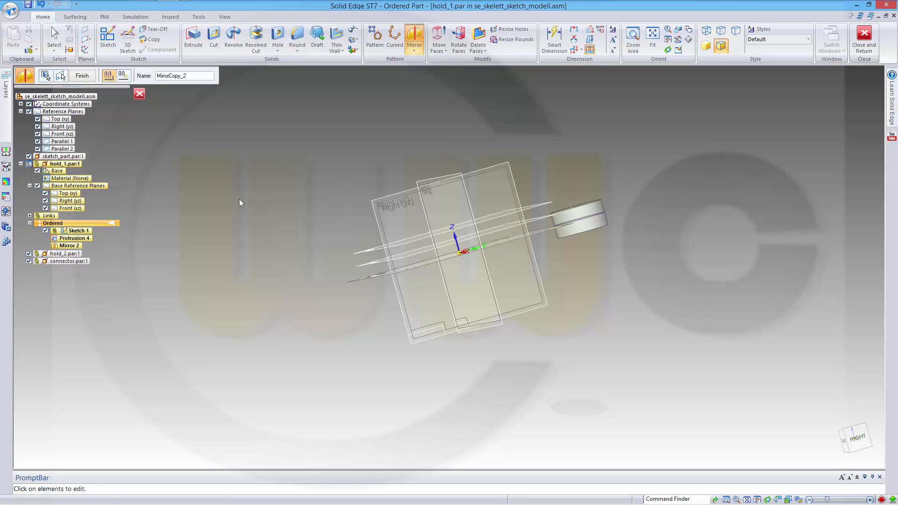
{"action": "mouse_move", "coordinate": [191, 157]}
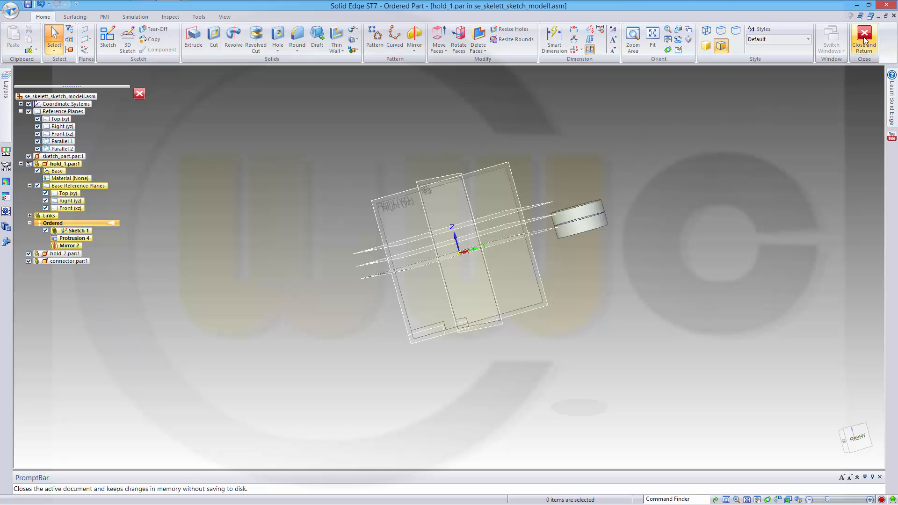
{"action": "left_click", "coordinate": [864, 38]}
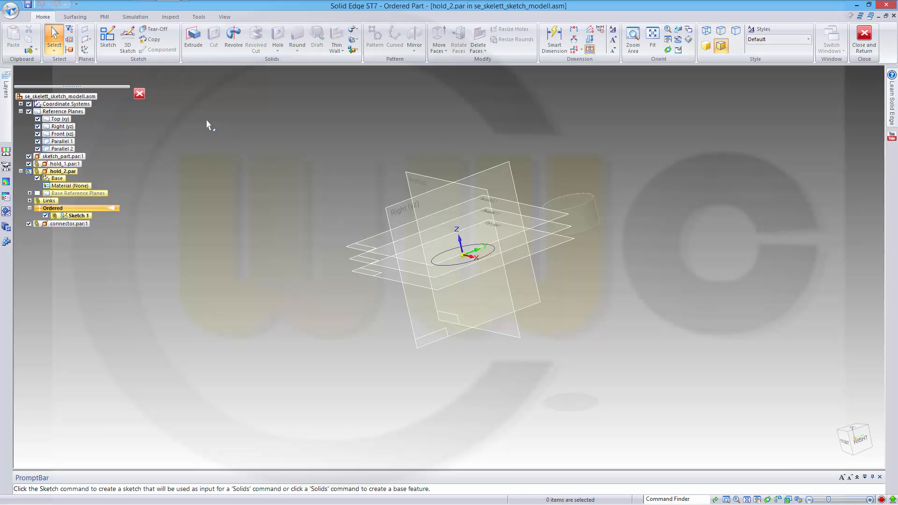
Step: Extrude hold_2's circle Sketch 1 into the cylinder Protrusion 3
{"action": "left_click", "coordinate": [193, 38]}
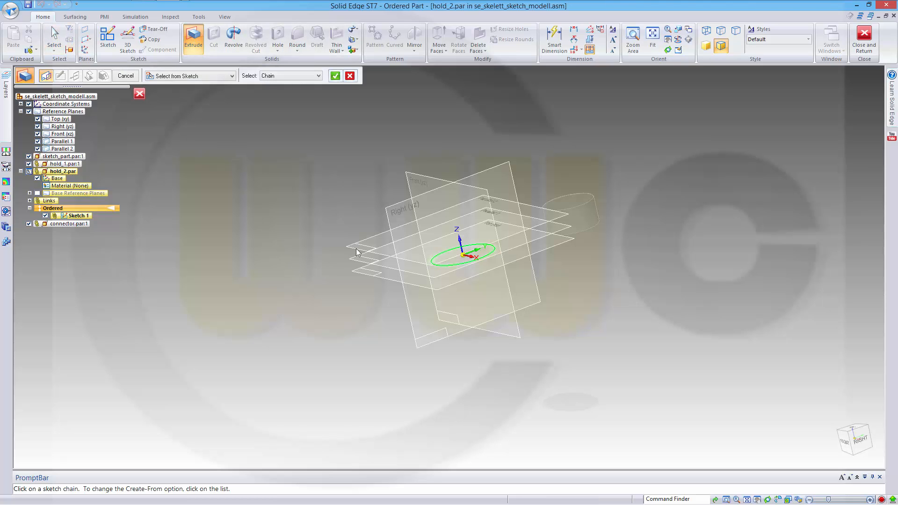
{"action": "mouse_move", "coordinate": [361, 253]}
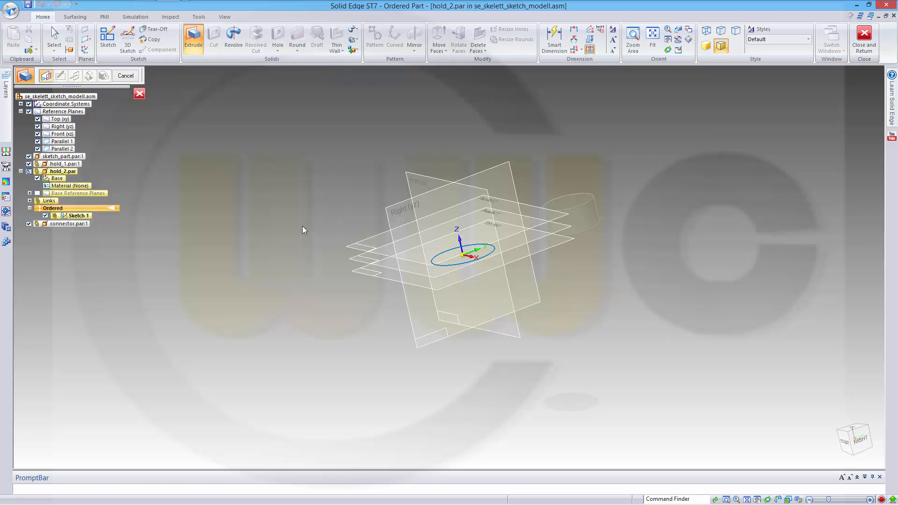
{"action": "left_click", "coordinate": [185, 38]}
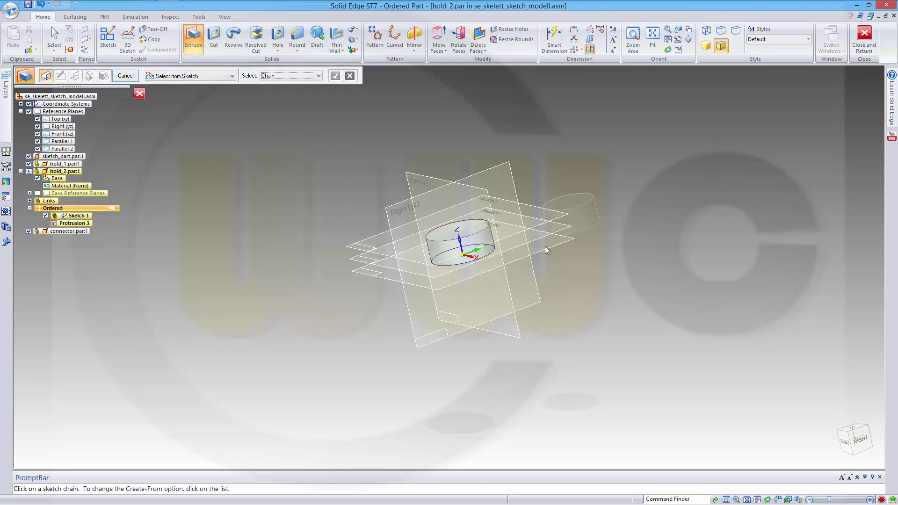
{"action": "mouse_move", "coordinate": [376, 96]}
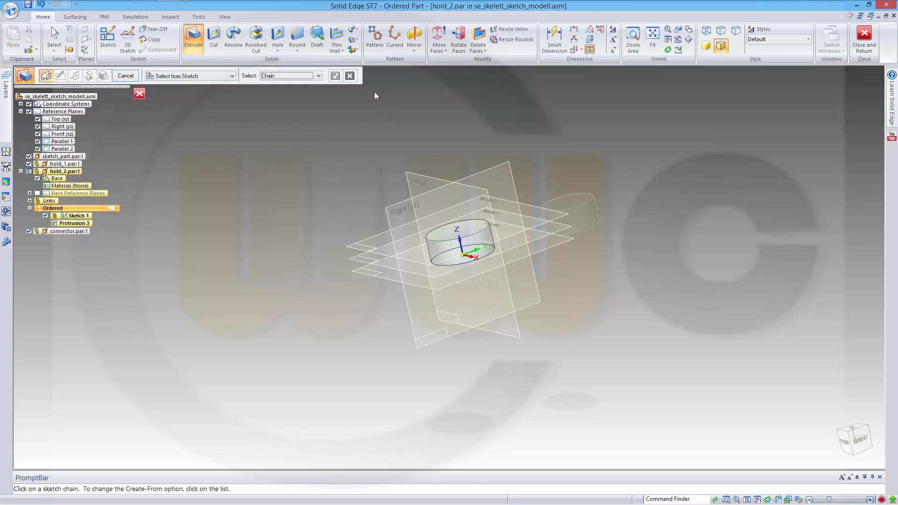
Step: Mirror Protrusion 3 across a base reference plane as Mirror 2 and return to the assembly
{"action": "left_click", "coordinate": [414, 36]}
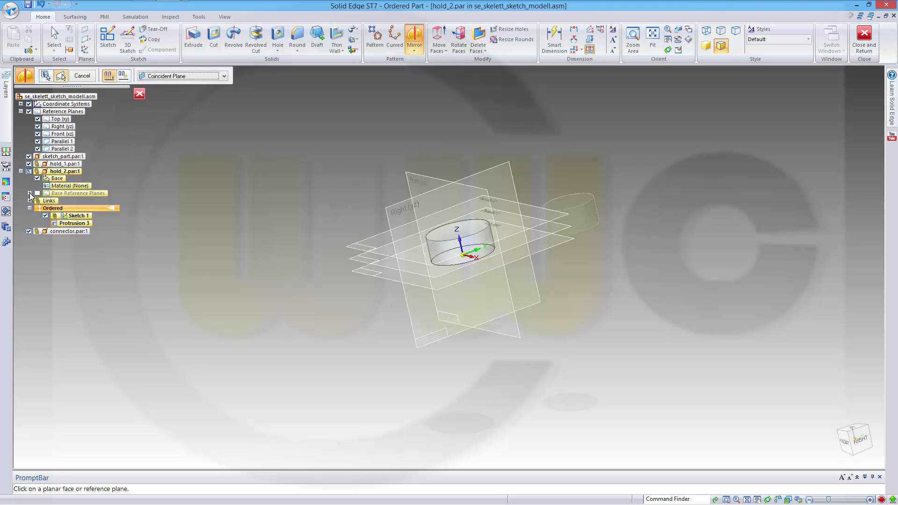
{"action": "left_click", "coordinate": [29, 193]}
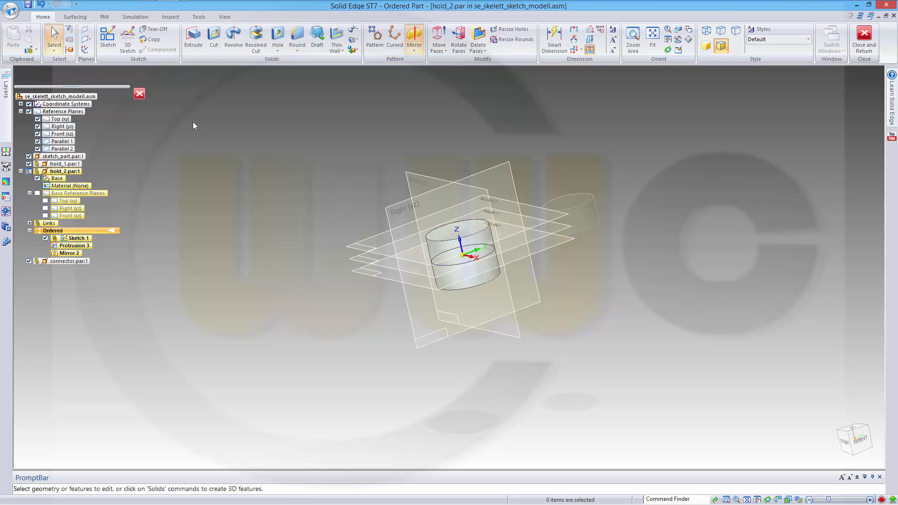
{"action": "left_click", "coordinate": [863, 37]}
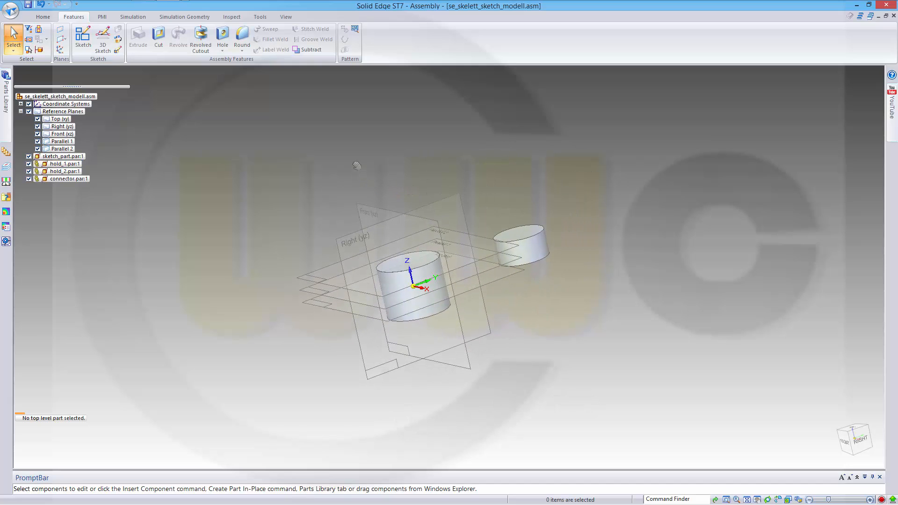
Step: Extrude connector's slot Sketch 1 symmetrically by 10 into Protrusion 1 and return to the assembly
{"action": "left_click", "coordinate": [63, 179]}
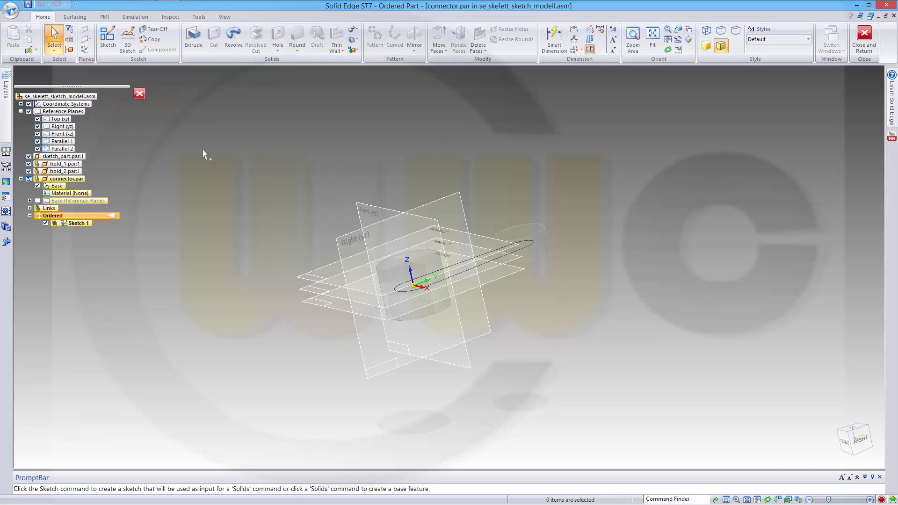
{"action": "left_click", "coordinate": [193, 38]}
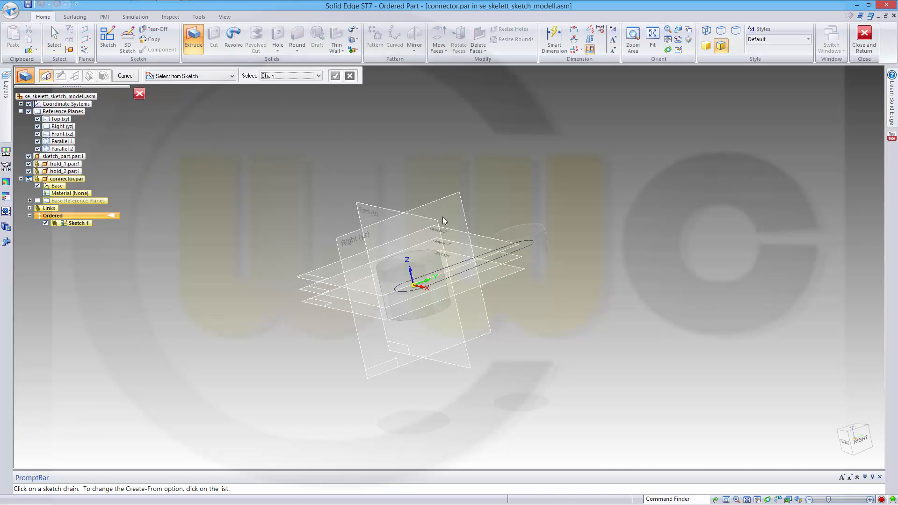
{"action": "left_click", "coordinate": [492, 253]}
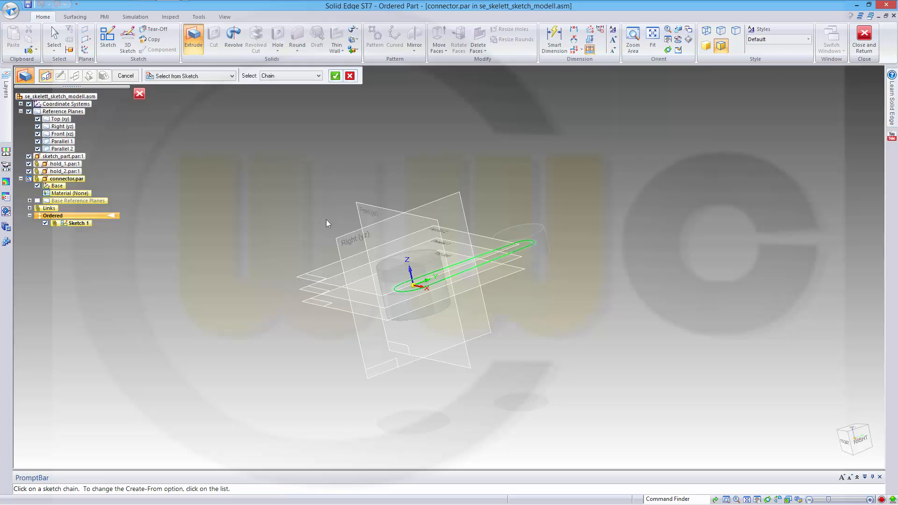
{"action": "mouse_move", "coordinate": [175, 168]}
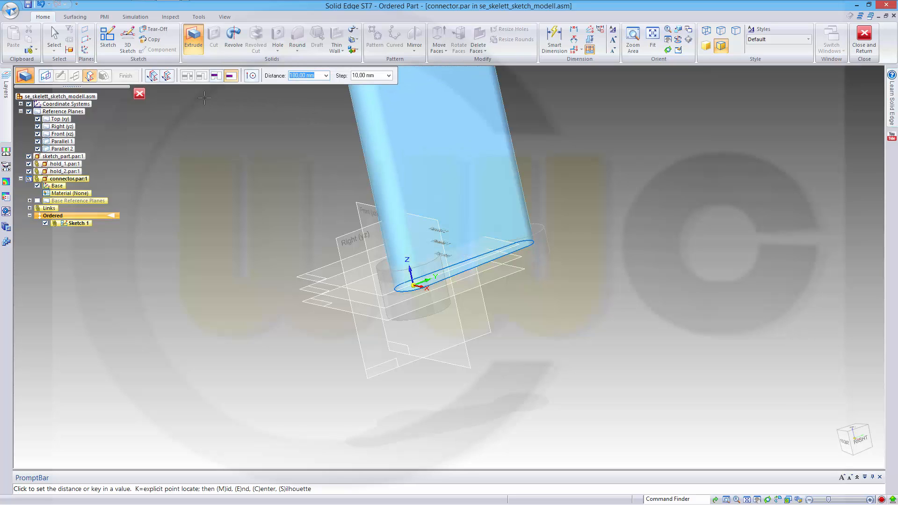
{"action": "mouse_move", "coordinate": [166, 75]}
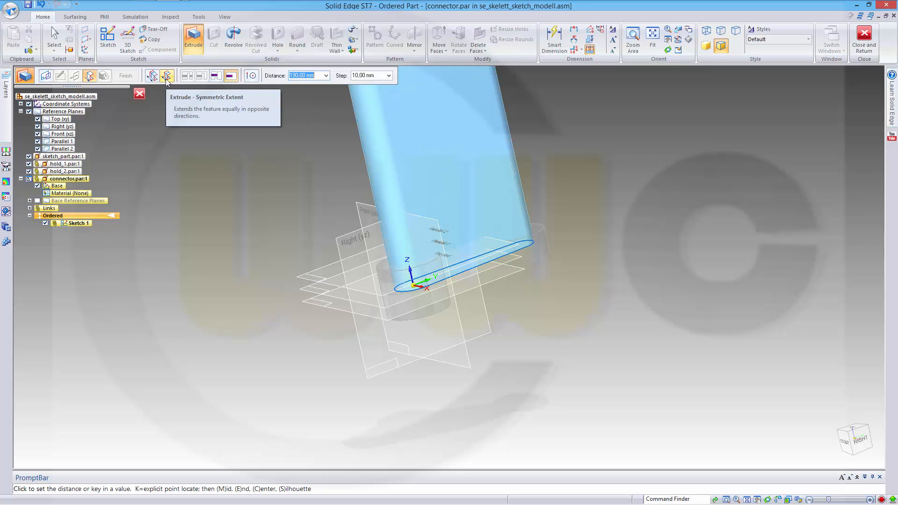
{"action": "left_click", "coordinate": [167, 75]}
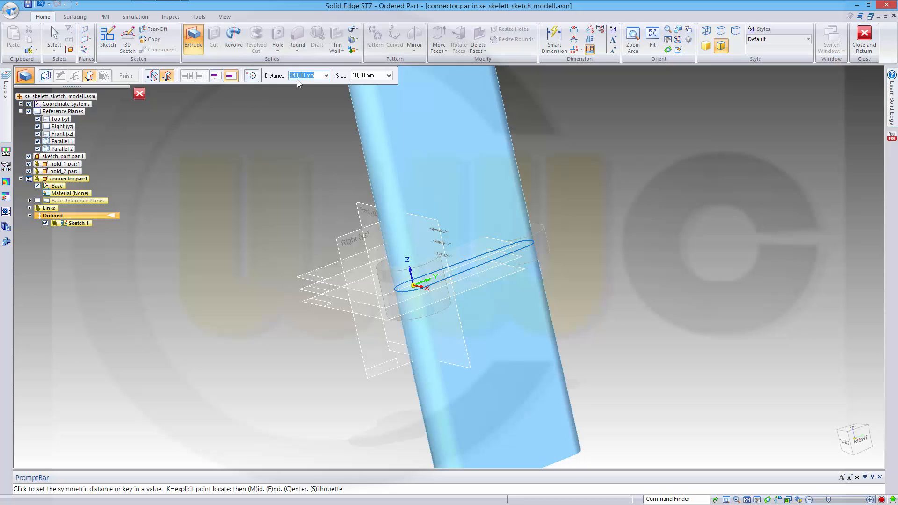
{"action": "type", "text": "10"}
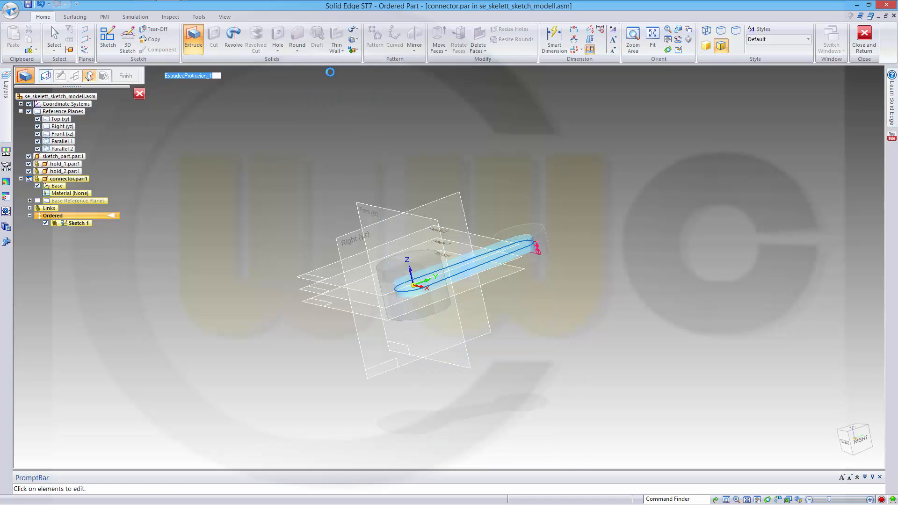
{"action": "left_click", "coordinate": [192, 35]}
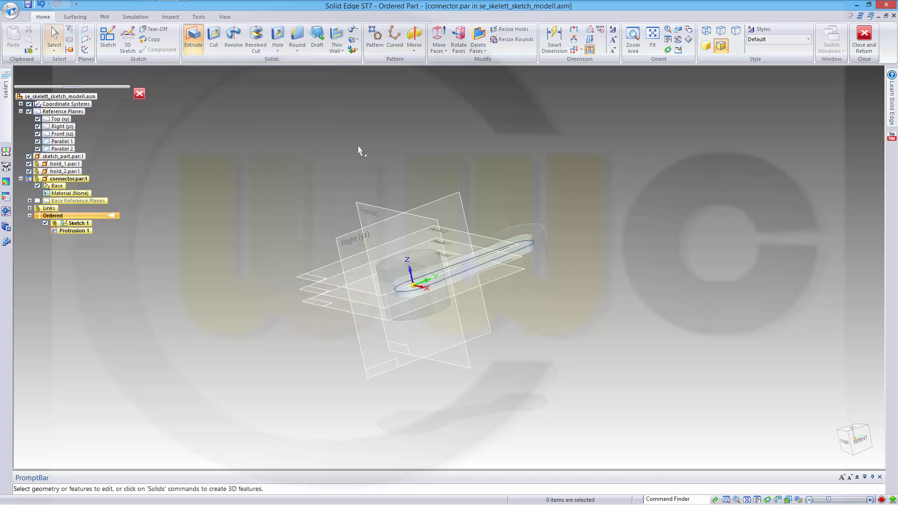
{"action": "mouse_move", "coordinate": [863, 38]}
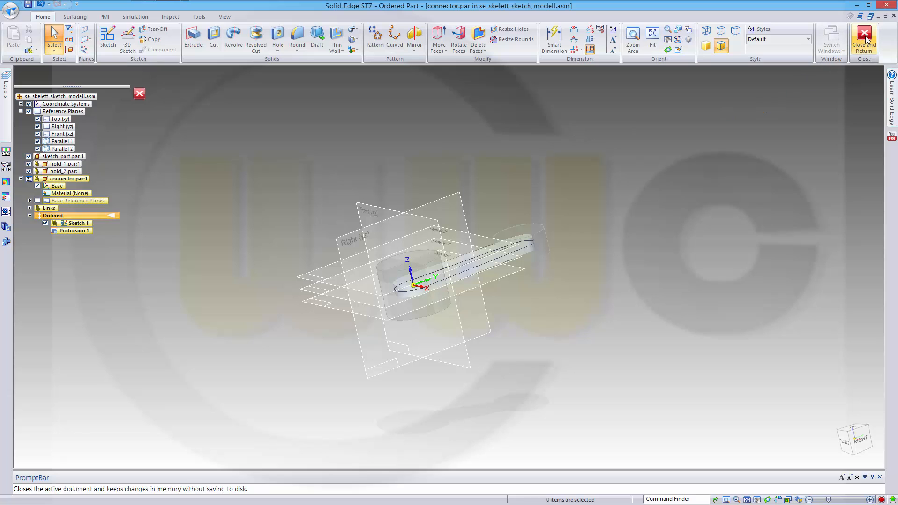
{"action": "left_click", "coordinate": [863, 36]}
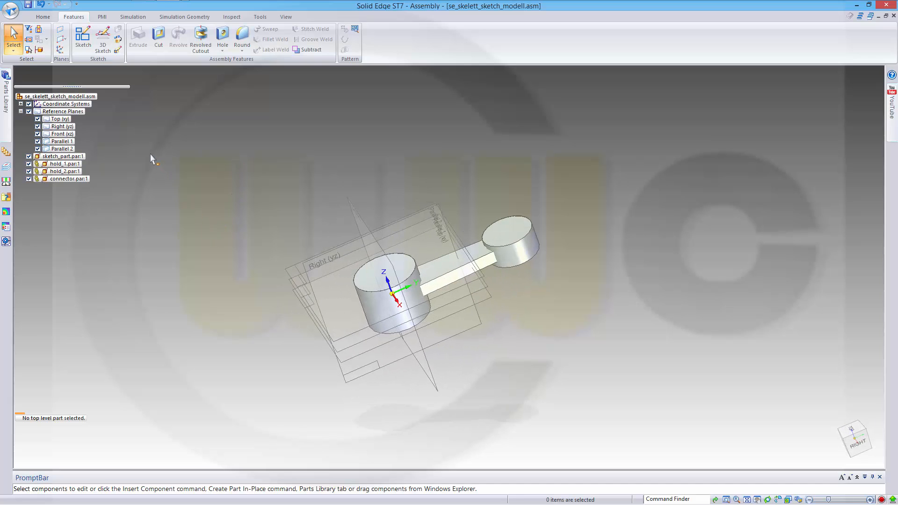
{"action": "mouse_move", "coordinate": [337, 280]}
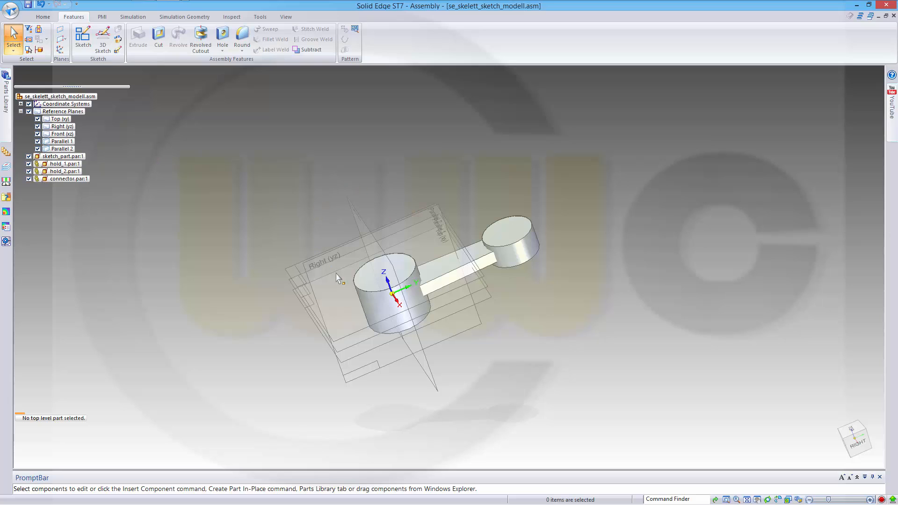
{"action": "mouse_move", "coordinate": [570, 202]}
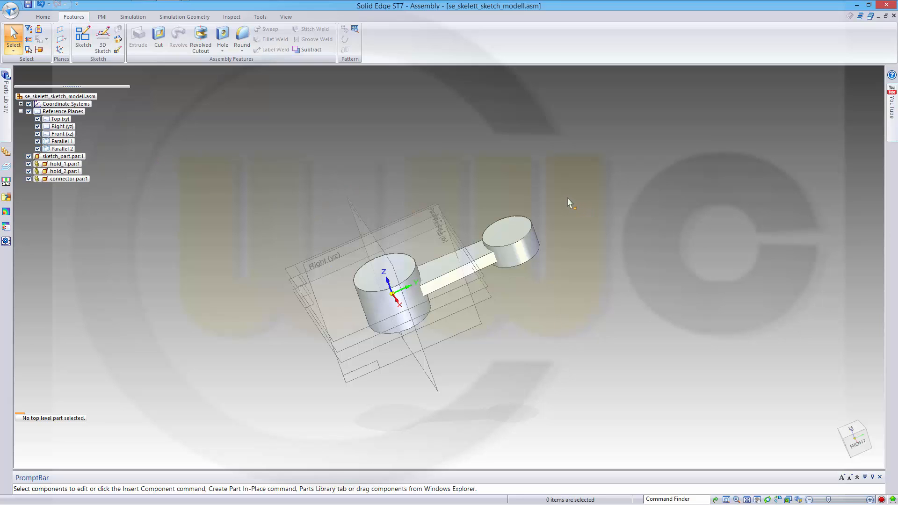
Step: Switch to the Tools commands for Variables and Peer Variables
{"action": "left_click", "coordinate": [260, 17]}
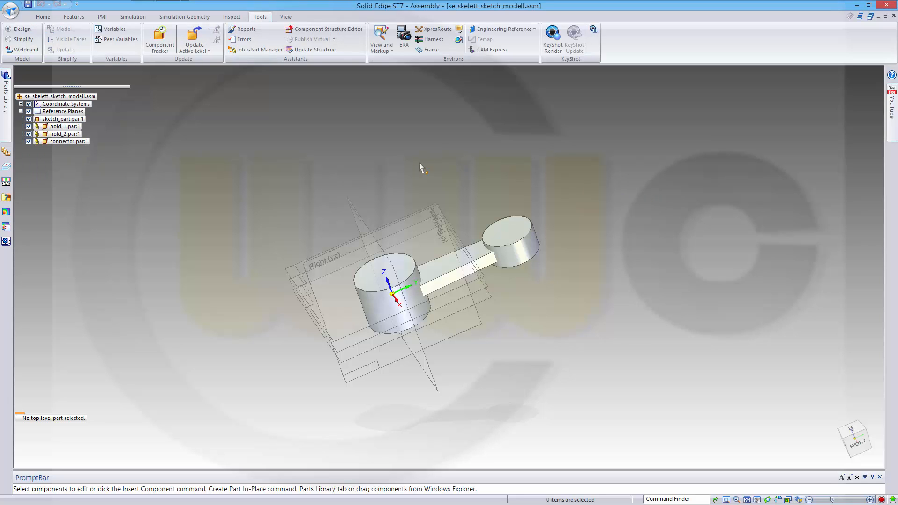
{"action": "mouse_move", "coordinate": [227, 135]}
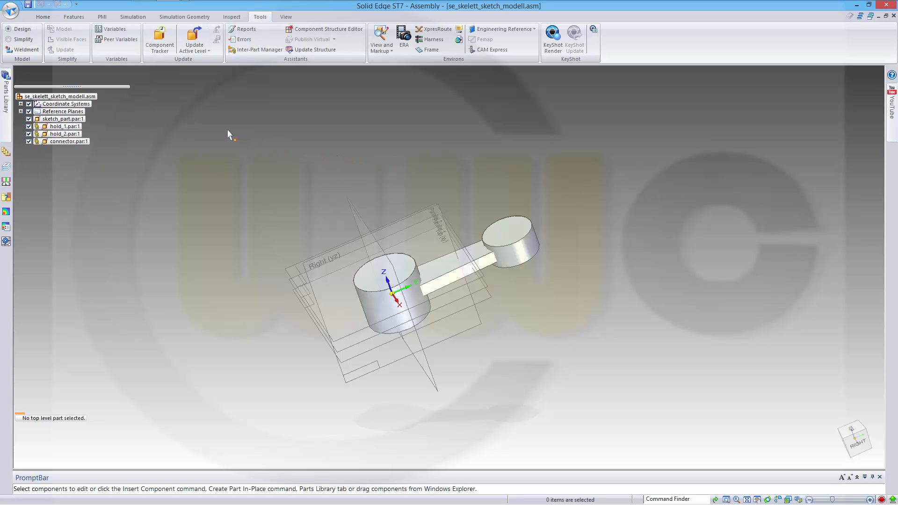
{"action": "mouse_move", "coordinate": [171, 172]}
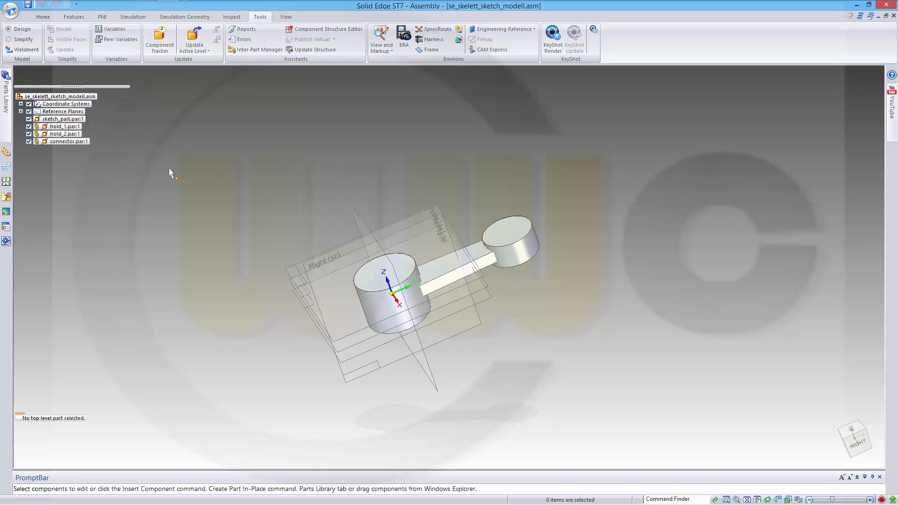
{"action": "mouse_move", "coordinate": [110, 43]}
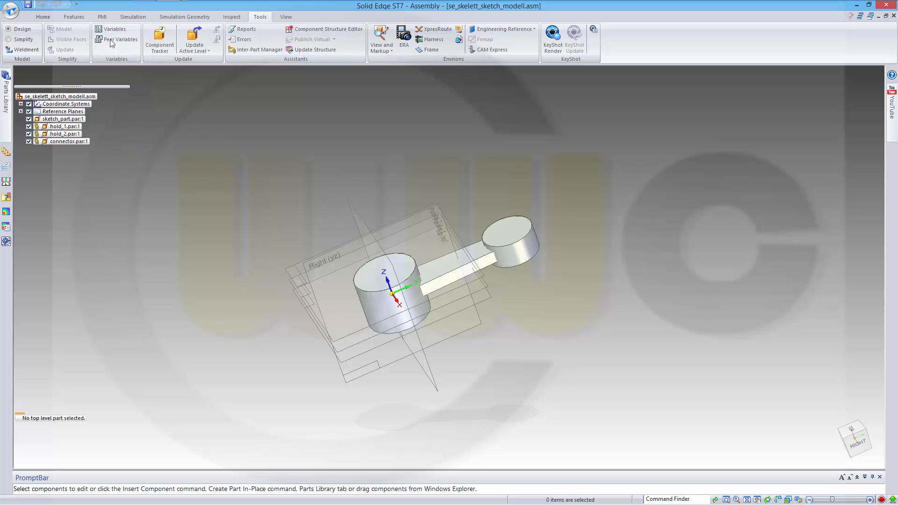
Step: In Peer Variables, copy a link to sketch_part's depth variable
{"action": "left_click", "coordinate": [120, 39]}
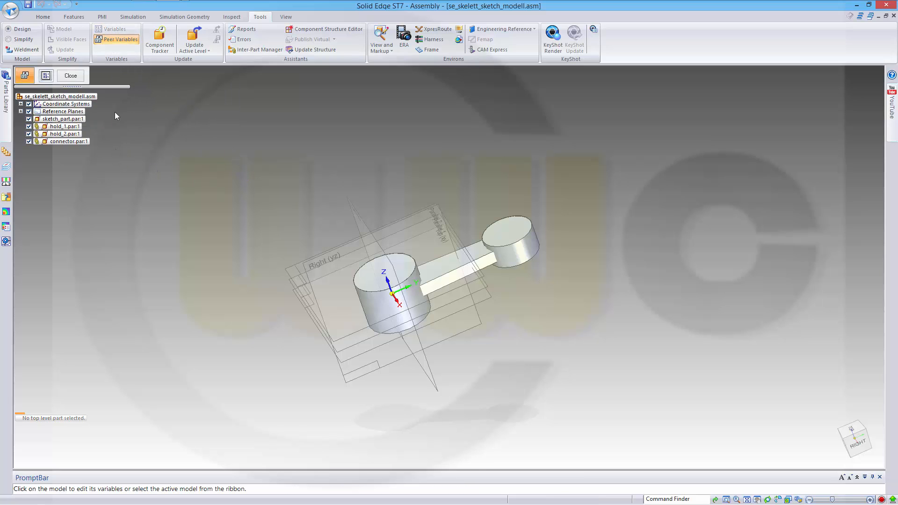
{"action": "left_click", "coordinate": [54, 118]}
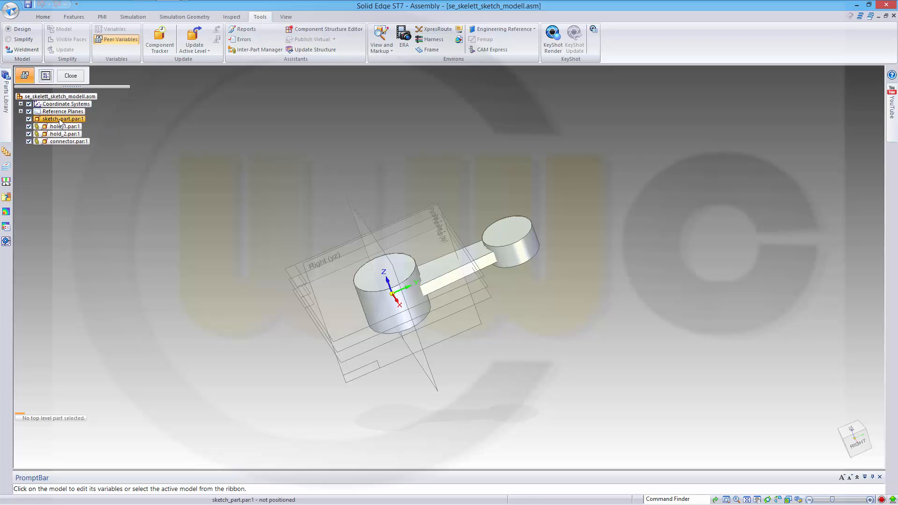
{"action": "double_click", "coordinate": [56, 119]}
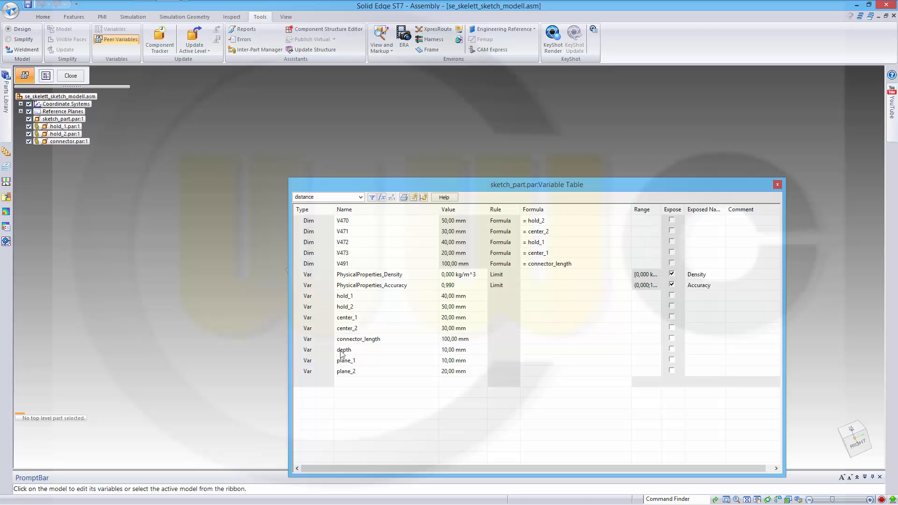
{"action": "mouse_move", "coordinate": [426, 356]}
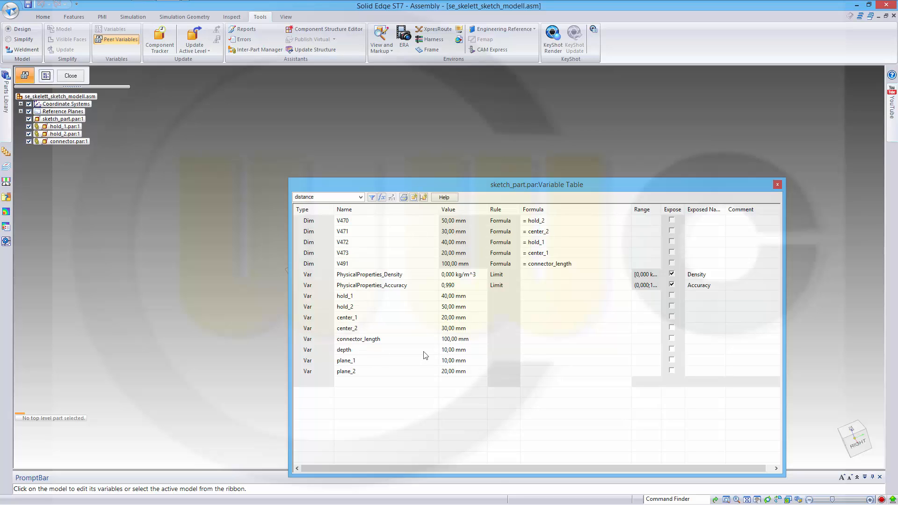
{"action": "right_click", "coordinate": [344, 350]}
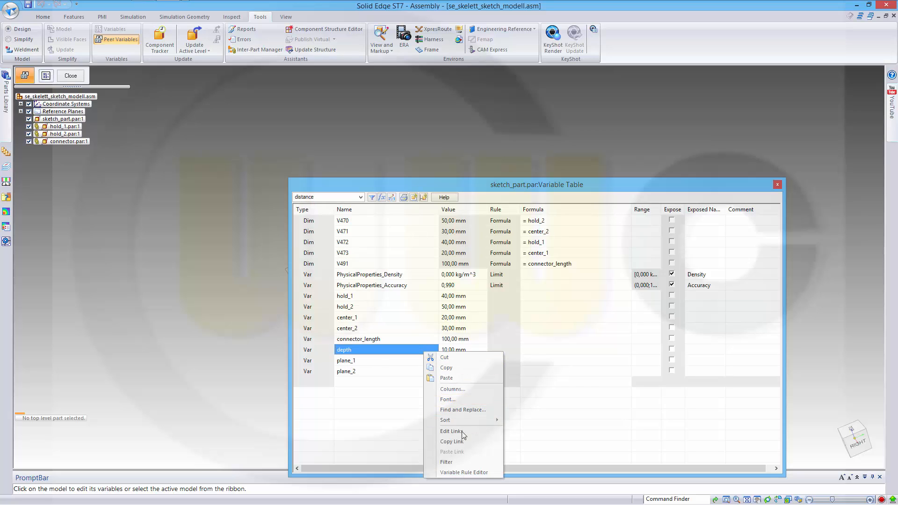
{"action": "left_click", "coordinate": [776, 184]}
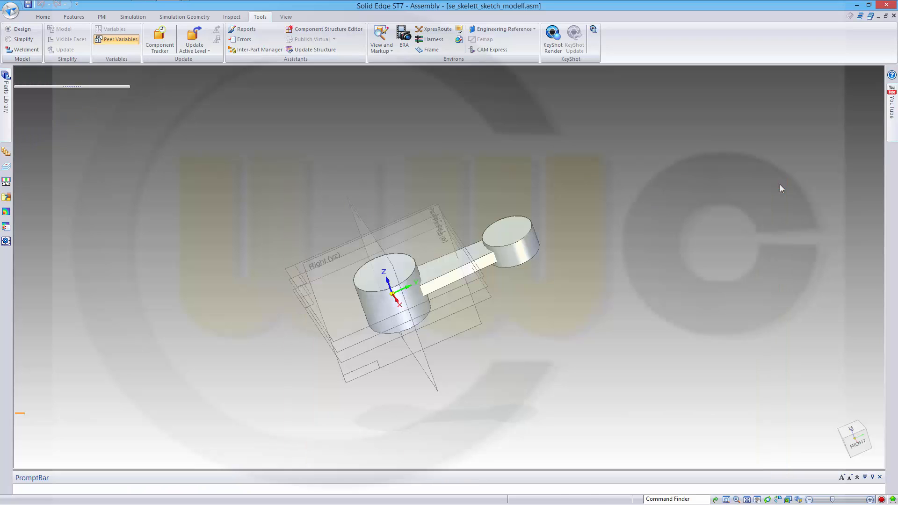
Step: Paste the depth link into connector's extrusion depth formula and close the table
{"action": "left_click", "coordinate": [117, 40]}
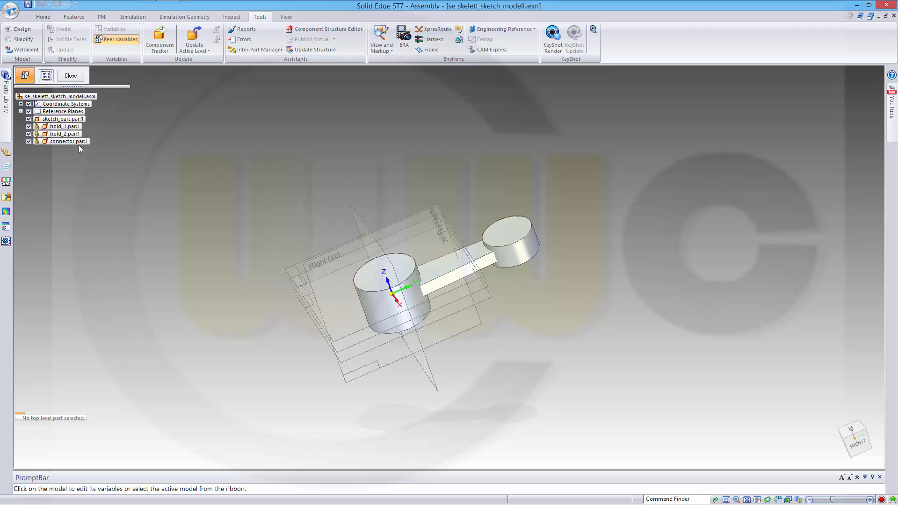
{"action": "double_click", "coordinate": [69, 140]}
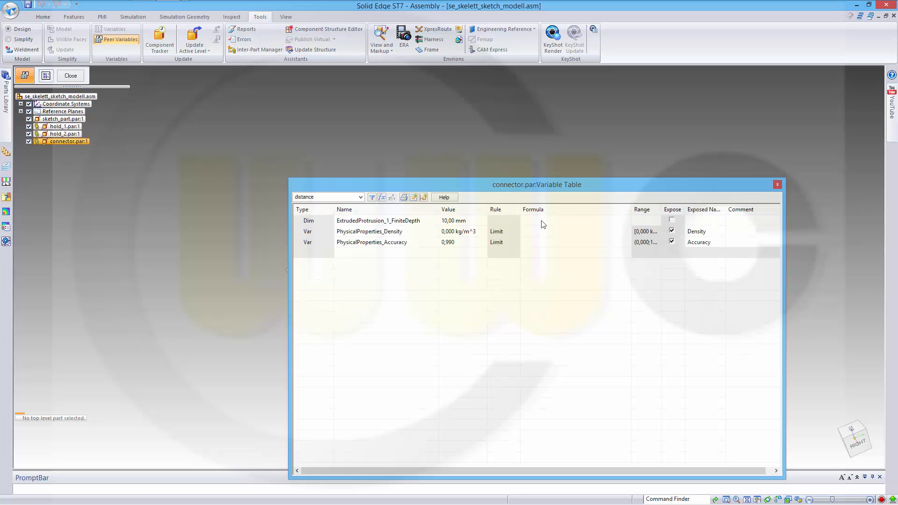
{"action": "right_click", "coordinate": [539, 220]}
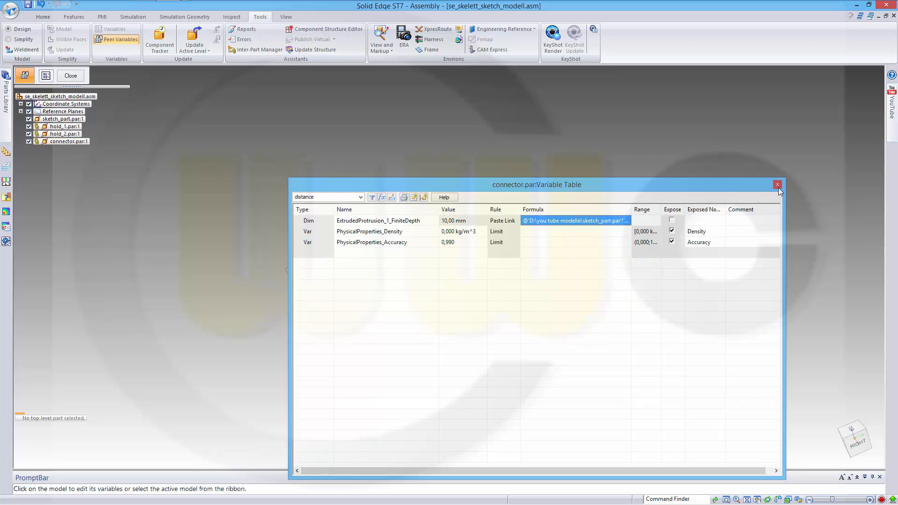
{"action": "left_click", "coordinate": [777, 185]}
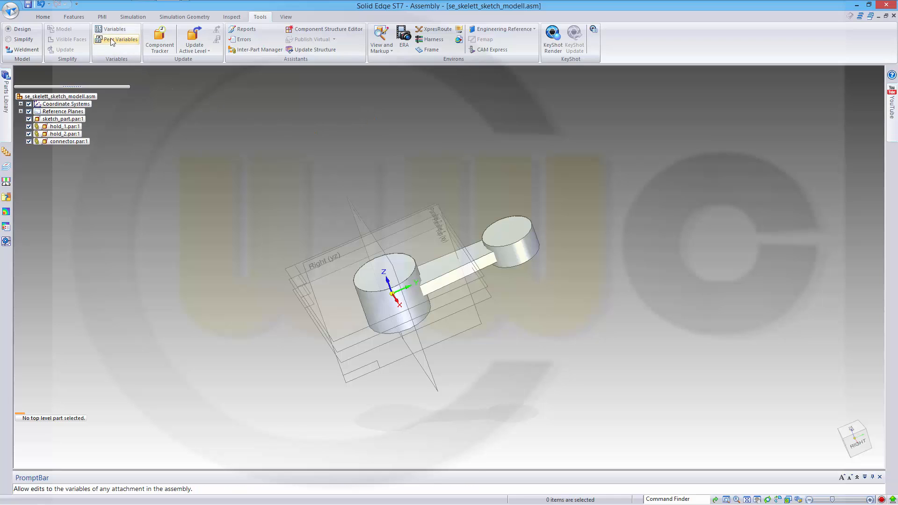
Step: Bring up sketch_part's variable table via Peer Variables and select the depth variable
{"action": "left_click", "coordinate": [121, 39]}
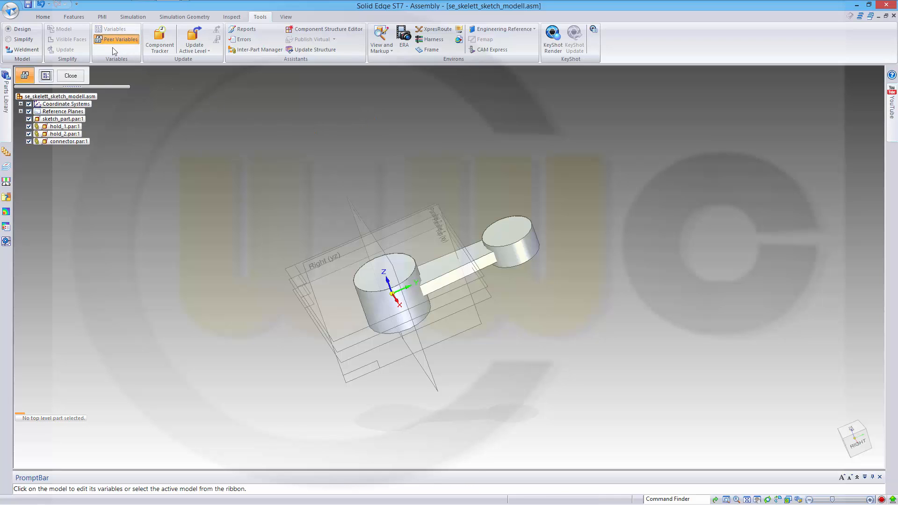
{"action": "left_click", "coordinate": [119, 39]}
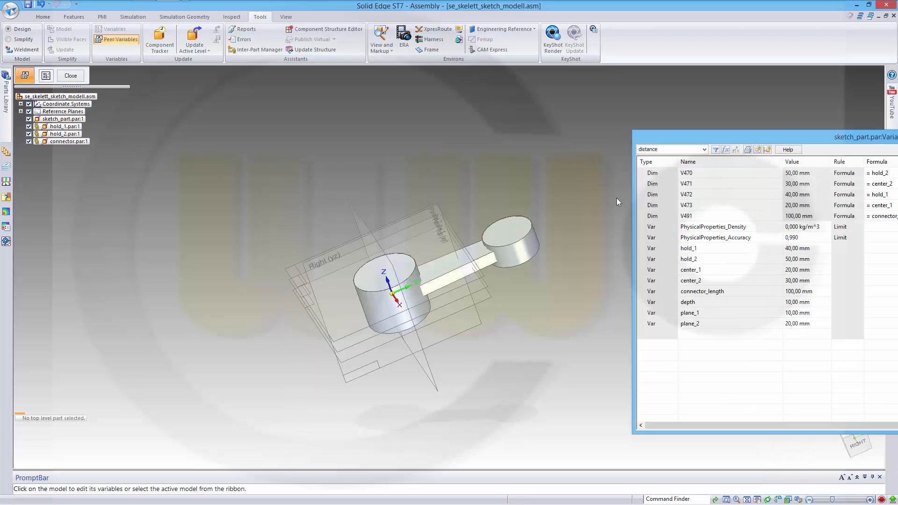
{"action": "left_click", "coordinate": [688, 302]}
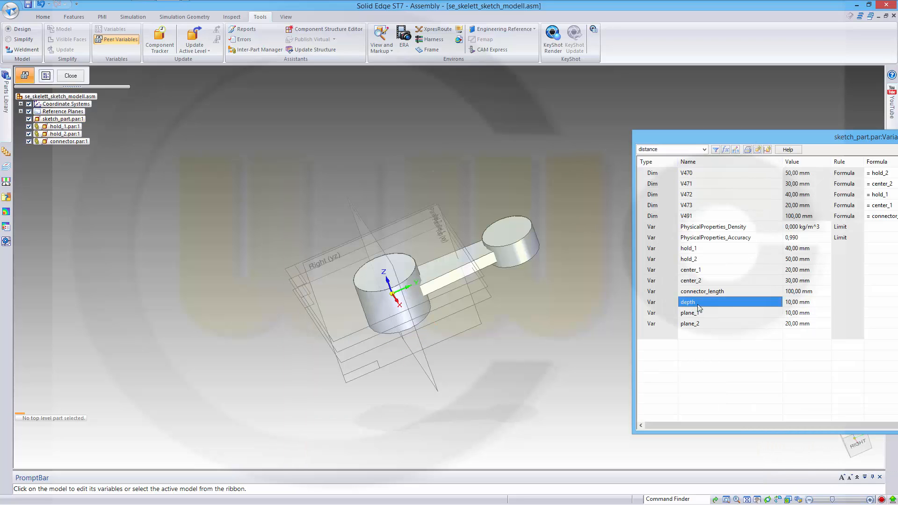
{"action": "left_click", "coordinate": [804, 302]}
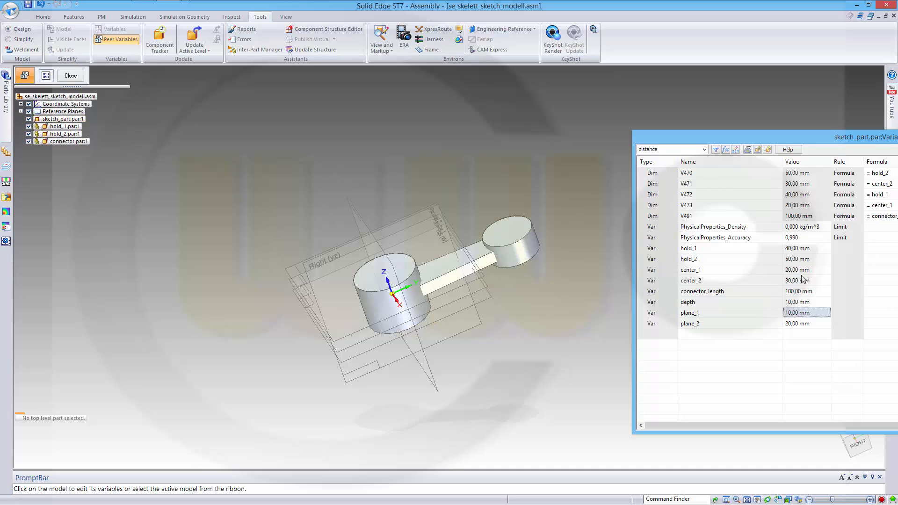
{"action": "mouse_move", "coordinate": [796, 265]}
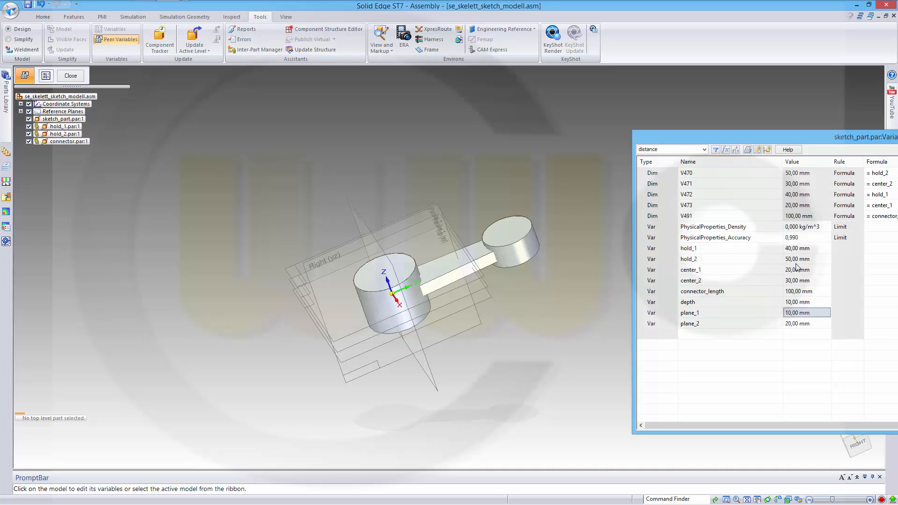
Step: Trial-edit center_1 to 10 mm and hold_2 to 60 mm, then restore center_1 to 20 mm and close the table
{"action": "left_click", "coordinate": [797, 269]}
{"action": "type", "text": "10"}
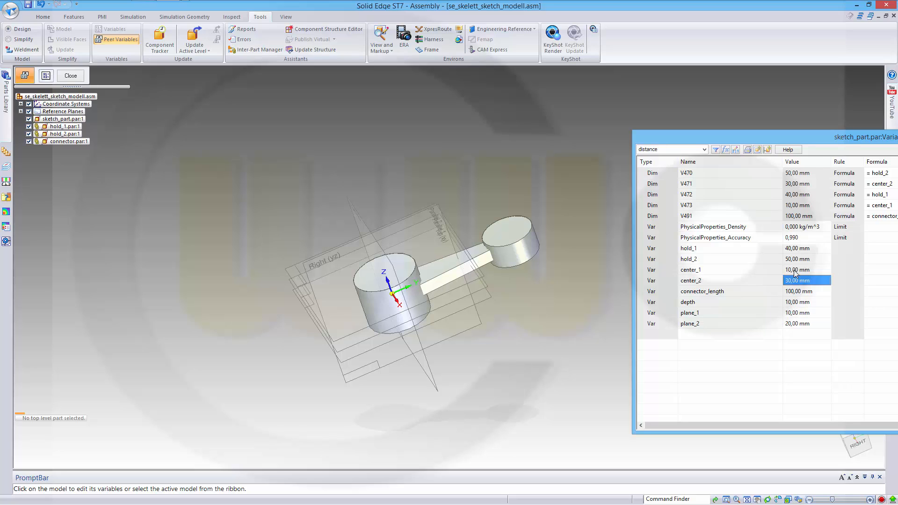
{"action": "left_click", "coordinate": [797, 269]}
{"action": "type", "text": "20"}
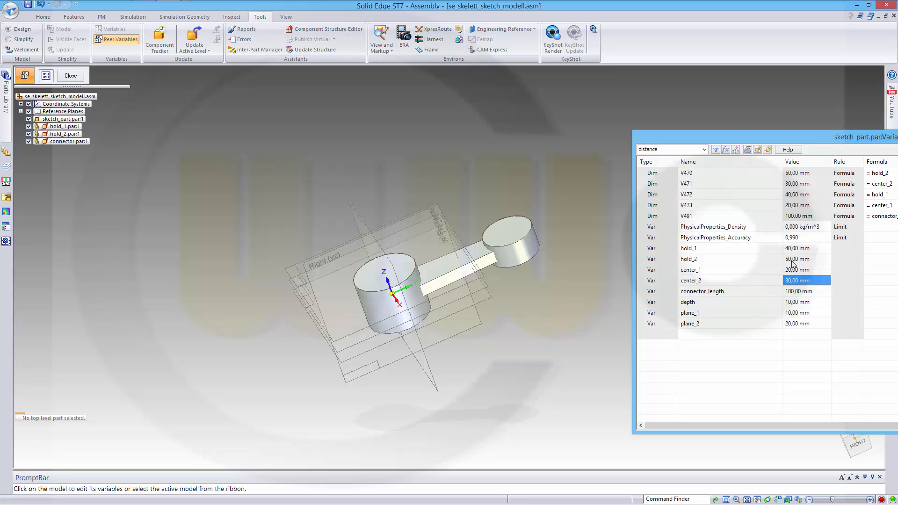
{"action": "left_click", "coordinate": [795, 259]}
{"action": "type", "text": "60"}
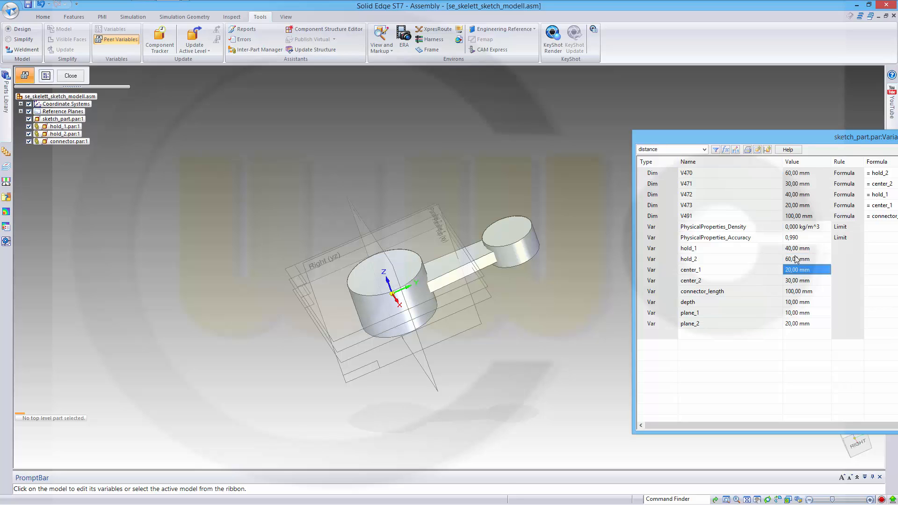
{"action": "left_click", "coordinate": [797, 259]}
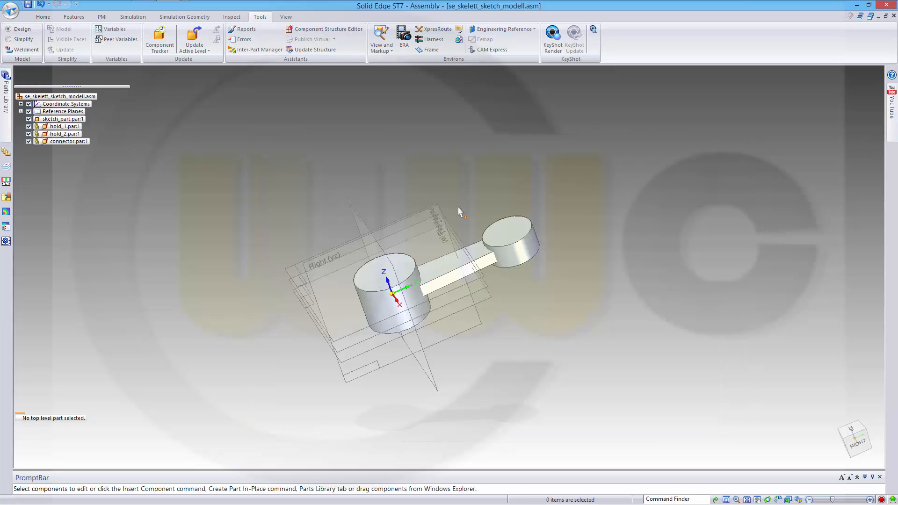
{"action": "mouse_move", "coordinate": [444, 260]}
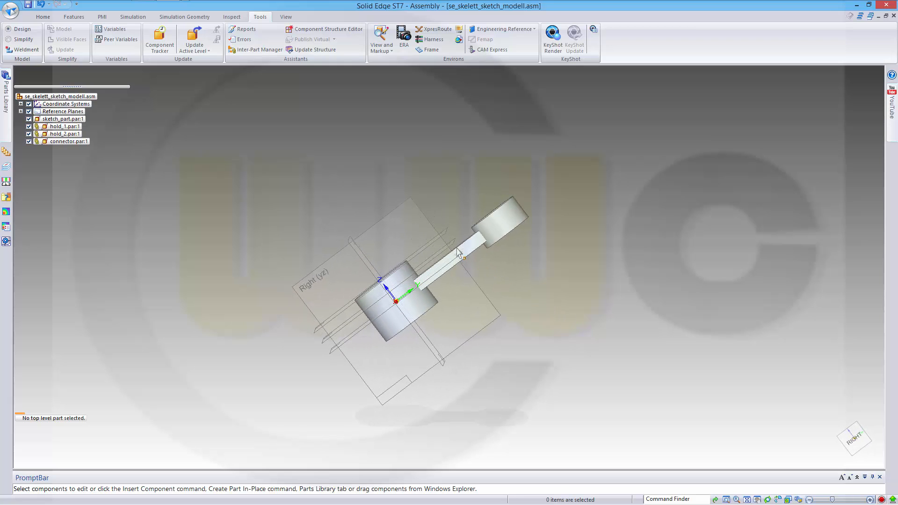
{"action": "mouse_move", "coordinate": [279, 185]}
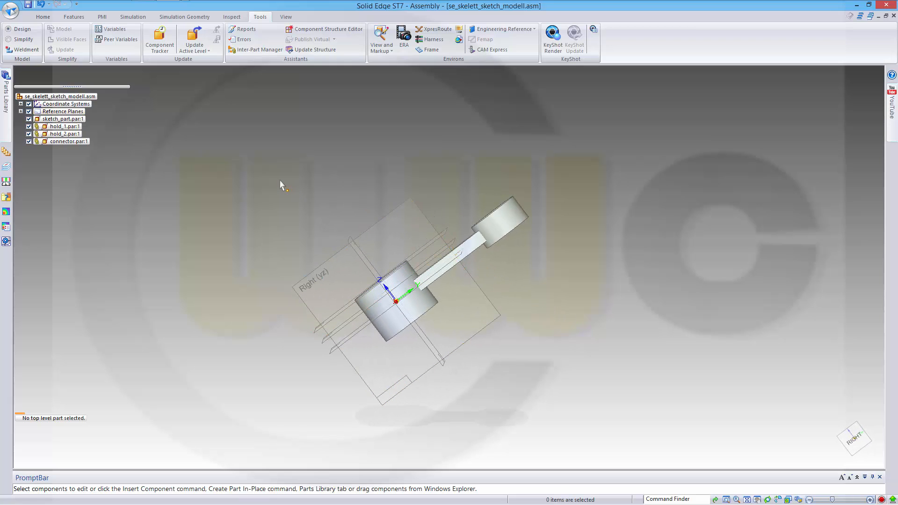
{"action": "mouse_move", "coordinate": [219, 154]}
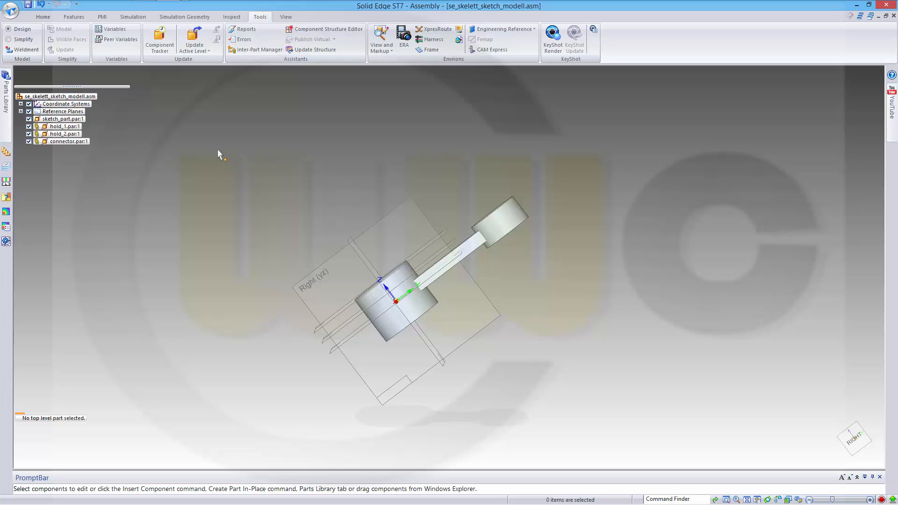
{"action": "mouse_move", "coordinate": [200, 128]}
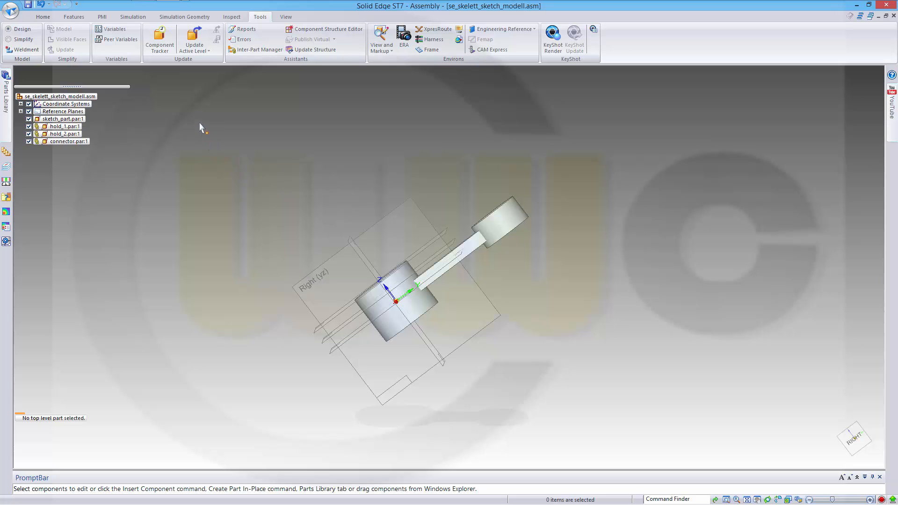
Step: Copy a link to sketch_part's plane_1 variable from its table opened through Peer Variables
{"action": "left_click", "coordinate": [121, 39]}
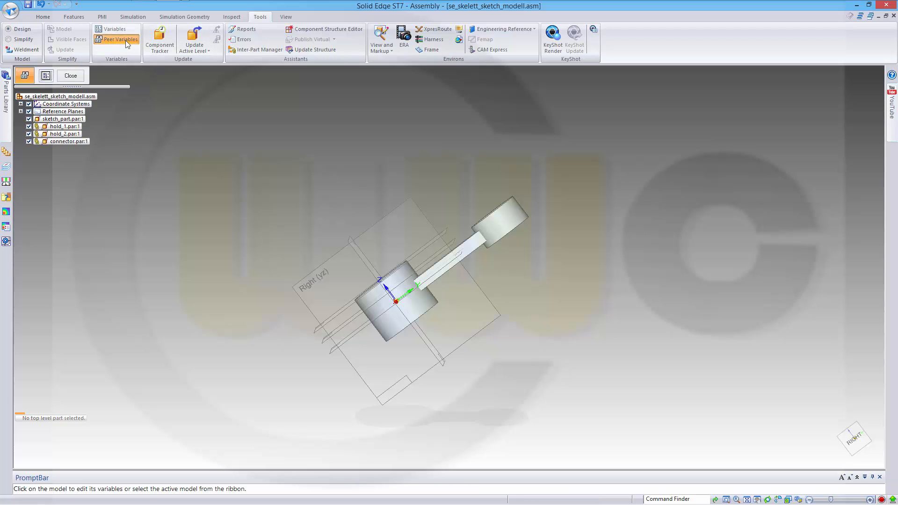
{"action": "left_click", "coordinate": [56, 119]}
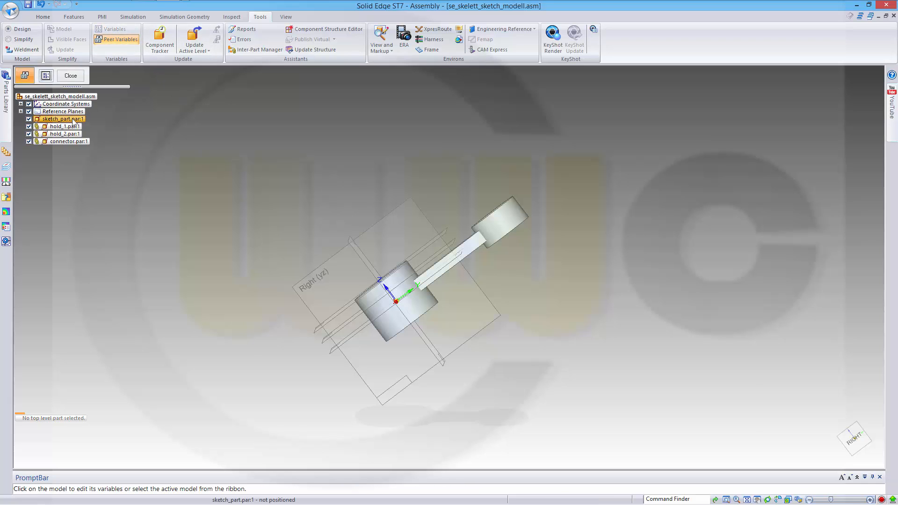
{"action": "double_click", "coordinate": [56, 119]}
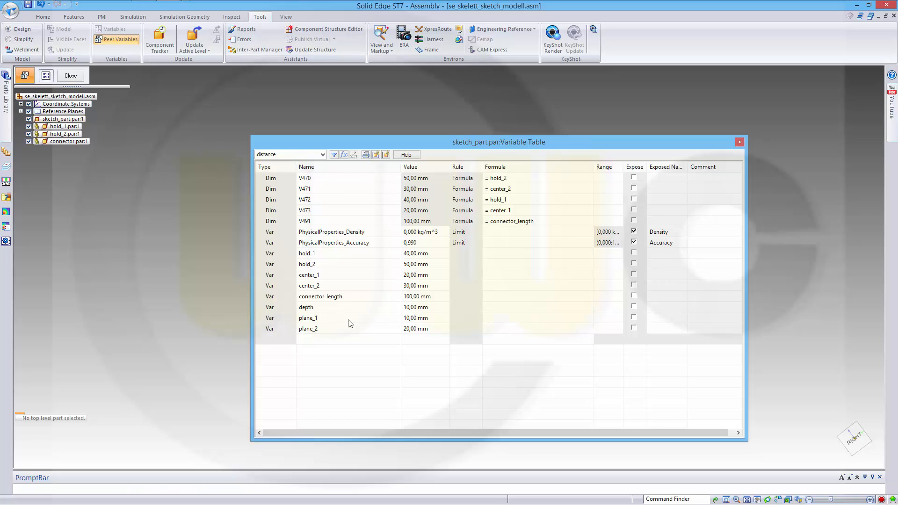
{"action": "right_click", "coordinate": [308, 318]}
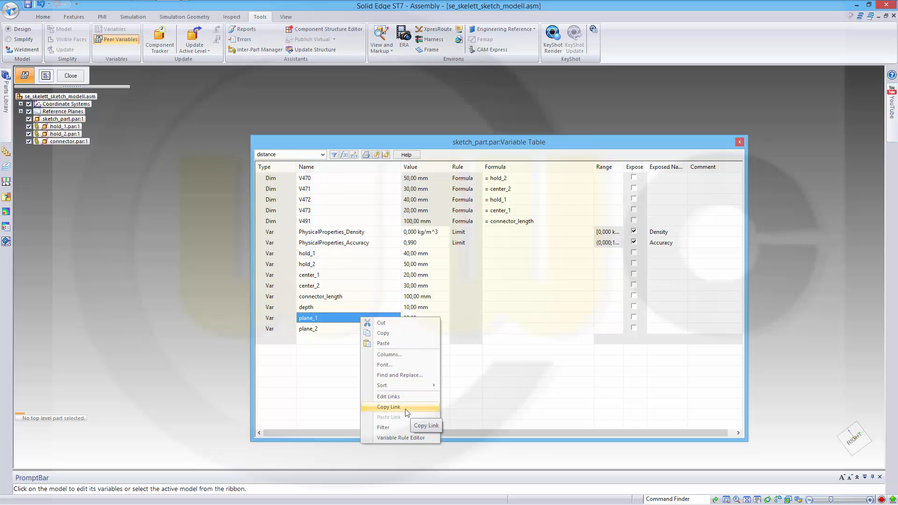
{"action": "left_click", "coordinate": [389, 407]}
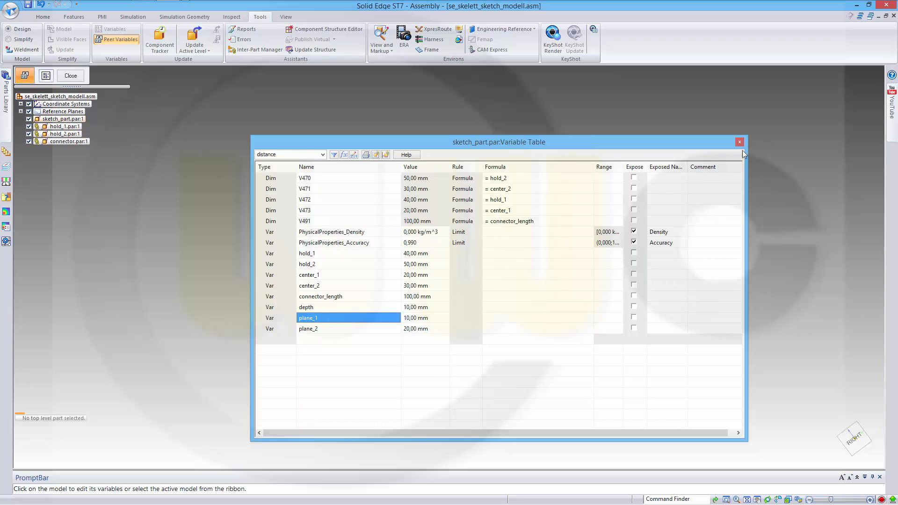
{"action": "left_click", "coordinate": [739, 143]}
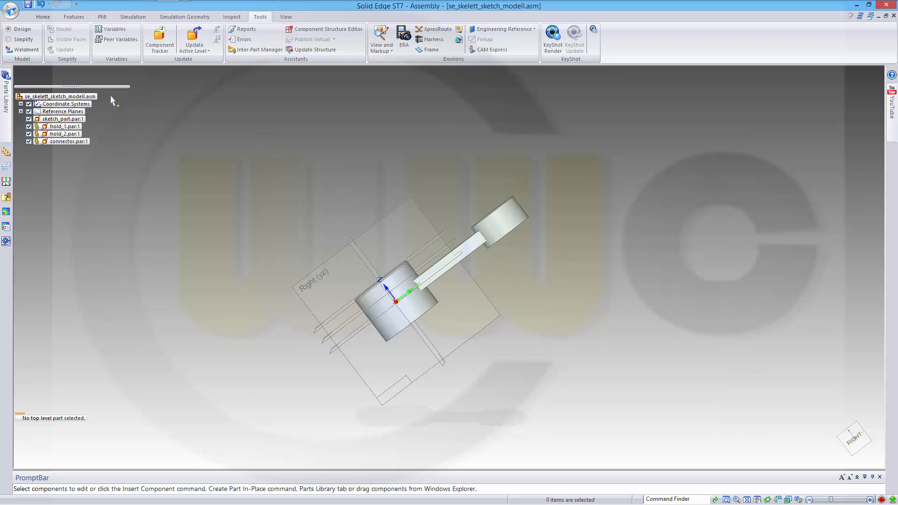
{"action": "mouse_move", "coordinate": [111, 29]}
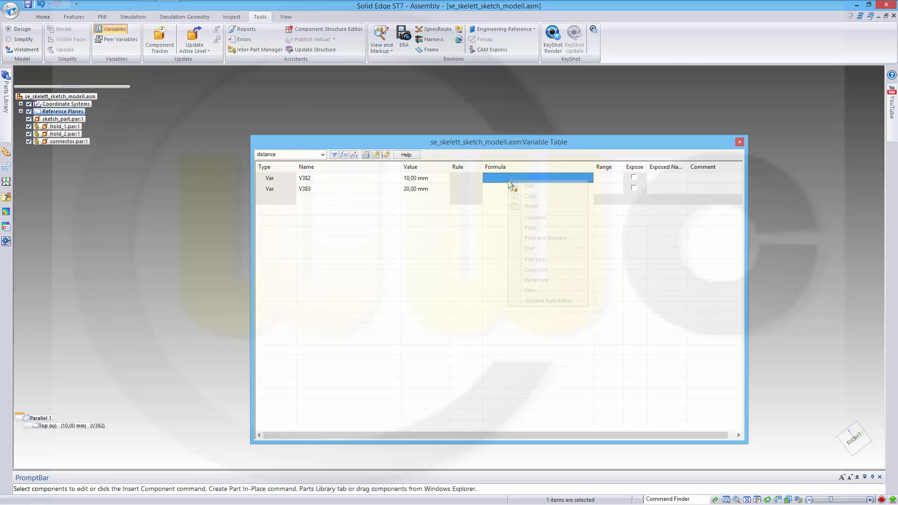
{"action": "mouse_move", "coordinate": [540, 281]}
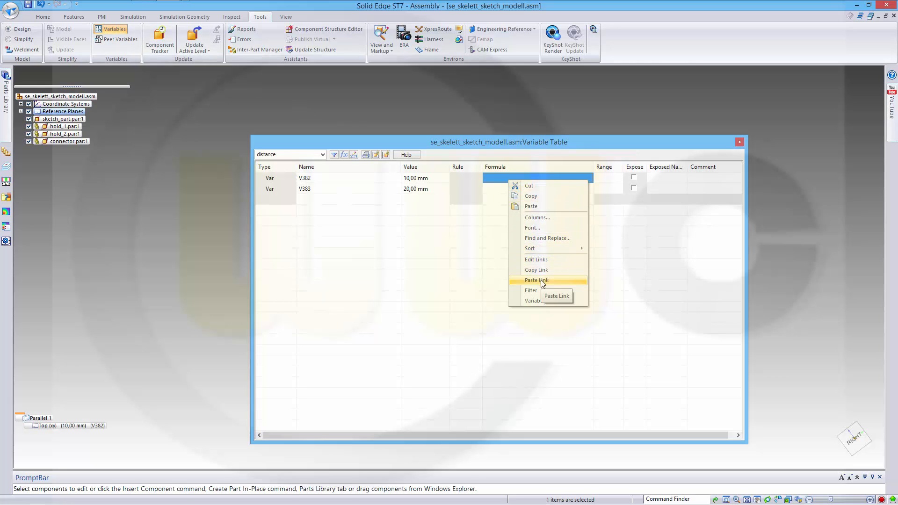
Step: Paste the plane_1 link into Parallel 1's offset in the assembly variable table and close it
{"action": "left_click", "coordinate": [537, 281]}
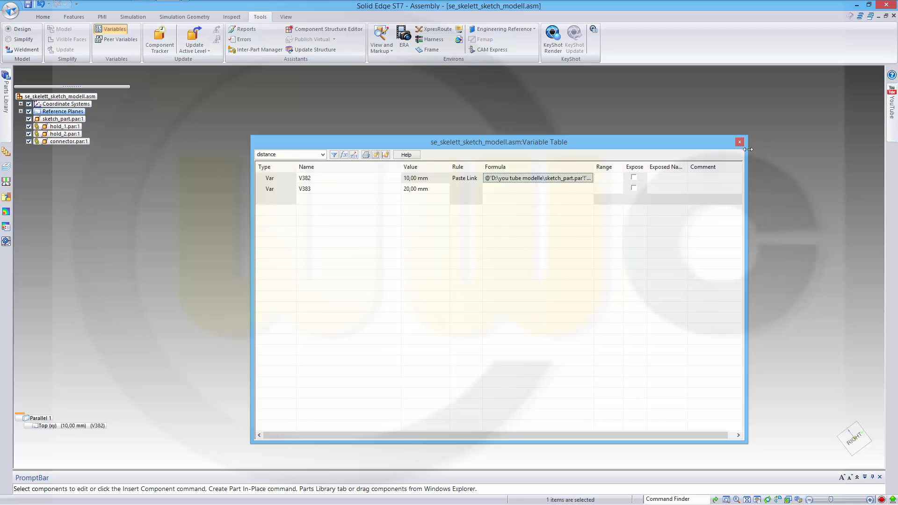
{"action": "left_click", "coordinate": [739, 142]}
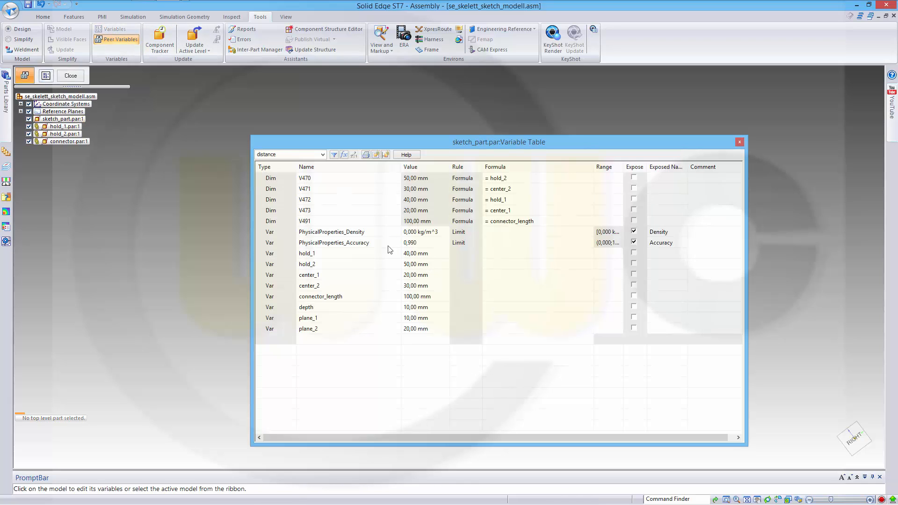
Step: Copy plane_2's link from the skeleton and paste it into V383's formula, then close the table
{"action": "left_click", "coordinate": [416, 329]}
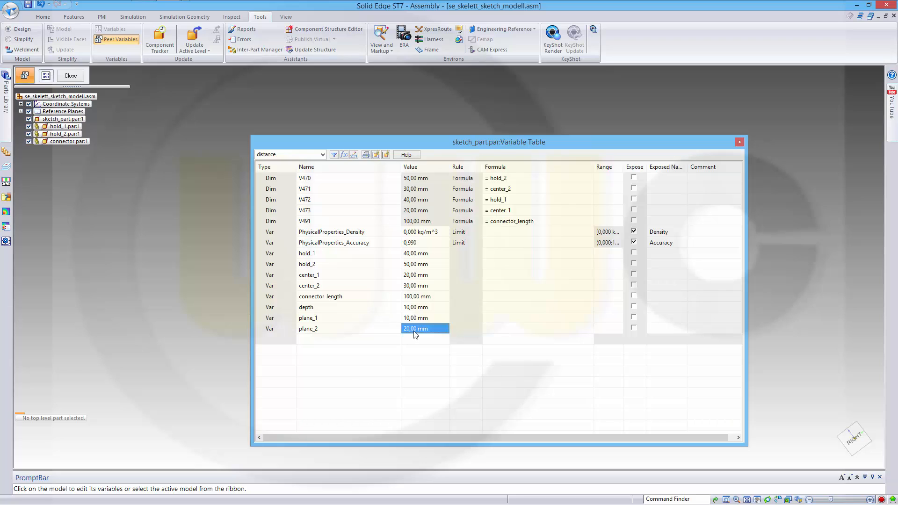
{"action": "right_click", "coordinate": [416, 333]}
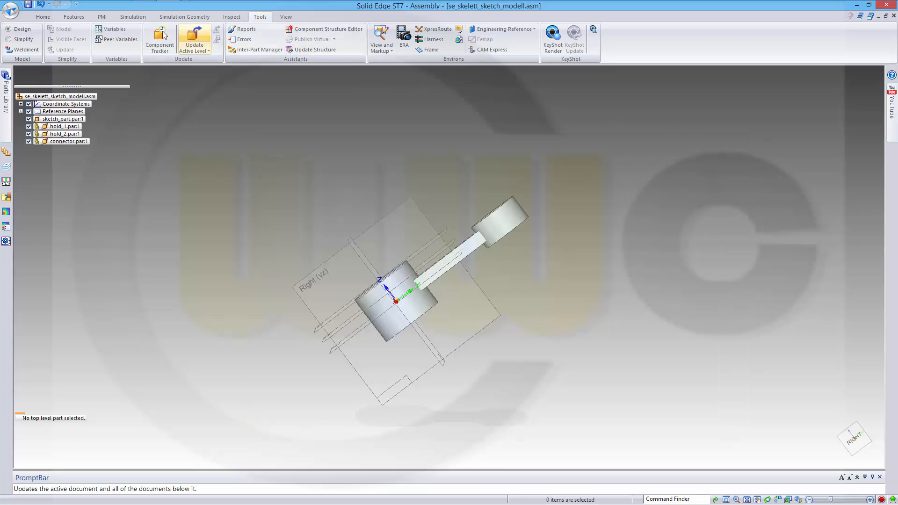
{"action": "left_click", "coordinate": [108, 28]}
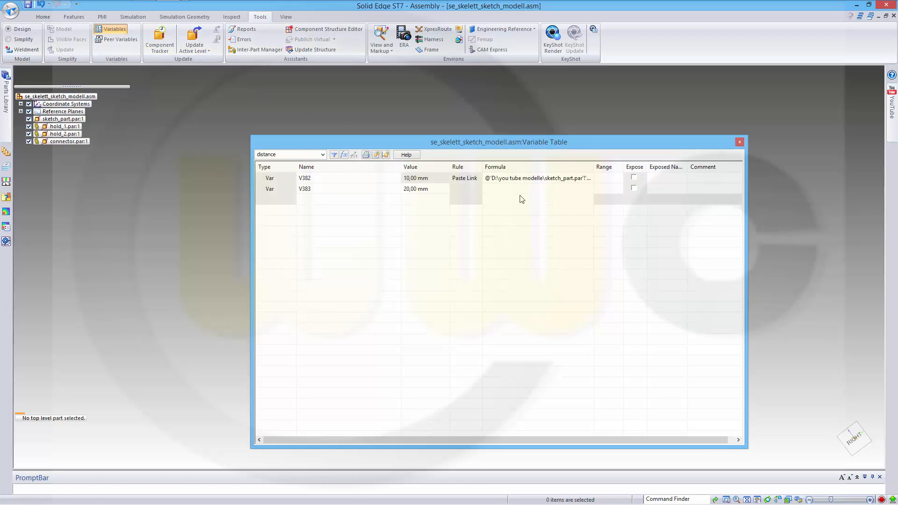
{"action": "right_click", "coordinate": [533, 177]}
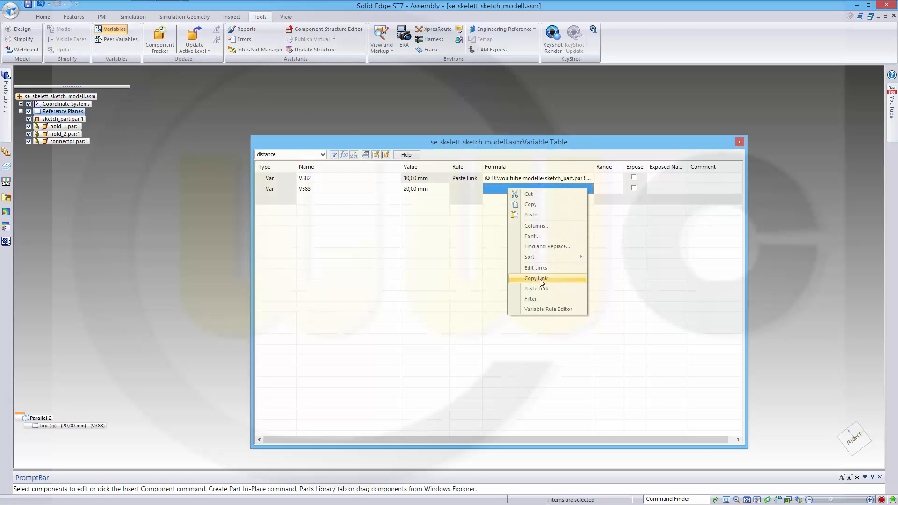
{"action": "left_click", "coordinate": [536, 288]}
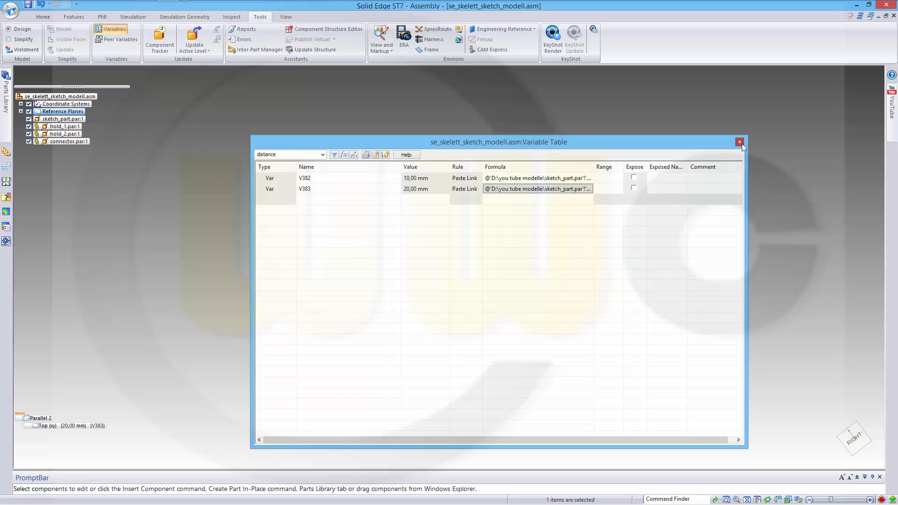
{"action": "left_click", "coordinate": [739, 142]}
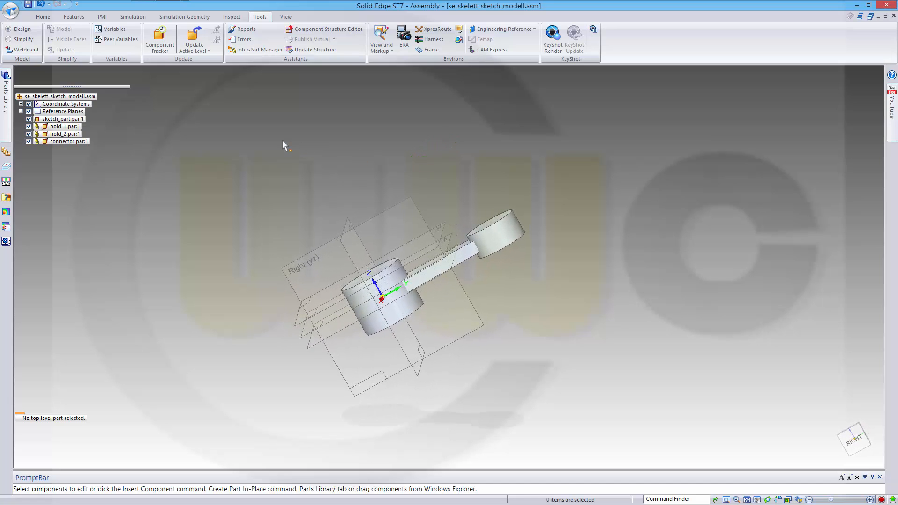
{"action": "mouse_move", "coordinate": [130, 80]}
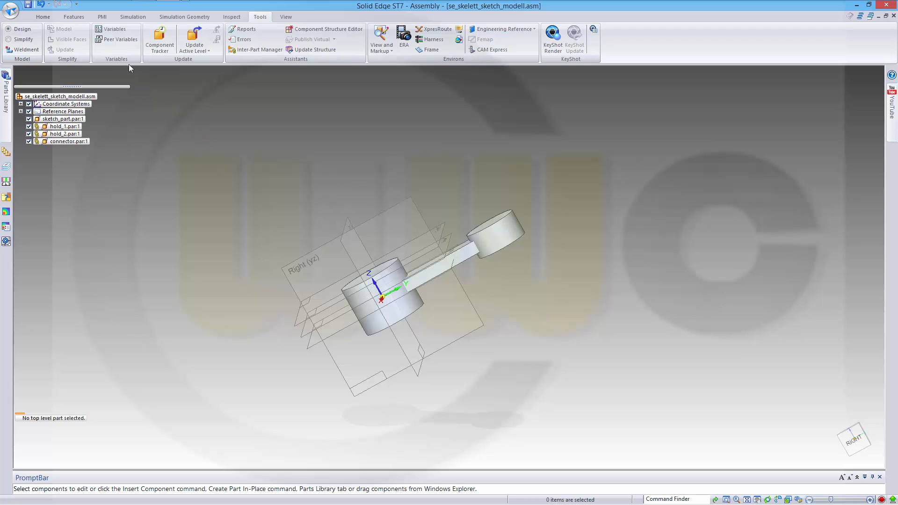
{"action": "left_click", "coordinate": [119, 39]}
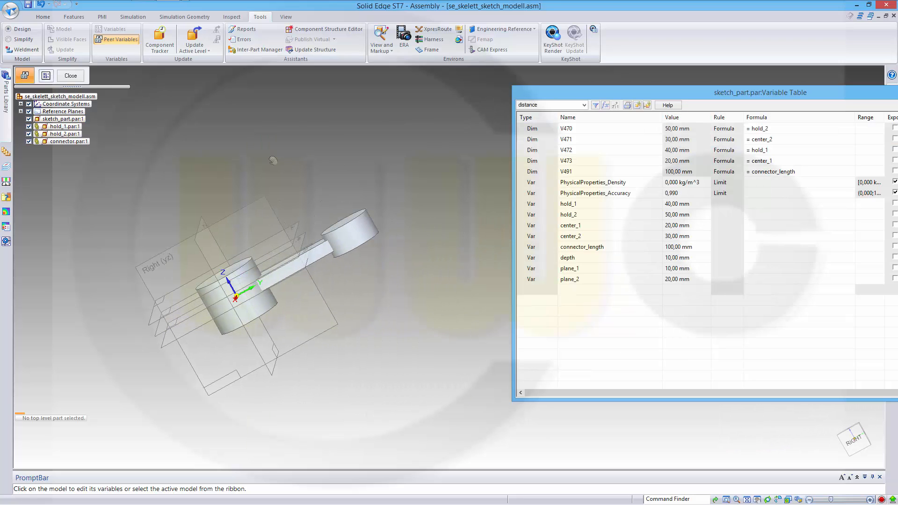
{"action": "left_click", "coordinate": [681, 267]}
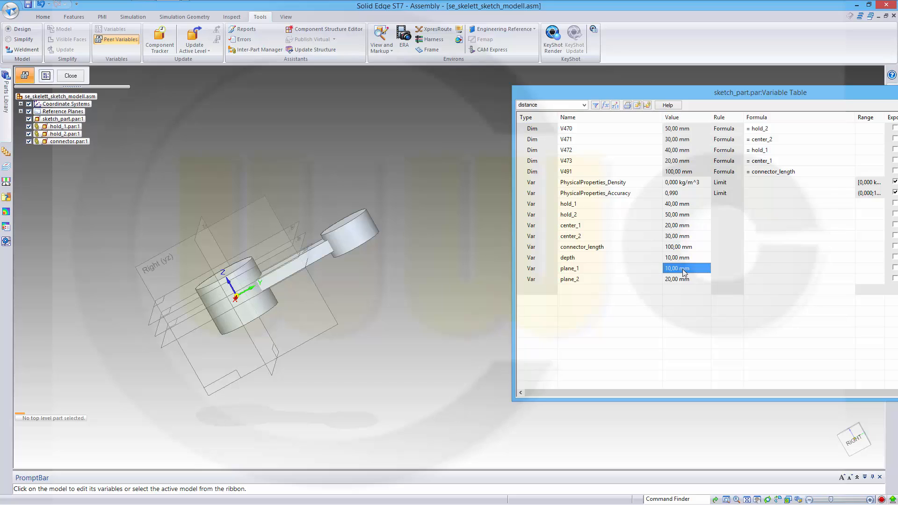
{"action": "left_click", "coordinate": [686, 278]}
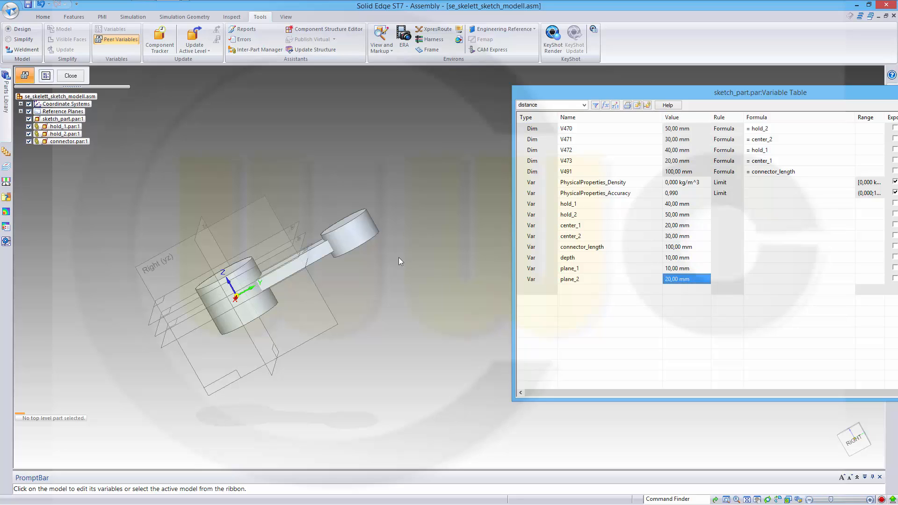
{"action": "mouse_move", "coordinate": [616, 288]}
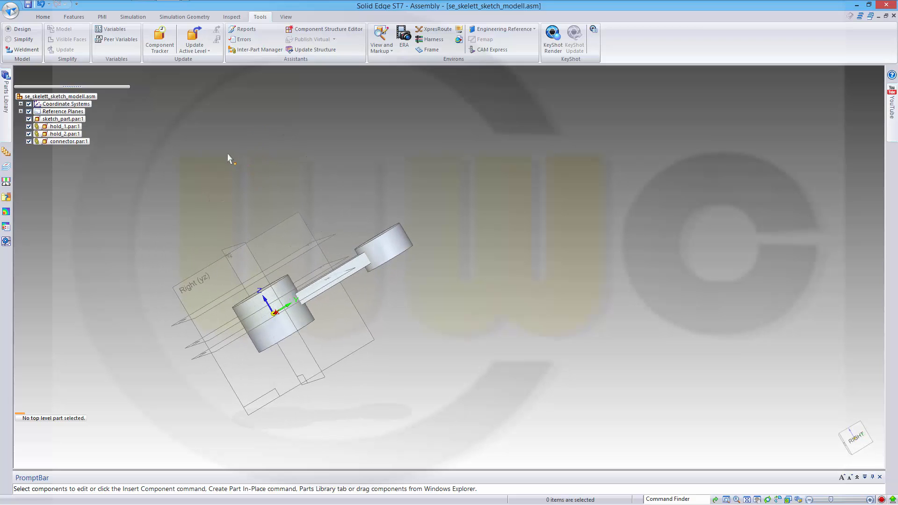
{"action": "mouse_move", "coordinate": [147, 176]}
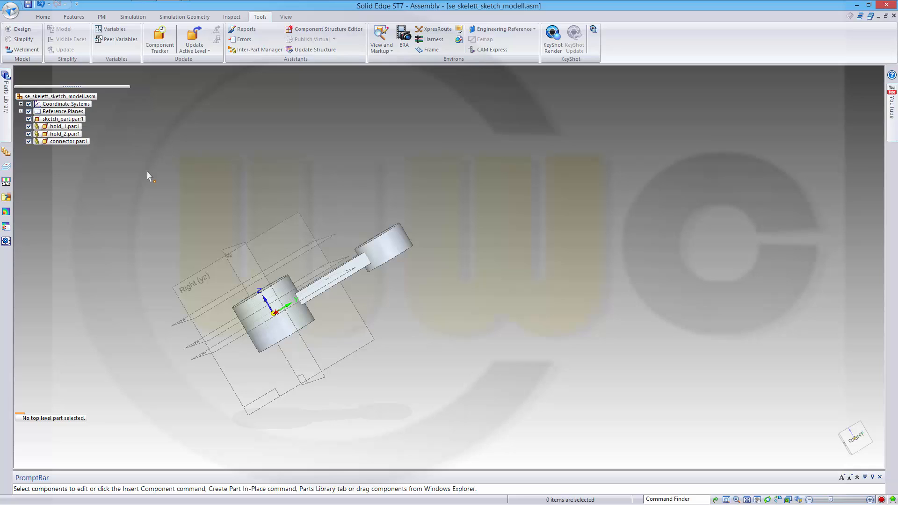
{"action": "mouse_move", "coordinate": [64, 147]}
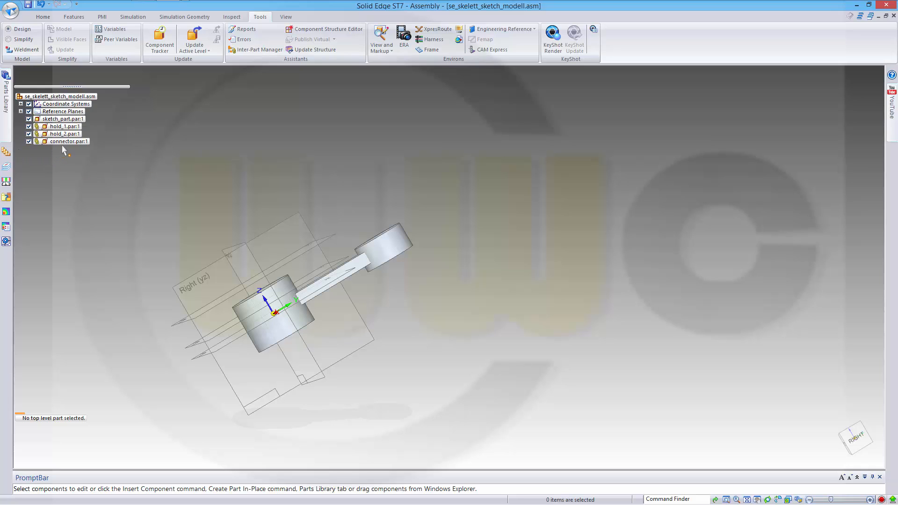
Step: Edit hold_2 in place and start re-editing its Protrusion 3 extrusion
{"action": "left_click", "coordinate": [58, 133]}
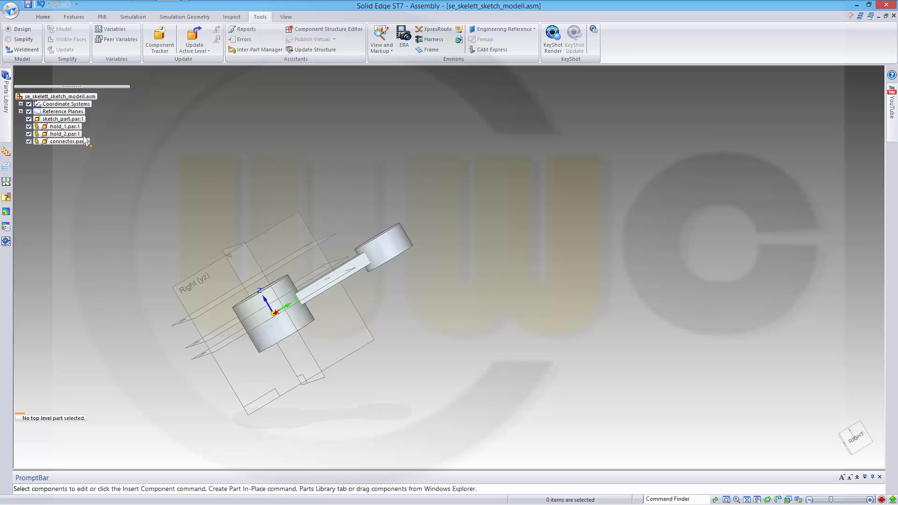
{"action": "double_click", "coordinate": [58, 134]}
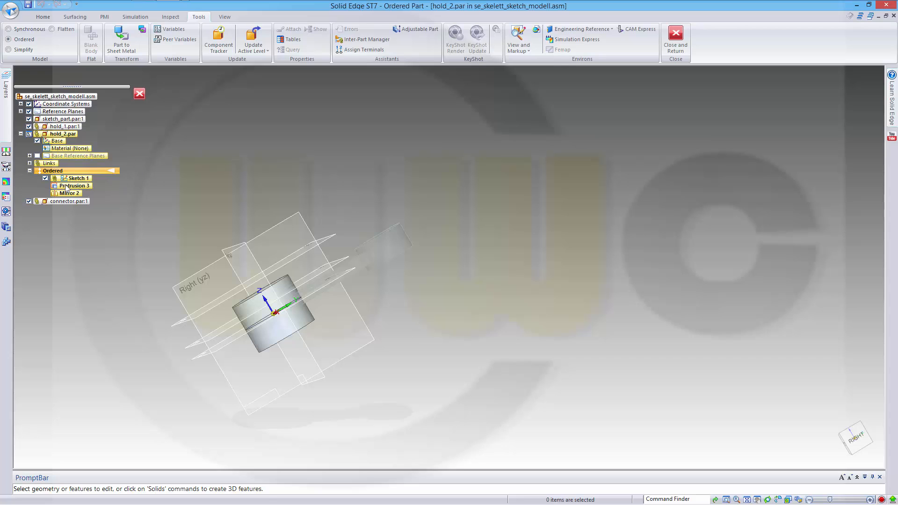
{"action": "right_click", "coordinate": [72, 186]}
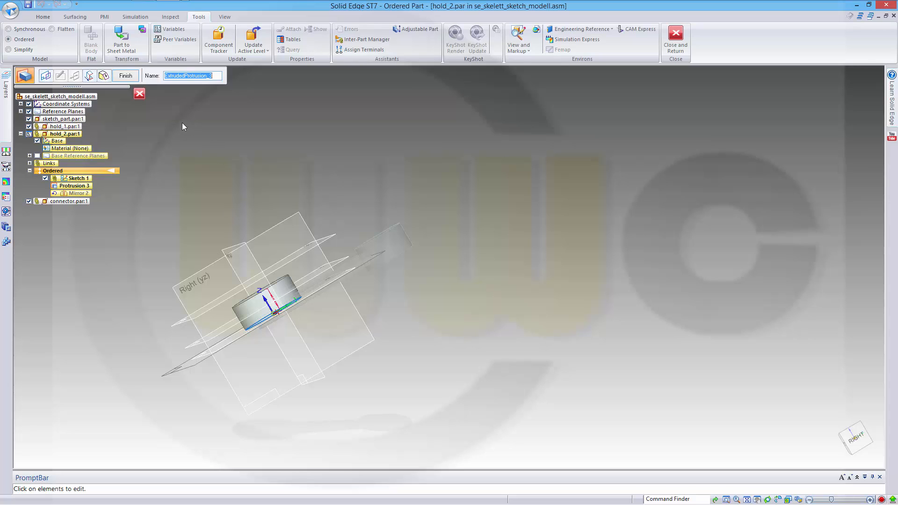
{"action": "mouse_move", "coordinate": [124, 105]}
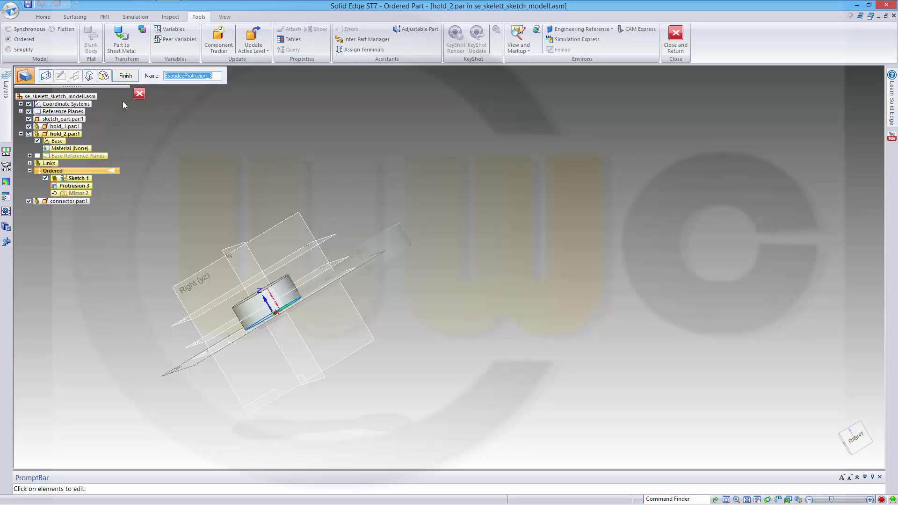
{"action": "mouse_move", "coordinate": [45, 75]}
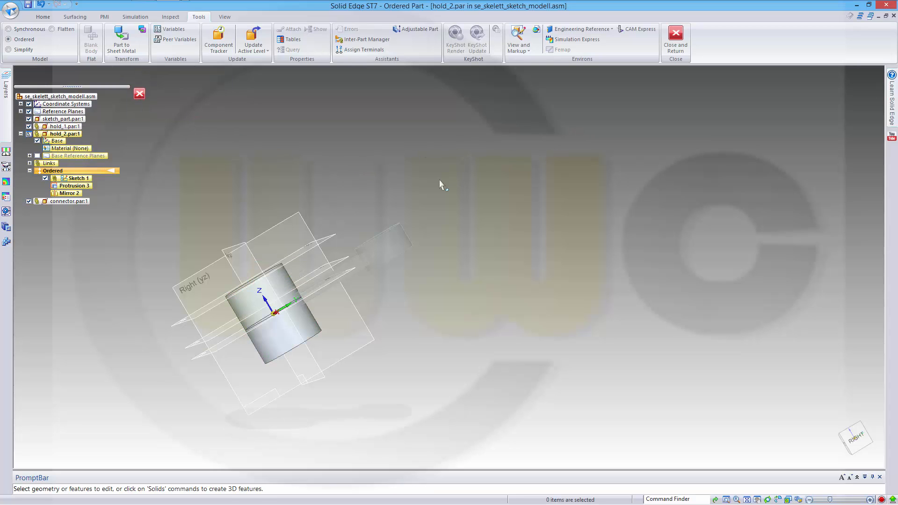
{"action": "mouse_move", "coordinate": [675, 48]}
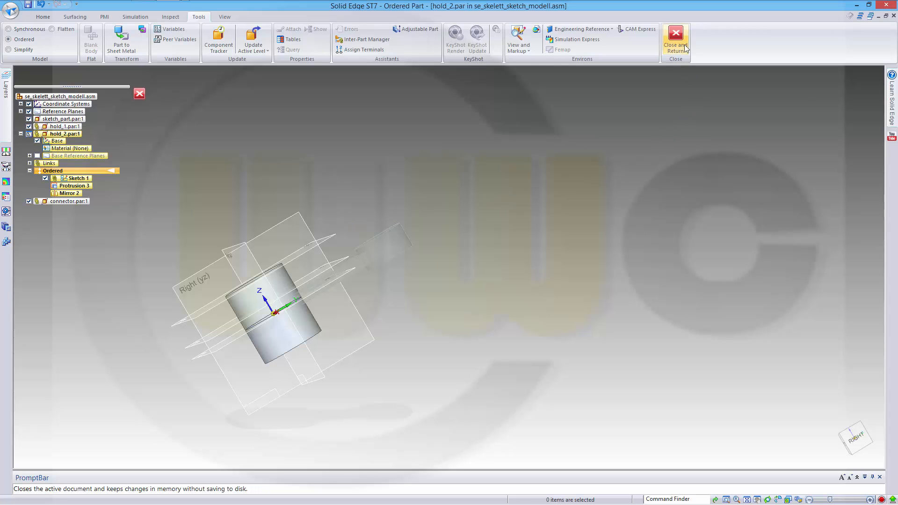
Step: Close and return to the assembly, orbiting to inspect the taller hold_2 cylinder on the connector
{"action": "left_click", "coordinate": [675, 35]}
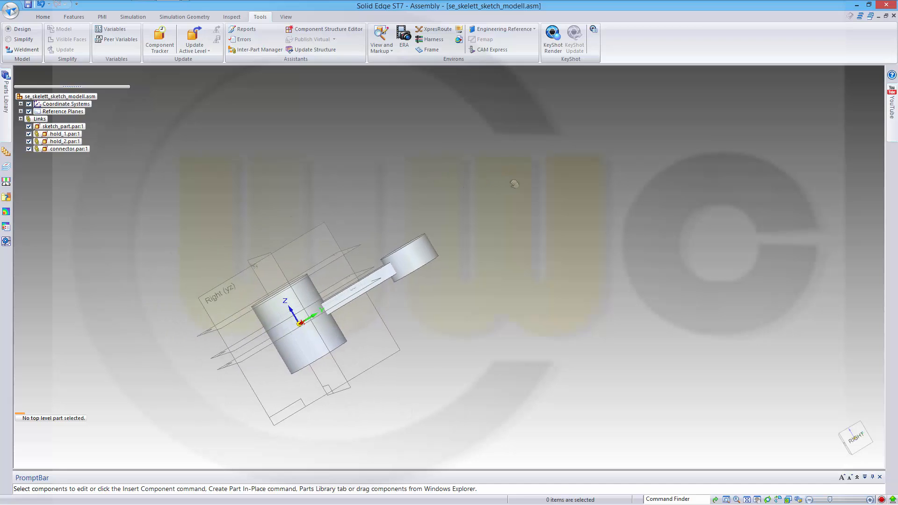
{"action": "left_click_drag", "start_coordinate": [512, 183], "coordinate": [441, 203]}
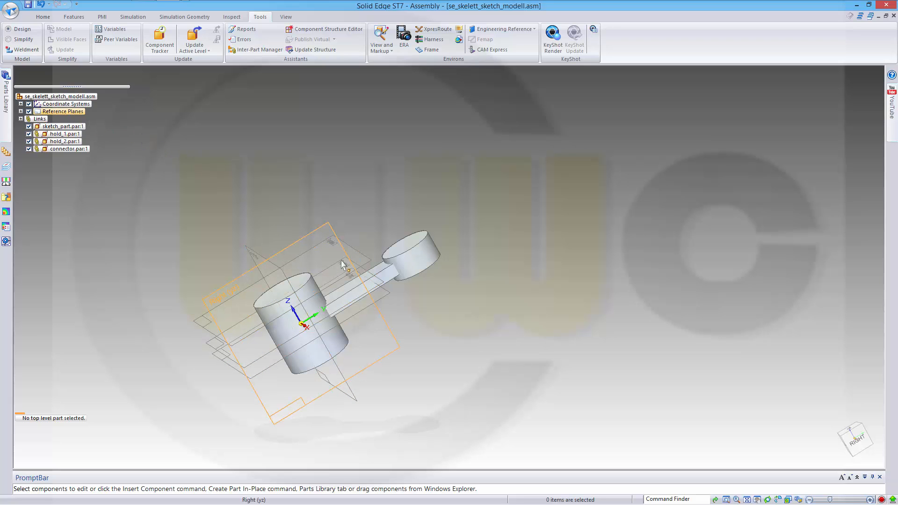
{"action": "left_click", "coordinate": [63, 140]}
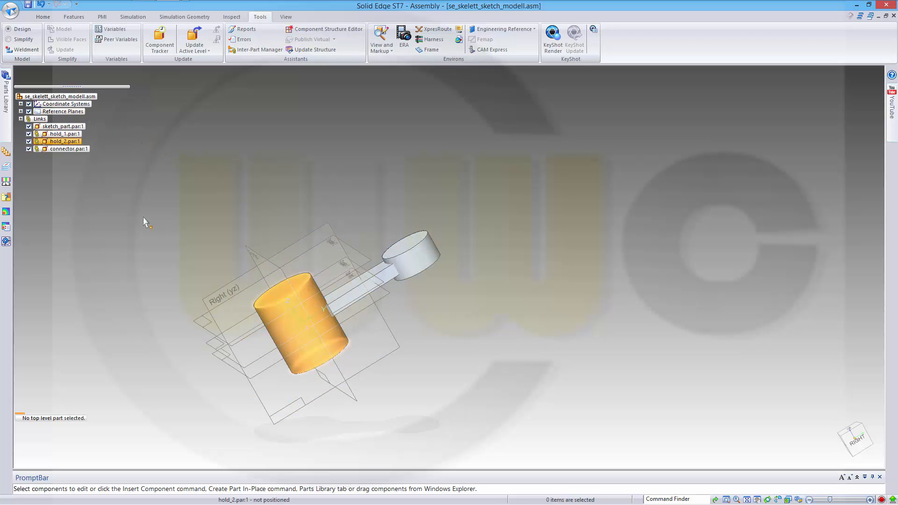
{"action": "mouse_move", "coordinate": [64, 141]}
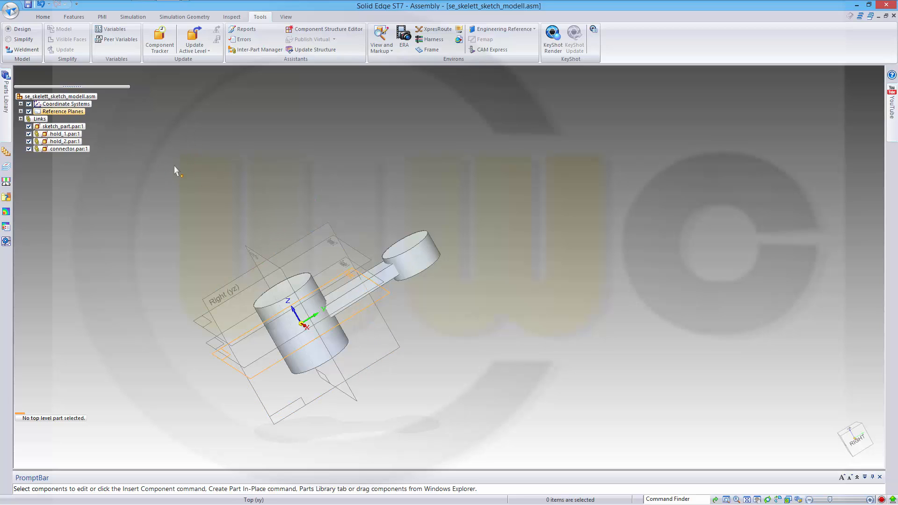
{"action": "left_click", "coordinate": [58, 127]}
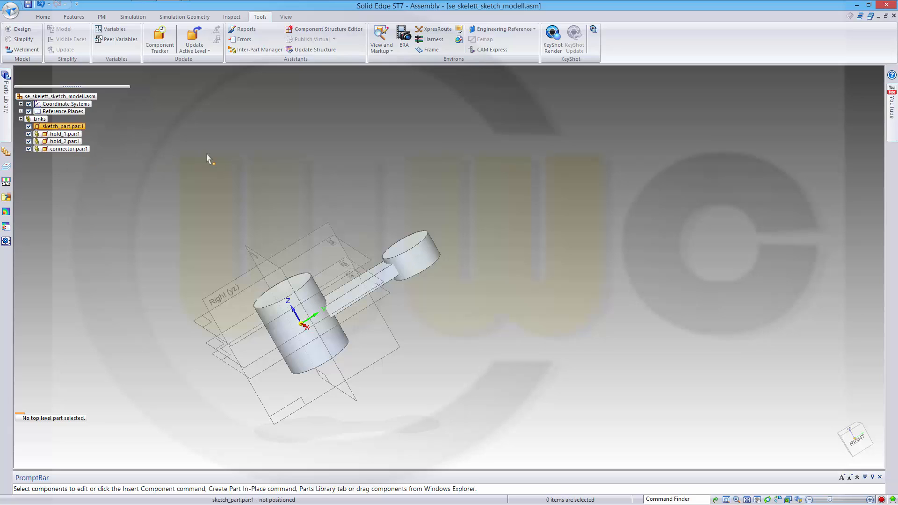